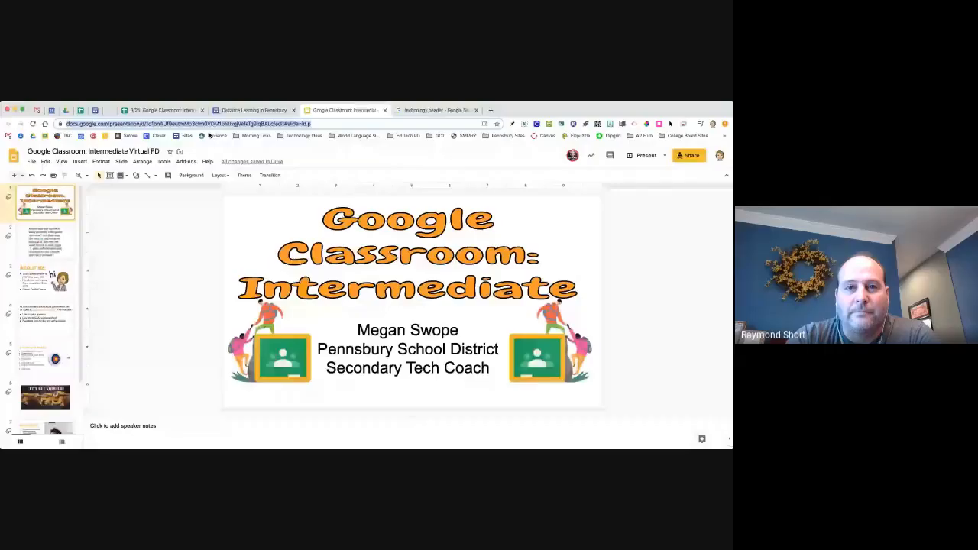
Start streaming the Meet session to everyone while the slides are presented.
{"action": "left_click", "coordinate": [645, 155]}
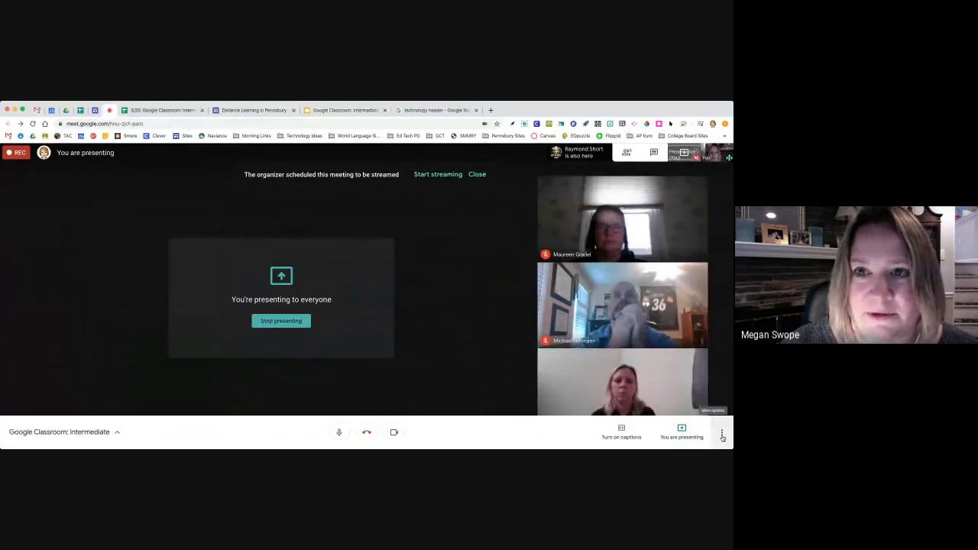
{"action": "left_click", "coordinate": [437, 175]}
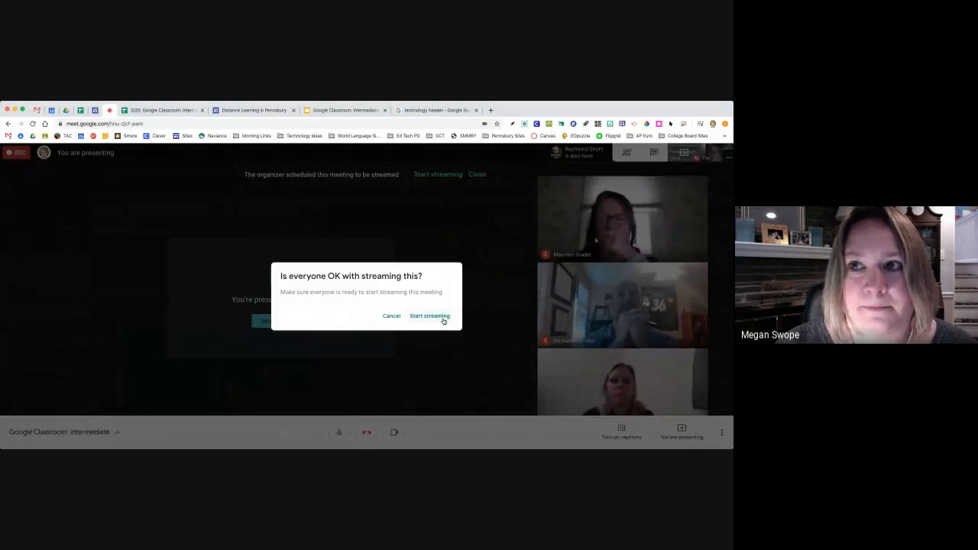
{"action": "left_click", "coordinate": [429, 315]}
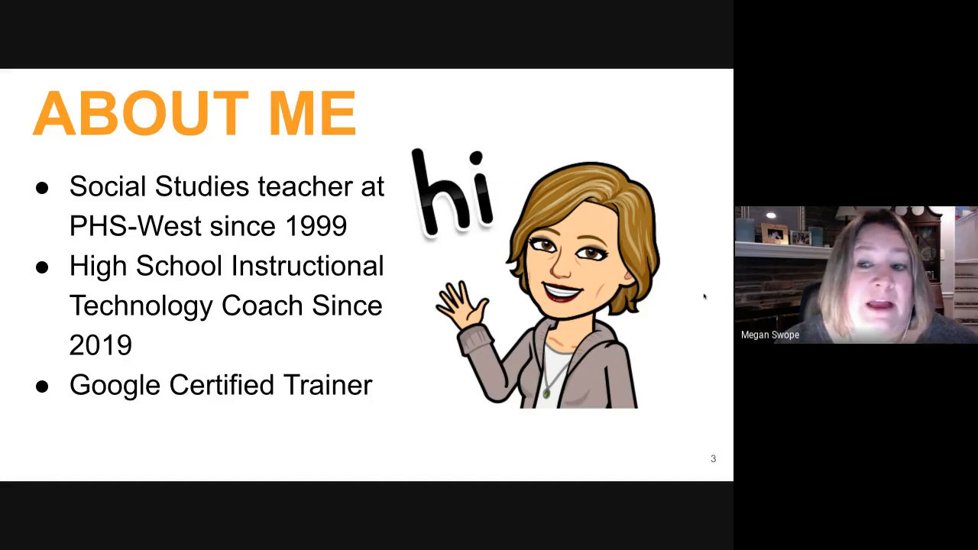
{"action": "left_click", "coordinate": [427, 110]}
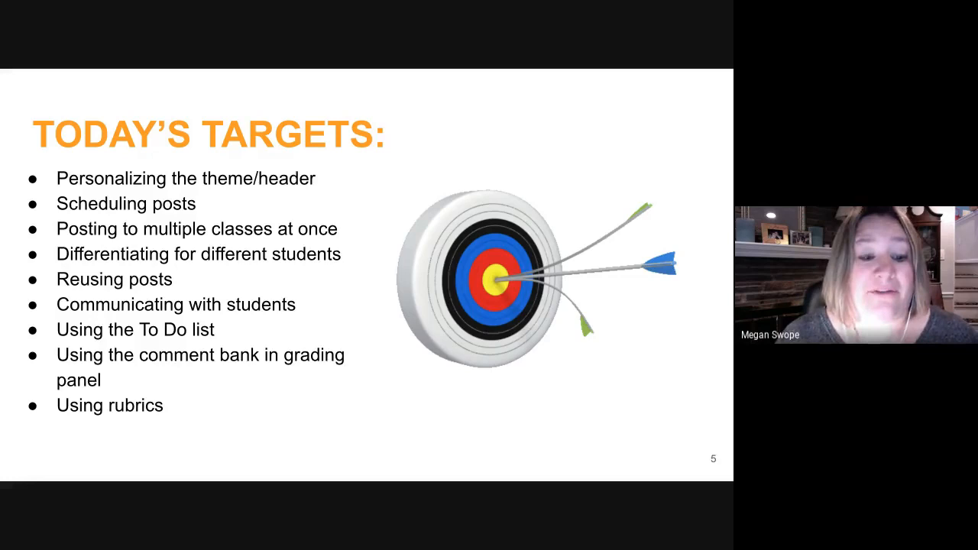
{"action": "mouse_move", "coordinate": [461, 425]}
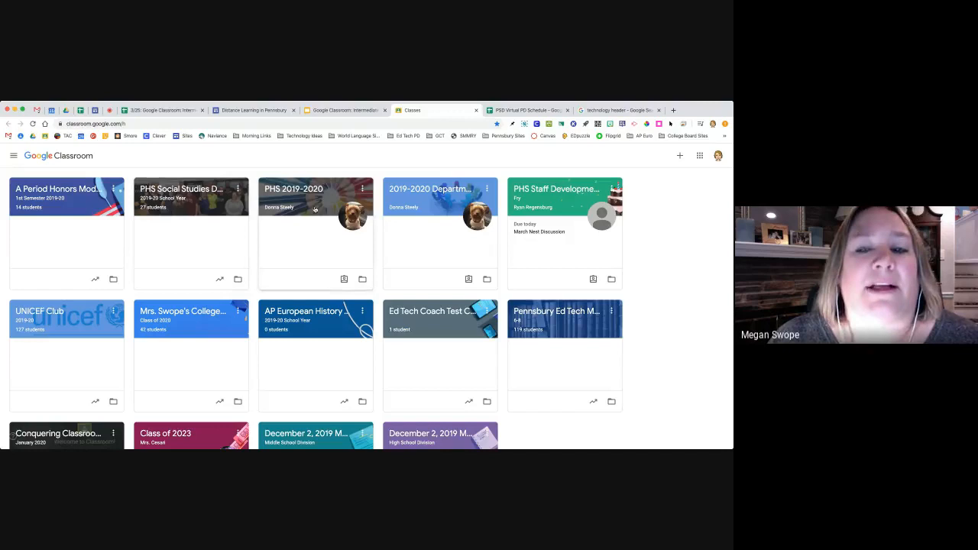
{"action": "mouse_move", "coordinate": [318, 297]}
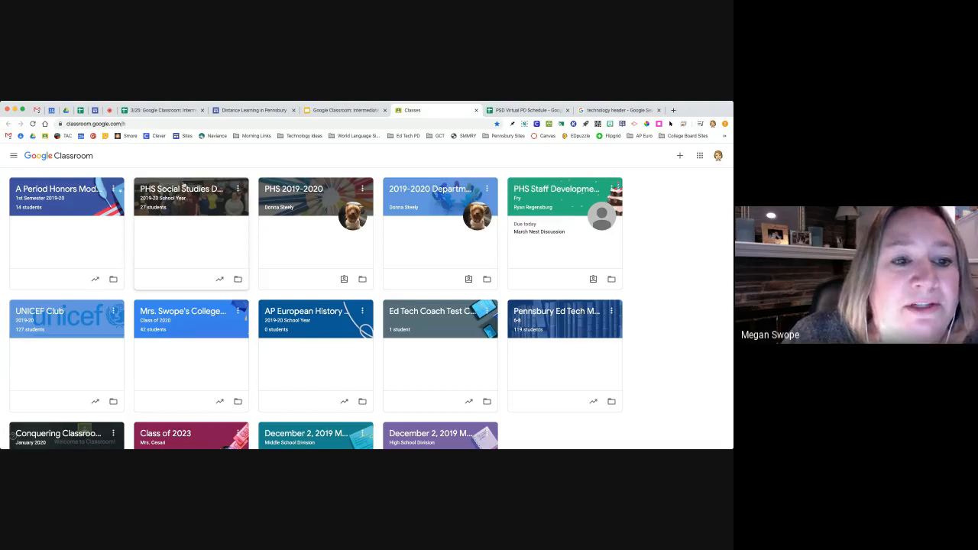
Enter Mrs. Swope's College Recommendations class and expand the side menu of all classes.
{"action": "left_click", "coordinate": [184, 312]}
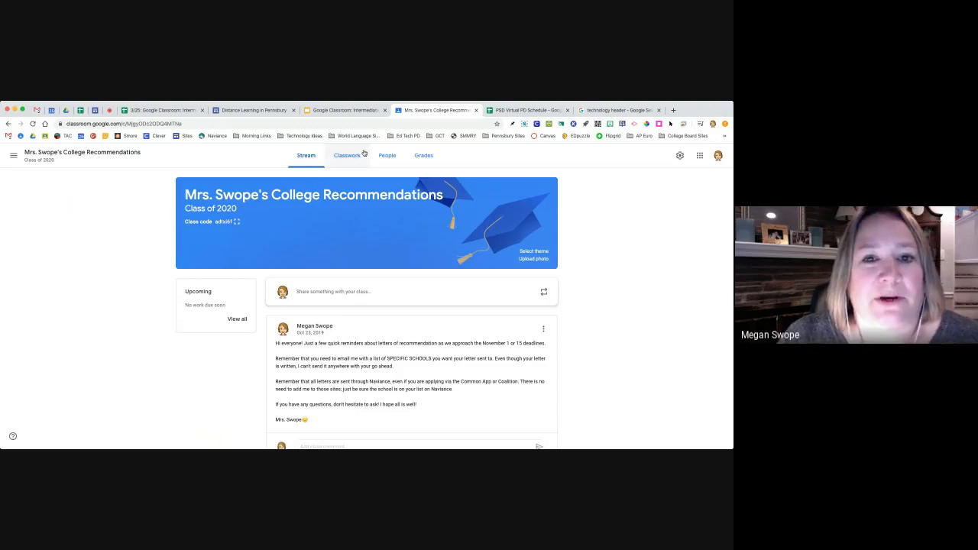
{"action": "left_click", "coordinate": [12, 156]}
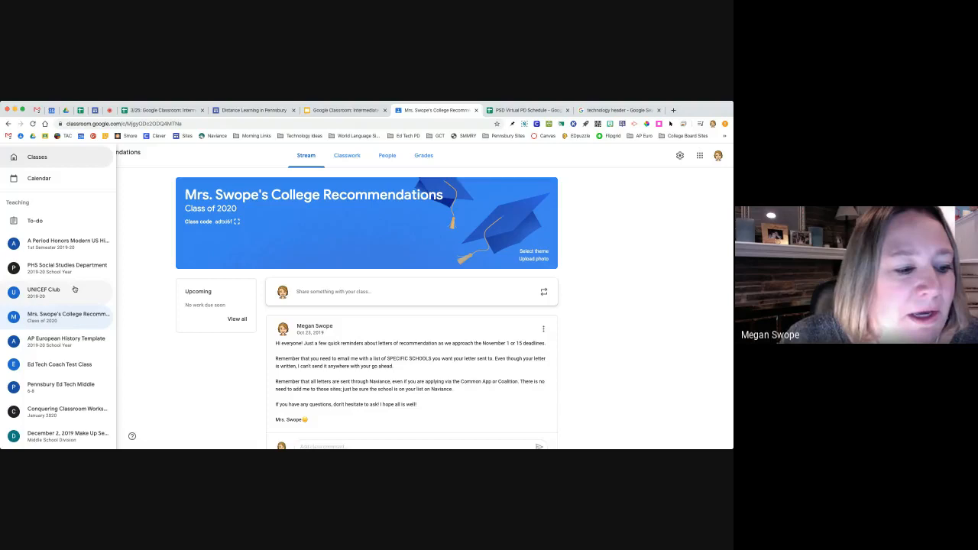
Switch to the PHS Social Studies Department class stream from the side menu.
{"action": "left_click", "coordinate": [67, 268]}
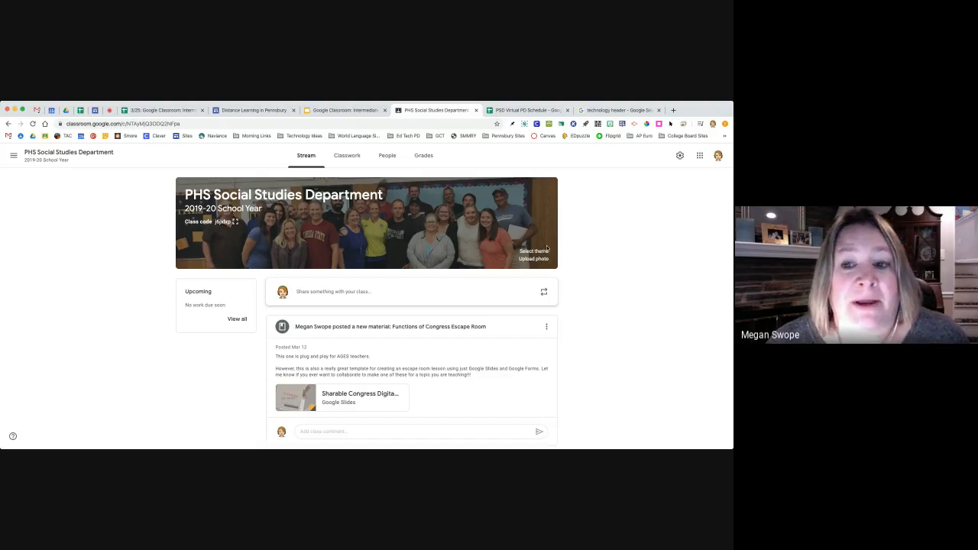
Browse the class header theme gallery and its categories without choosing one.
{"action": "left_click", "coordinate": [534, 250]}
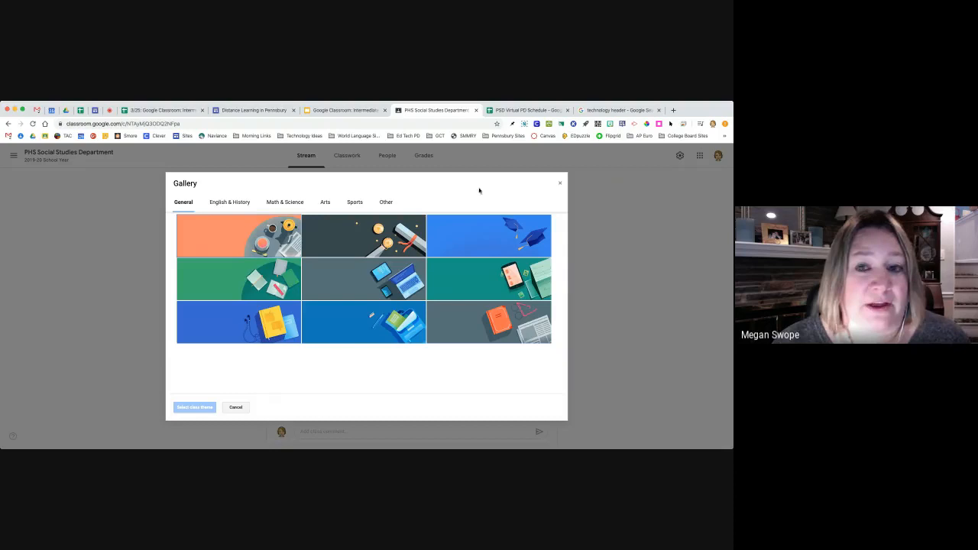
{"action": "left_click", "coordinate": [235, 407]}
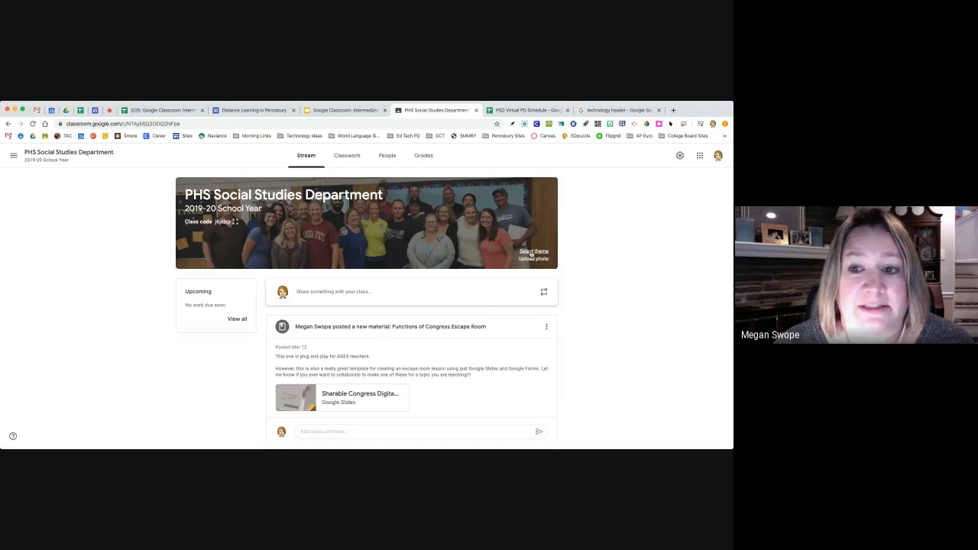
{"action": "left_click", "coordinate": [534, 251]}
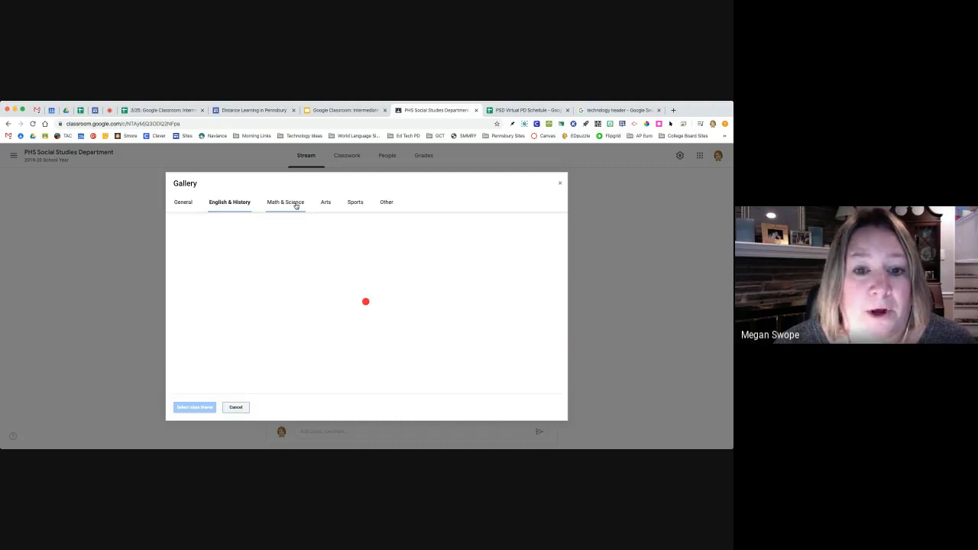
{"action": "left_click", "coordinate": [324, 202]}
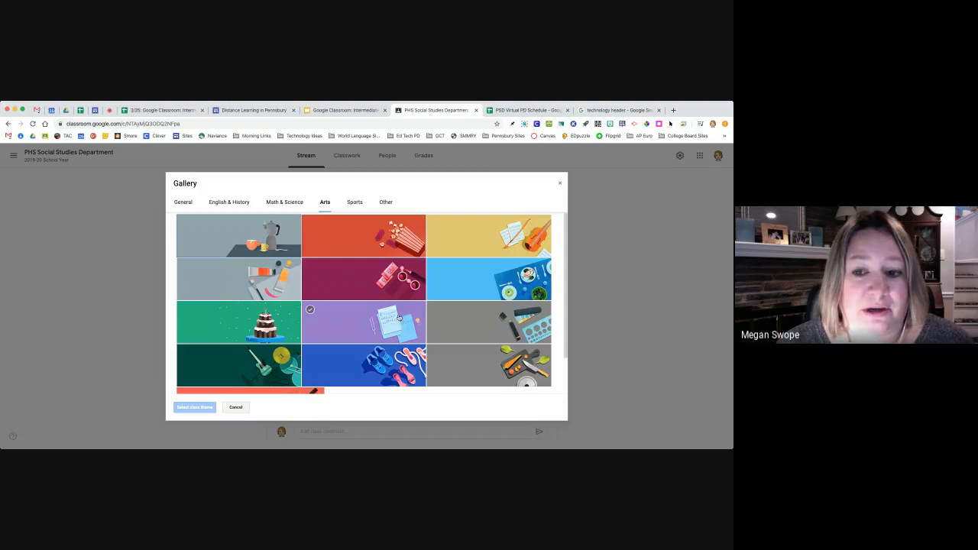
{"action": "left_click", "coordinate": [194, 407]}
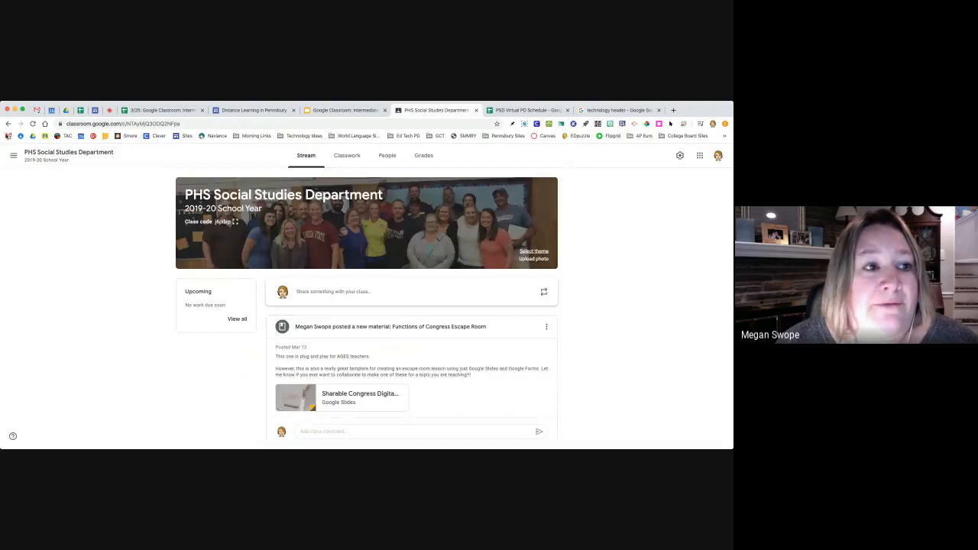
Apply a blue illustrated theme from the gallery to the Ed Tech Coach Test Class header.
{"action": "left_click", "coordinate": [428, 110]}
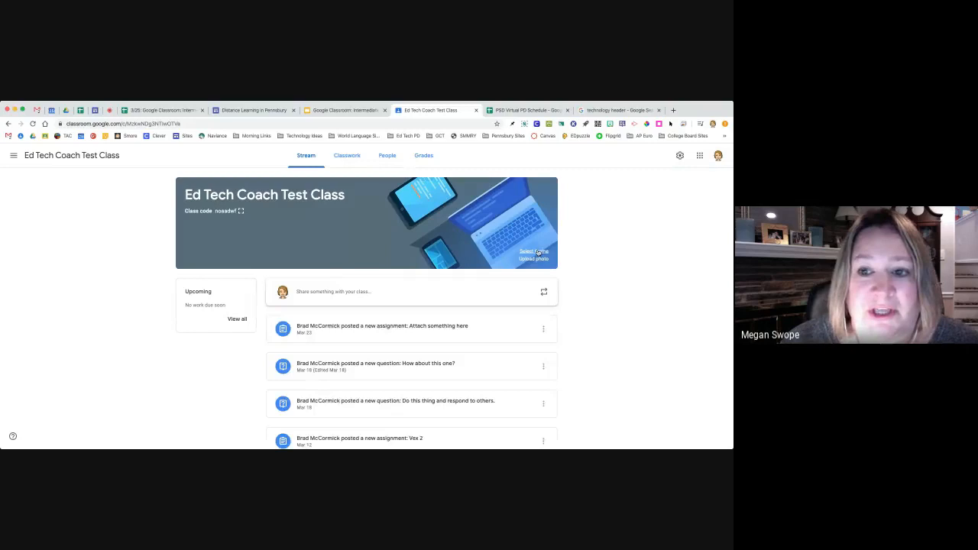
{"action": "left_click", "coordinate": [533, 251]}
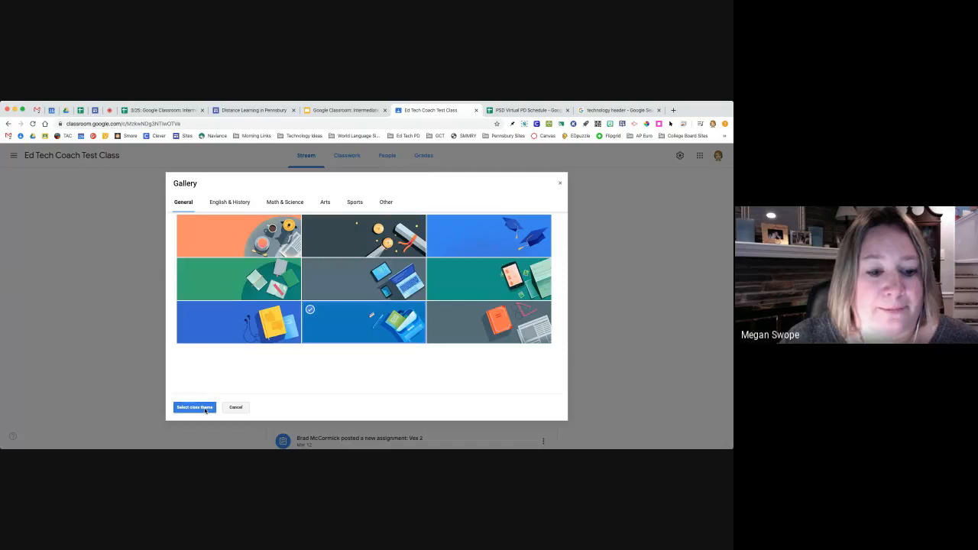
{"action": "left_click", "coordinate": [194, 406]}
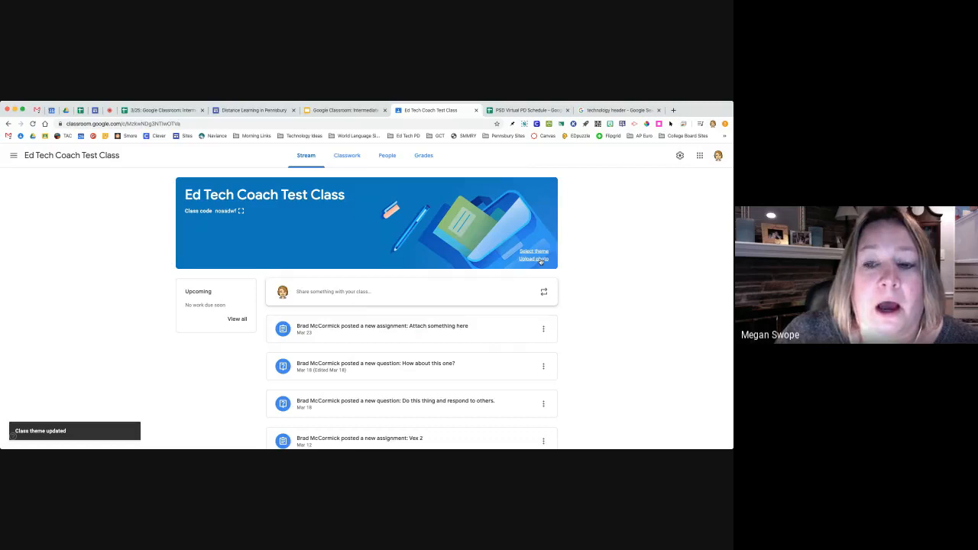
Download a dark technology header image from the Google Images results and return to the search.
{"action": "left_click", "coordinate": [535, 258]}
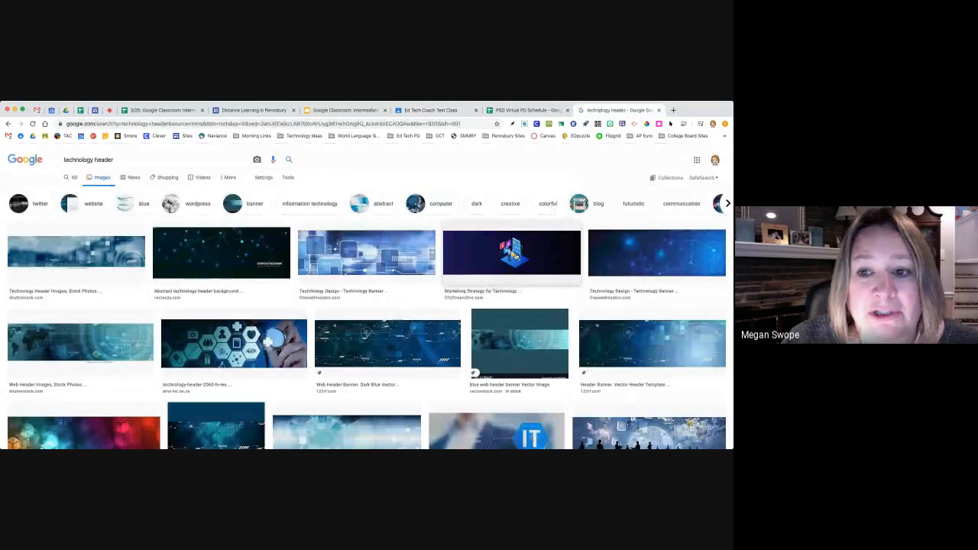
{"action": "left_click", "coordinate": [512, 256]}
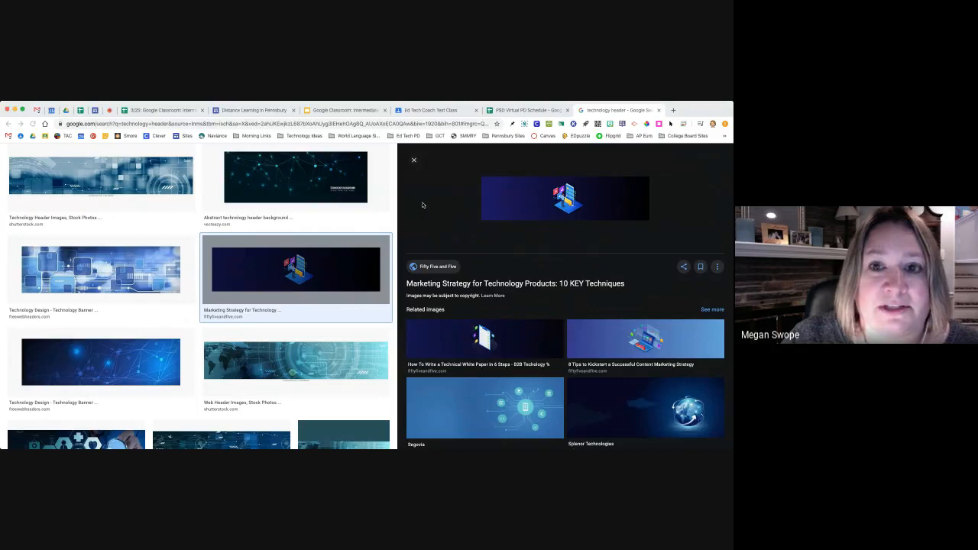
{"action": "left_click", "coordinate": [431, 110]}
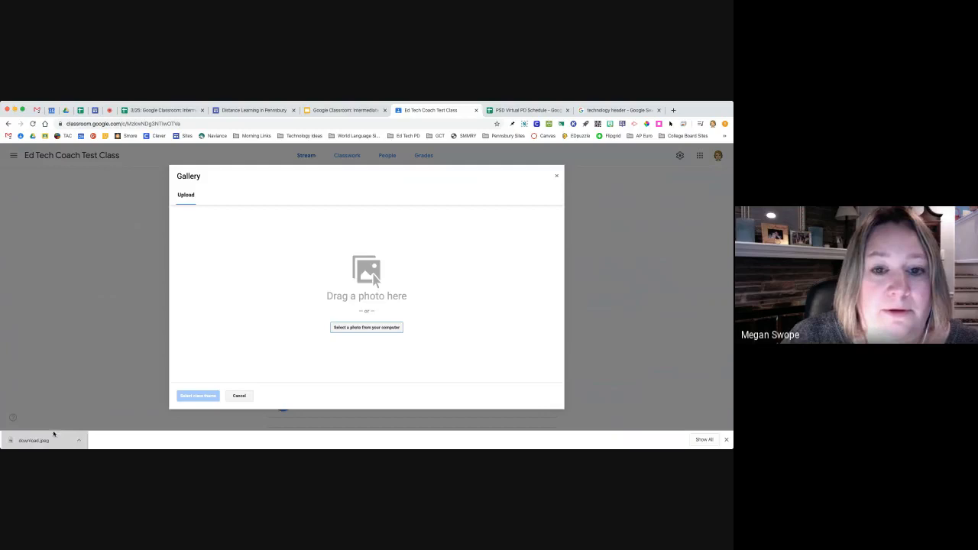
{"action": "left_click", "coordinate": [366, 327]}
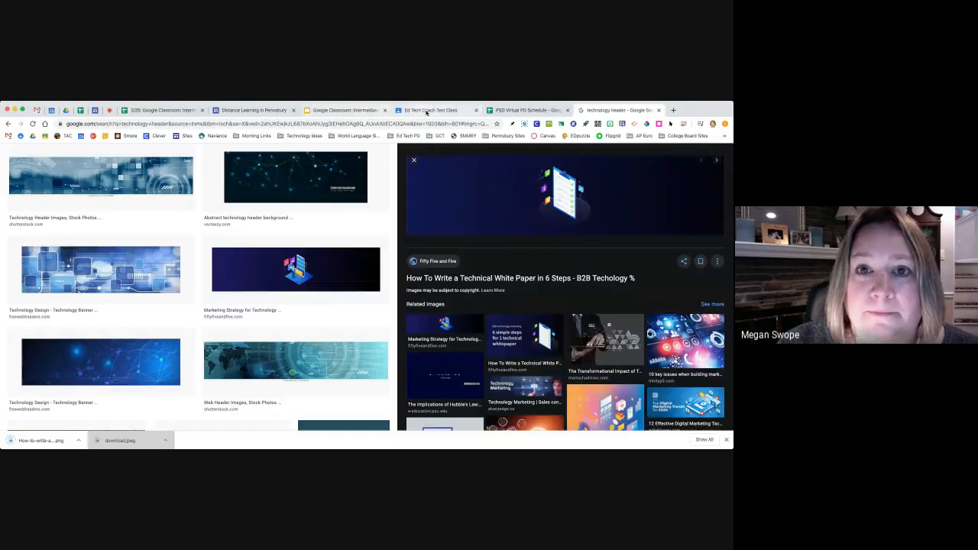
Upload the downloaded dark technology PNG as the cropped custom class header.
{"action": "left_click", "coordinate": [428, 110]}
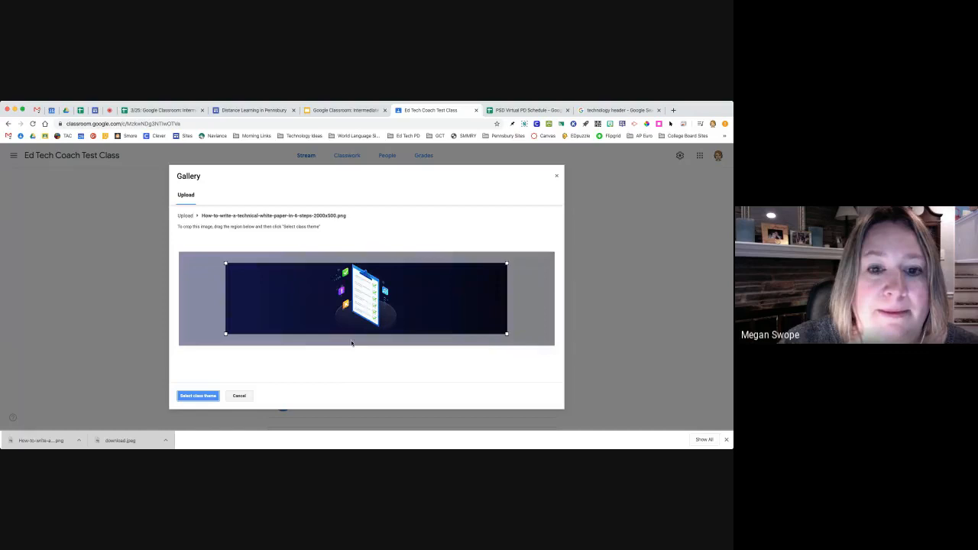
{"action": "left_click", "coordinate": [197, 396]}
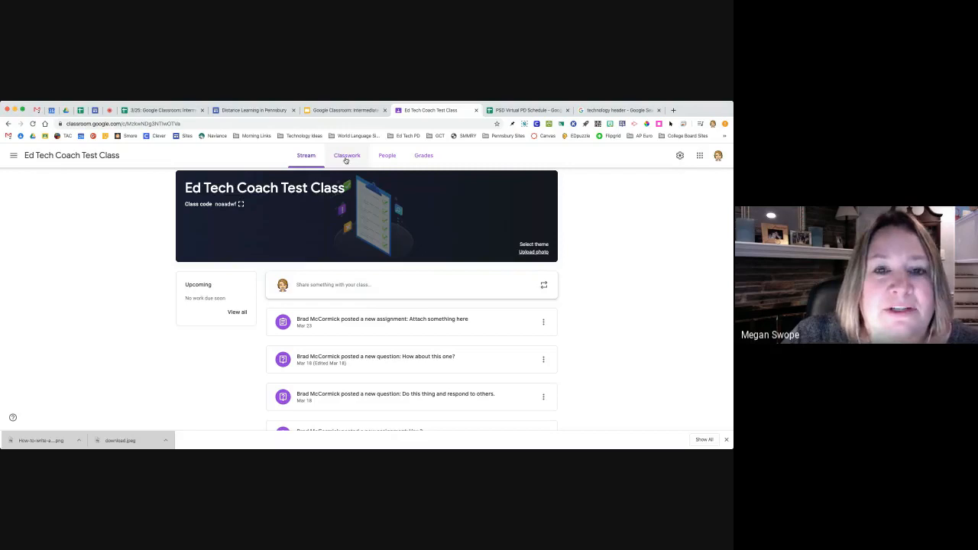
Create a new assignment 'Test Assignment' from Classwork and set its due date to Tue, Mar 3.
{"action": "left_click", "coordinate": [345, 156]}
{"action": "type", "text": "Test Assignment"}
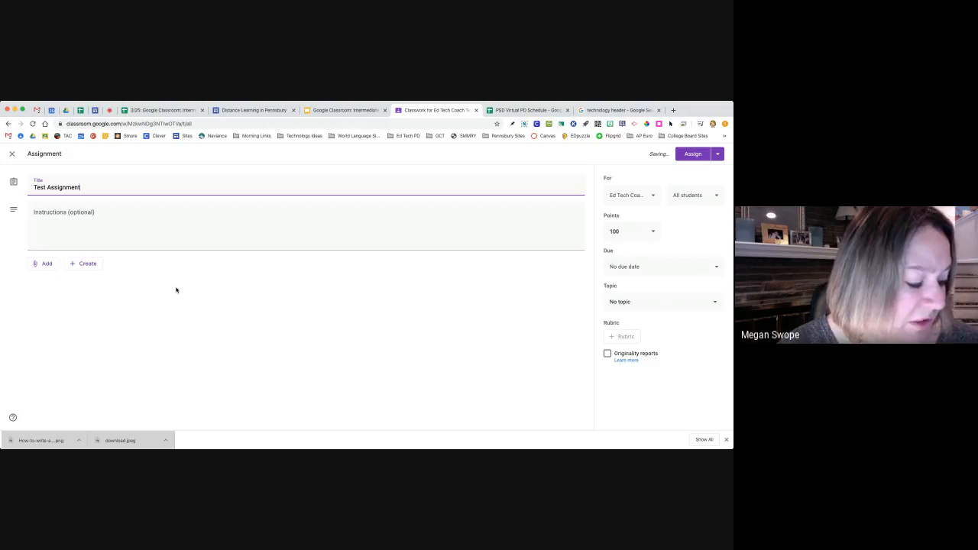
{"action": "left_click", "coordinate": [663, 266]}
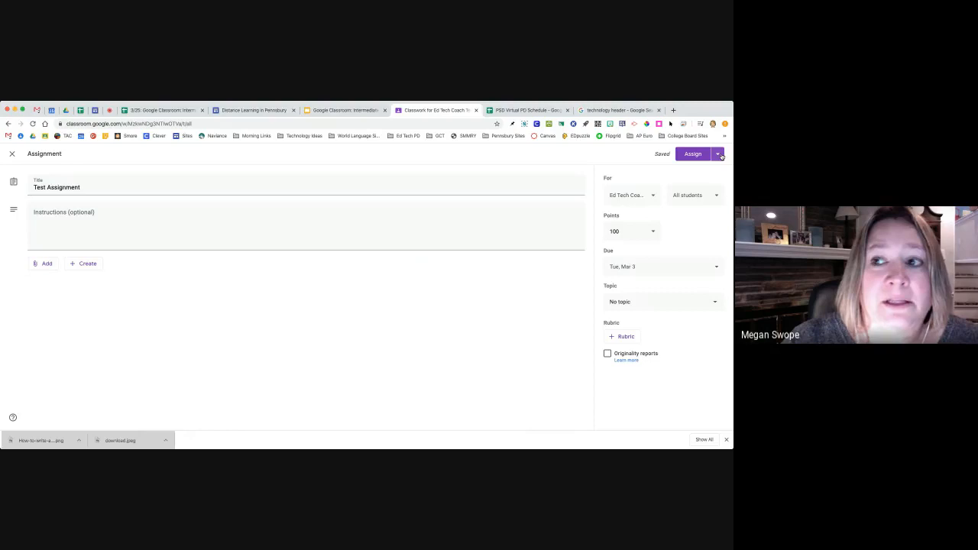
Schedule Test Assignment to post on Mar 10 instead of assigning it immediately.
{"action": "left_click", "coordinate": [718, 153]}
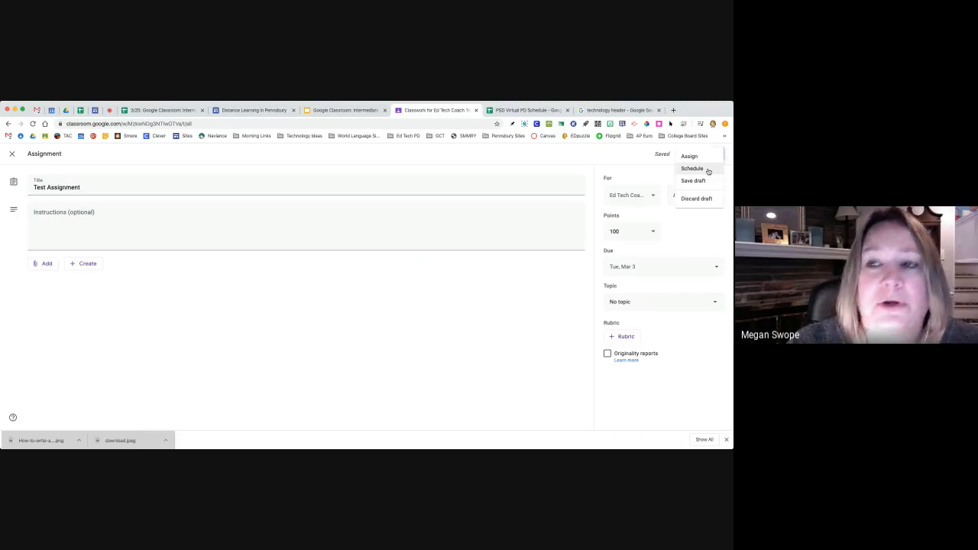
{"action": "left_click", "coordinate": [690, 168]}
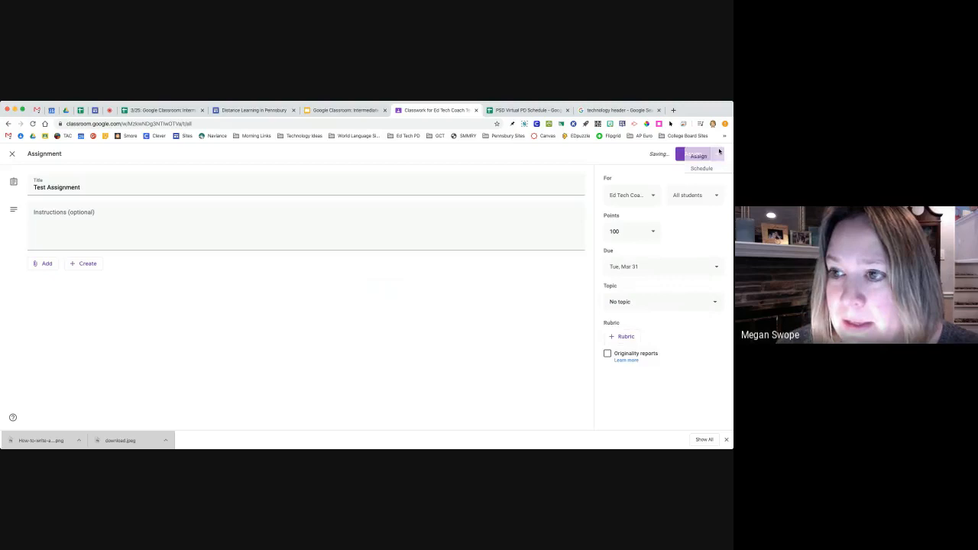
{"action": "left_click", "coordinate": [701, 168]}
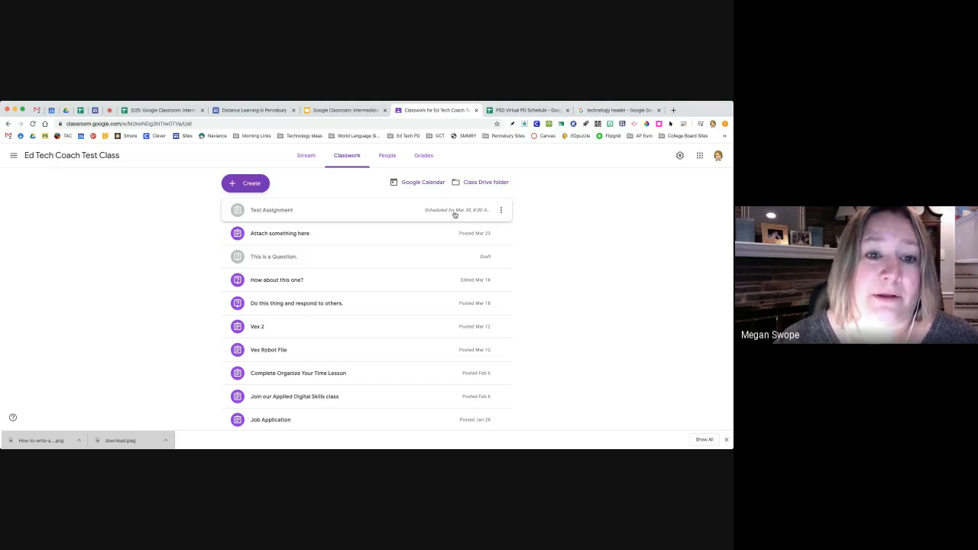
{"action": "left_click", "coordinate": [109, 110]}
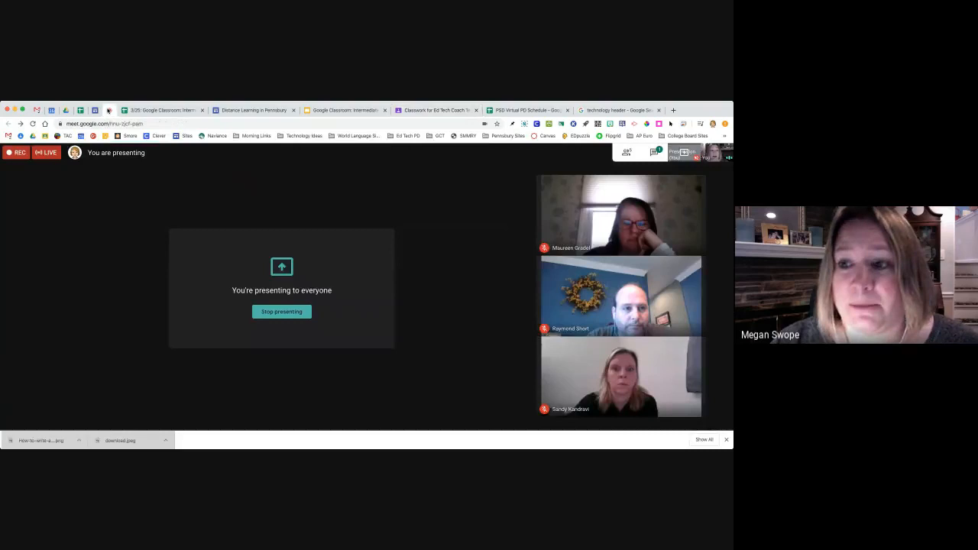
{"action": "left_click", "coordinate": [685, 153]}
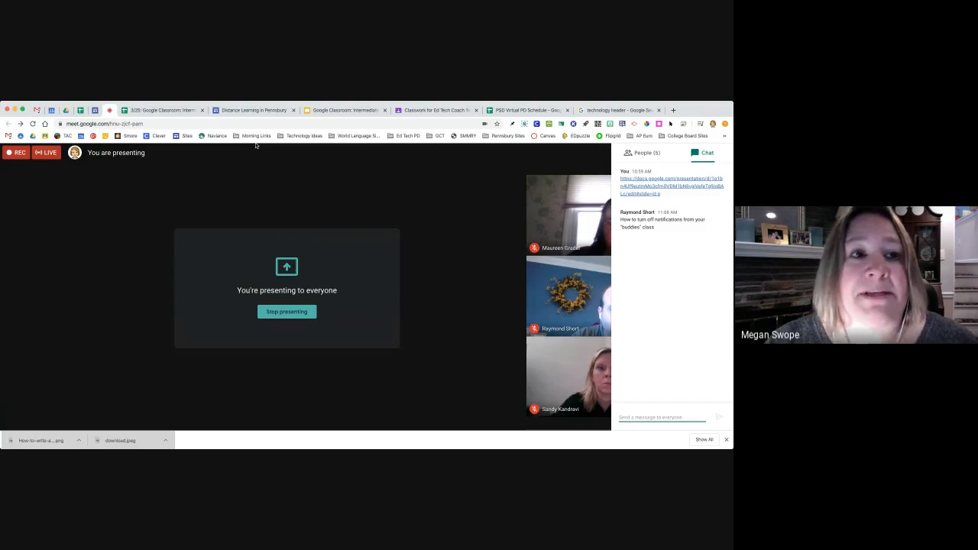
{"action": "left_click", "coordinate": [527, 110]}
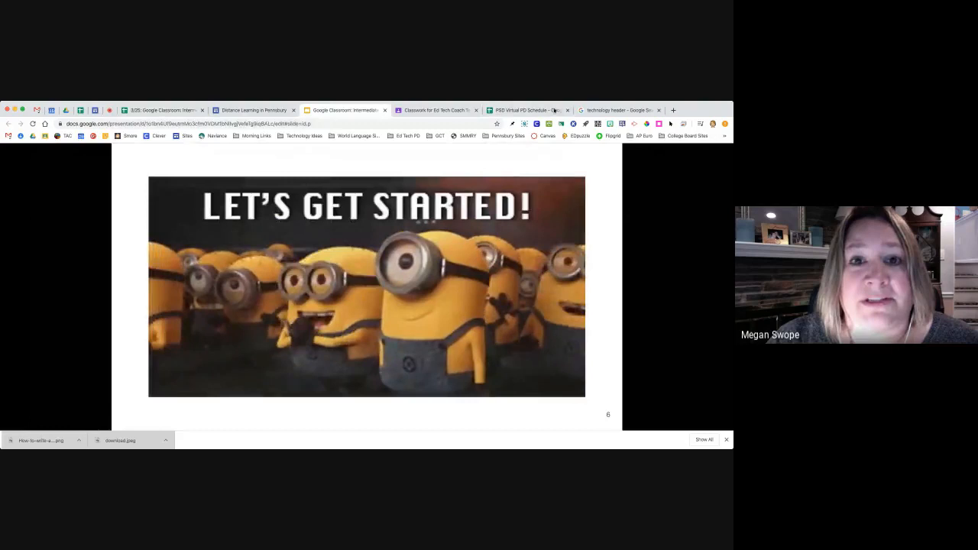
{"action": "left_click", "coordinate": [527, 110]}
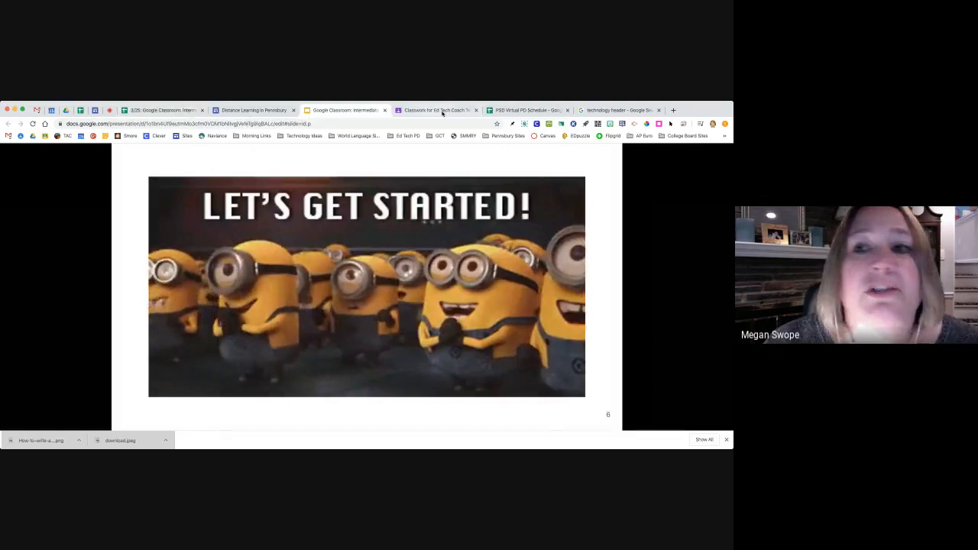
{"action": "left_click", "coordinate": [436, 110]}
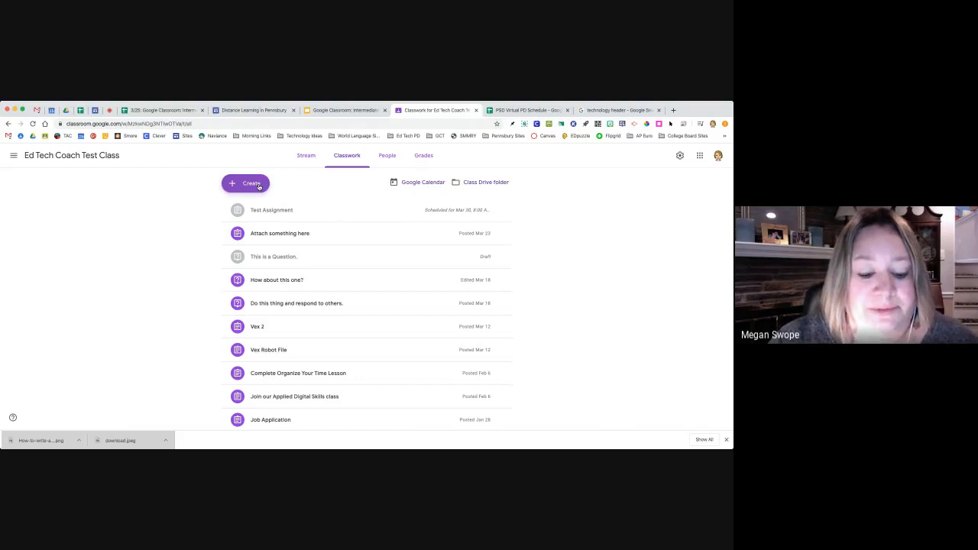
Edit the scheduled Test Assignment and clear its scheduled posting date.
{"action": "left_click", "coordinate": [271, 210]}
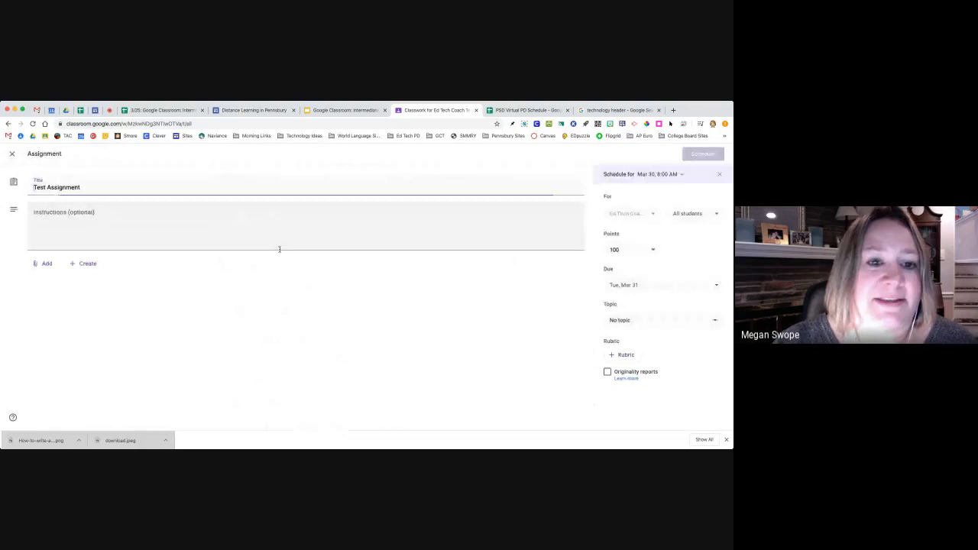
{"action": "left_click", "coordinate": [718, 174]}
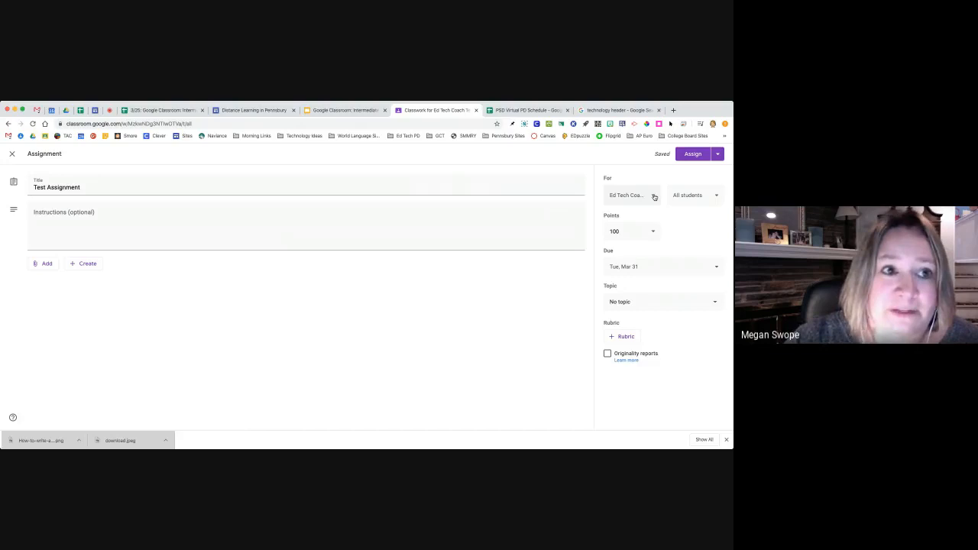
Add Pennsbury Ed Tech Middle so Test Assignment targets three classes, then keep it as a draft.
{"action": "left_click", "coordinate": [632, 195]}
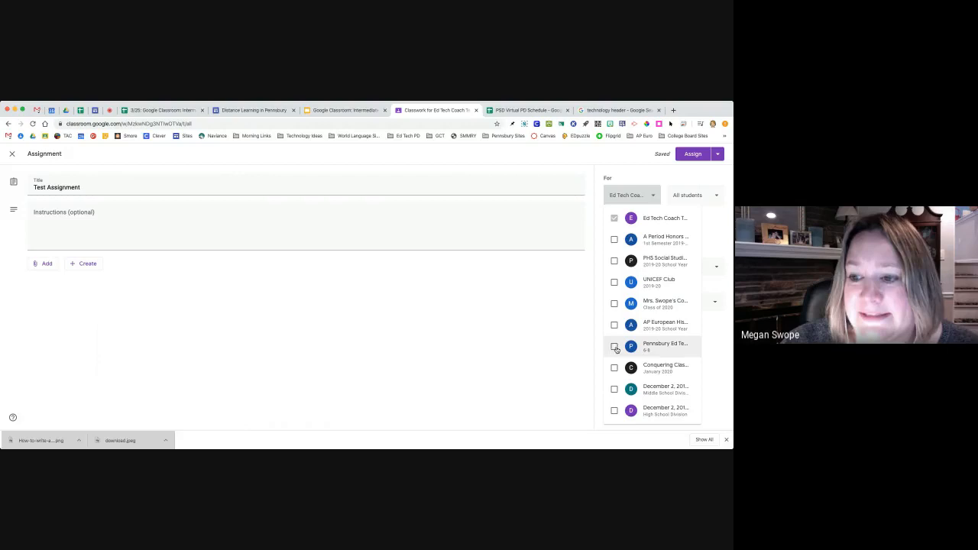
{"action": "left_click", "coordinate": [615, 345]}
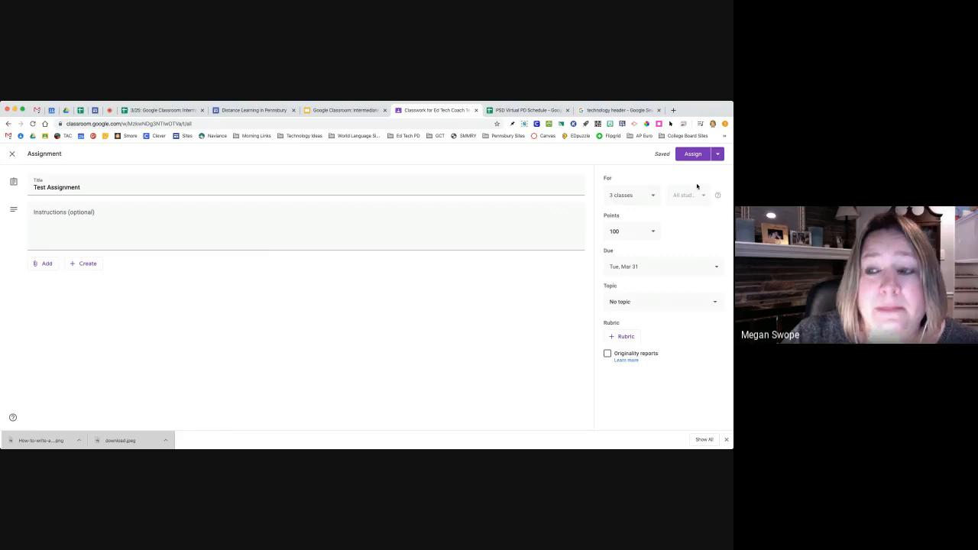
{"action": "left_click", "coordinate": [717, 153]}
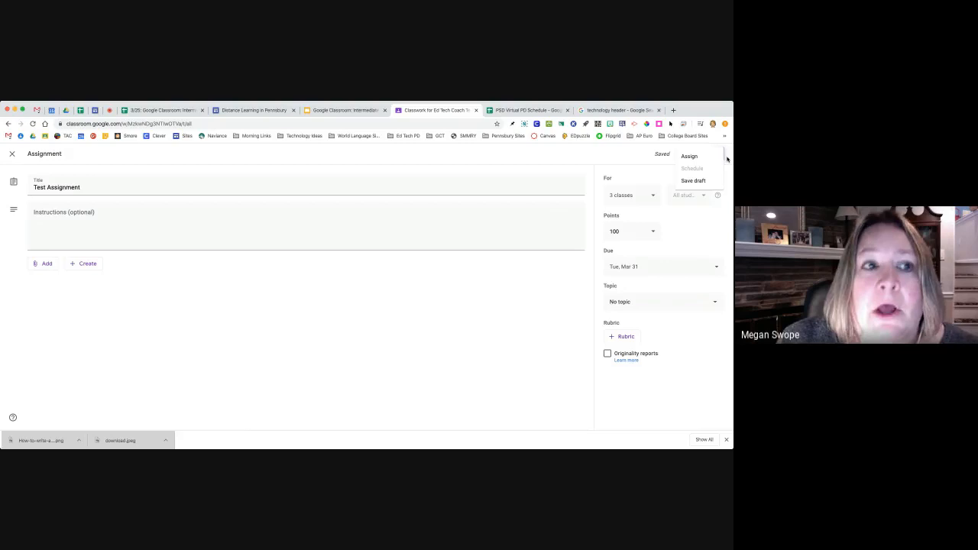
{"action": "left_click", "coordinate": [629, 196]}
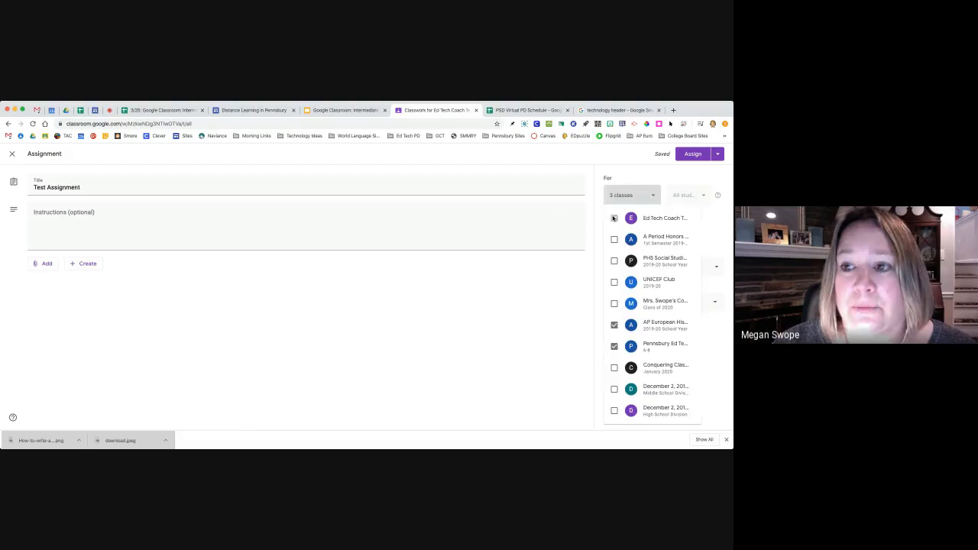
{"action": "left_click", "coordinate": [690, 153]}
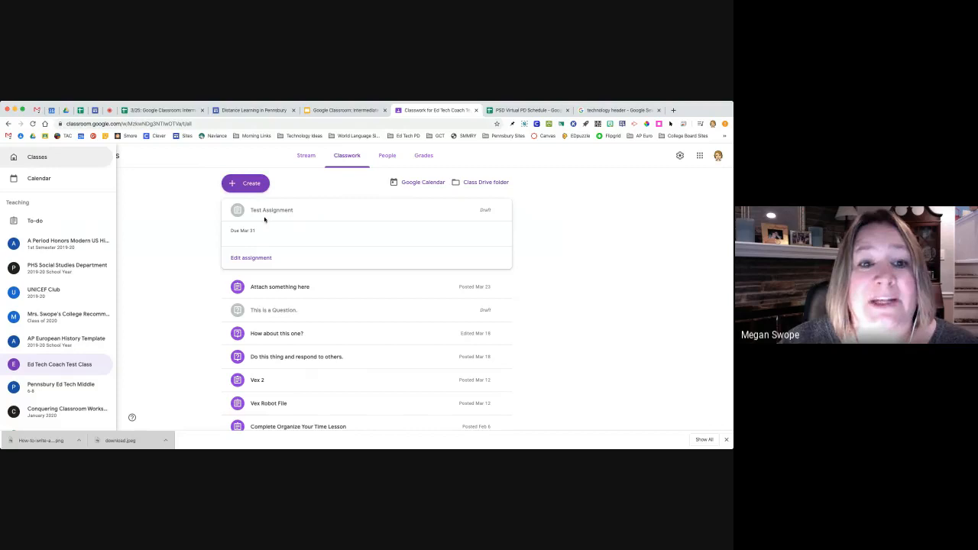
Go to the Pennsbury Ed Tech Middle class and its Classwork page.
{"action": "left_click", "coordinate": [61, 387]}
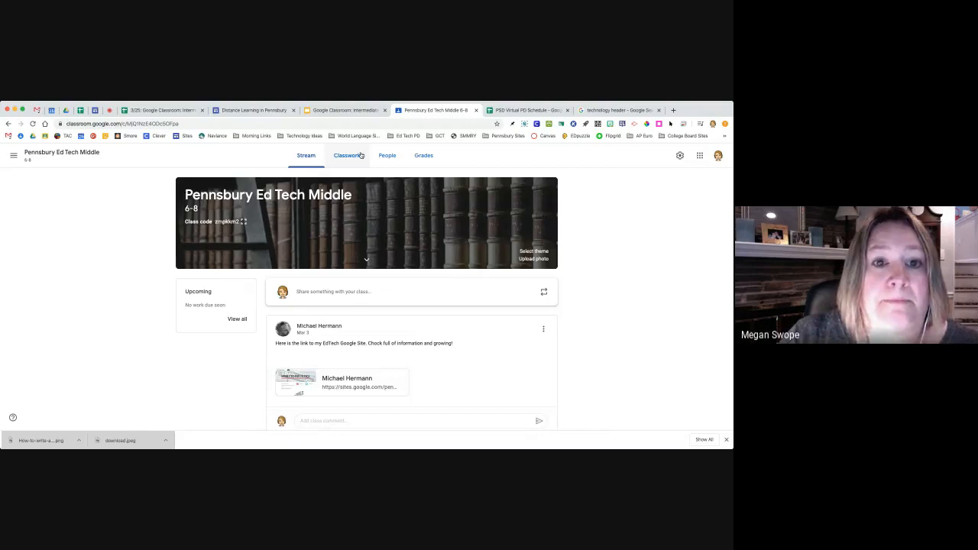
{"action": "left_click", "coordinate": [345, 156]}
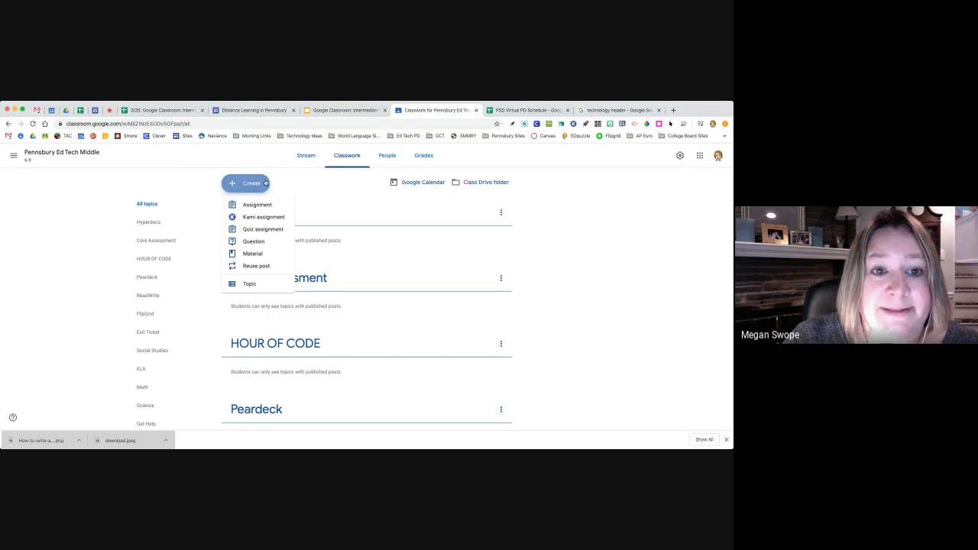
Reuse the Test Assignment post from Ed Tech Coach Test Class into this class.
{"action": "left_click", "coordinate": [257, 265]}
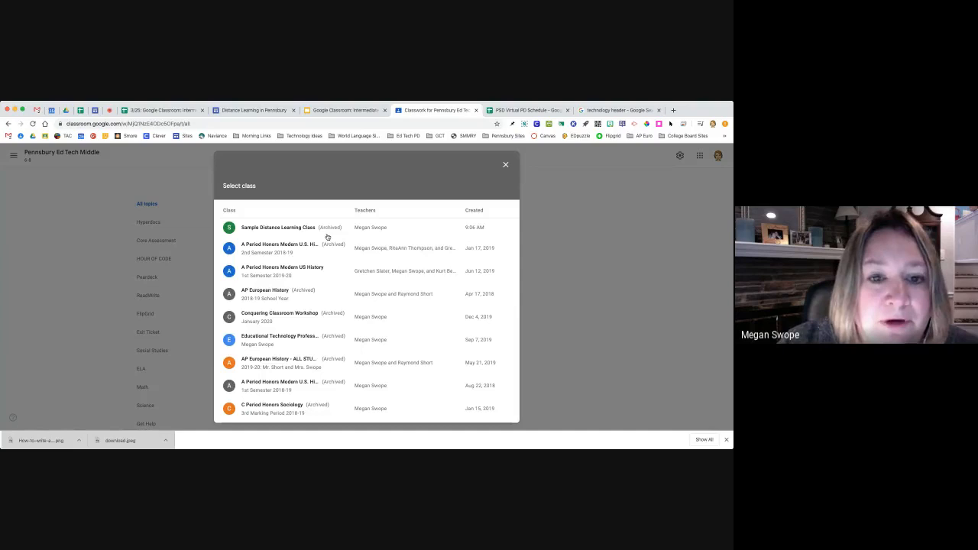
{"action": "scroll", "scroll_direction": "down", "scroll_amount": 3}
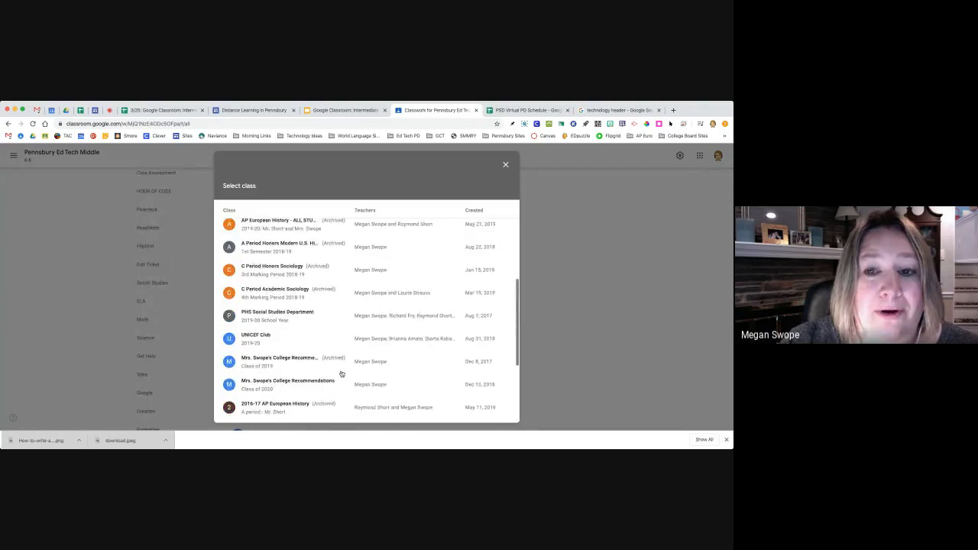
{"action": "scroll", "scroll_direction": "down", "scroll_amount": 3}
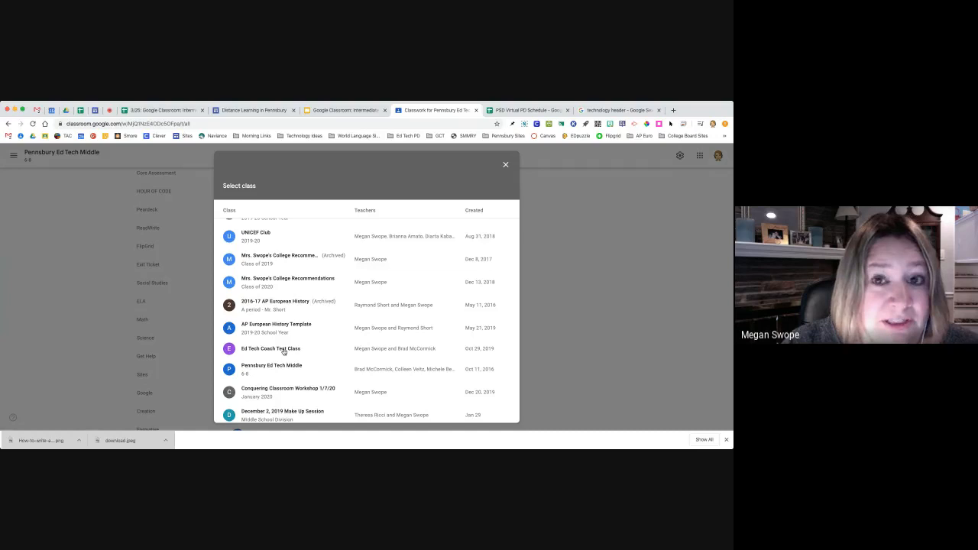
{"action": "left_click", "coordinate": [271, 349]}
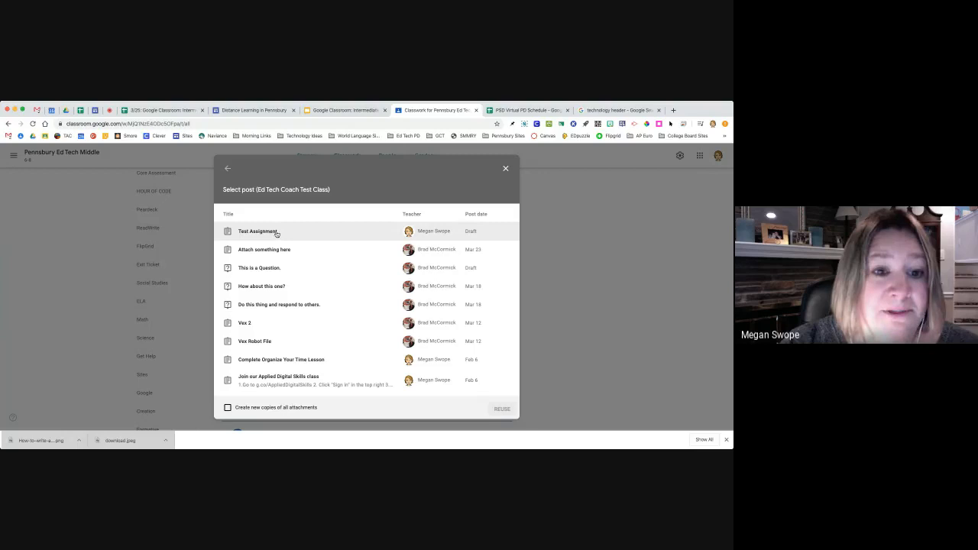
{"action": "left_click", "coordinate": [257, 230]}
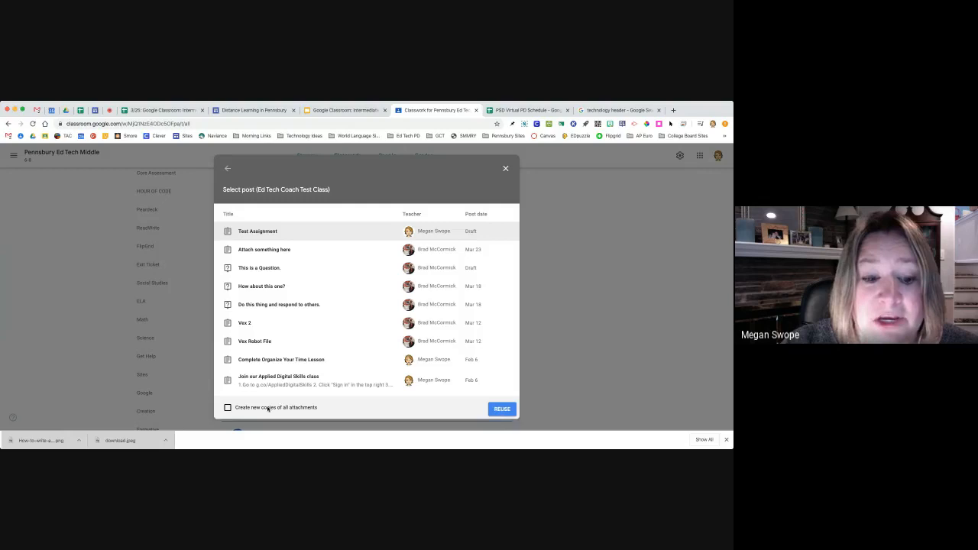
{"action": "mouse_move", "coordinate": [318, 411]}
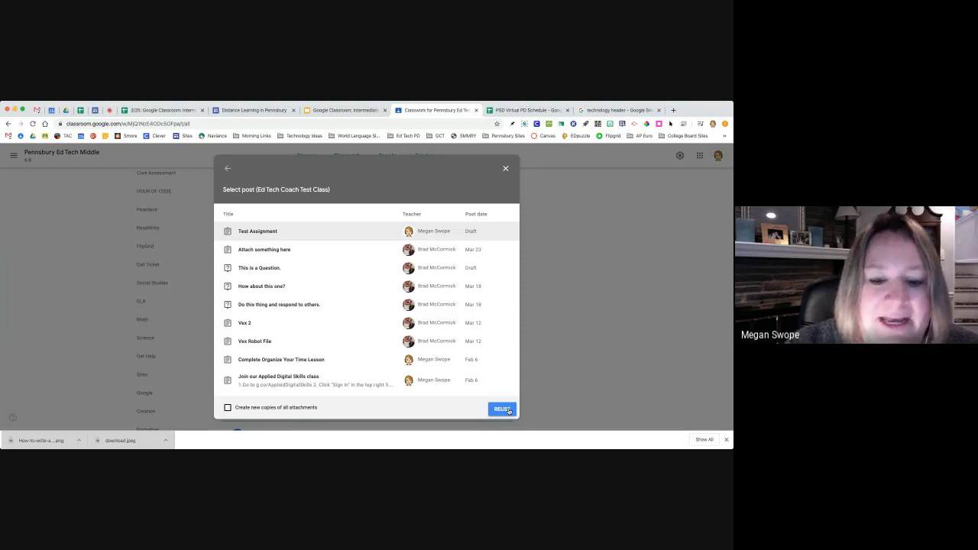
{"action": "left_click", "coordinate": [501, 410]}
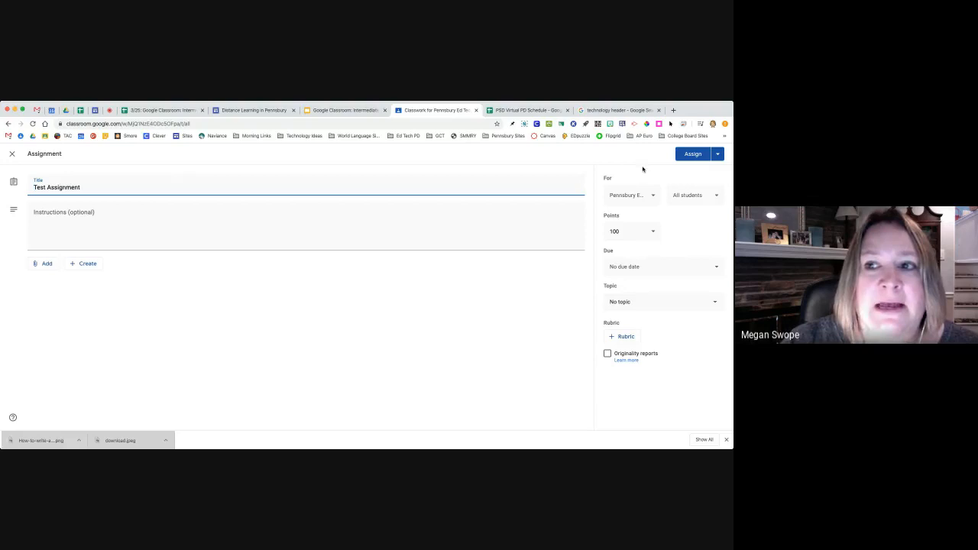
Leave the reused assignment's instructions and close it without assigning.
{"action": "left_click", "coordinate": [70, 226]}
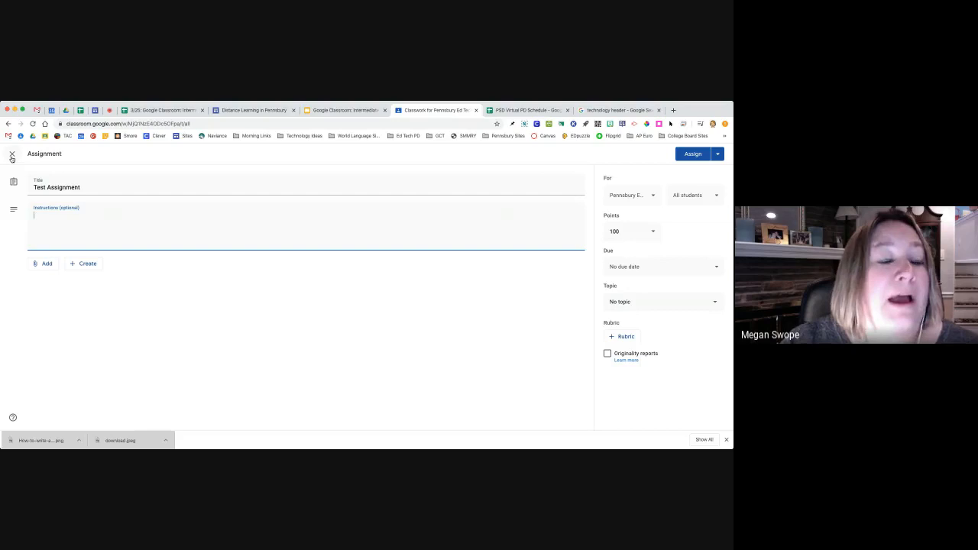
{"action": "left_click", "coordinate": [13, 156]}
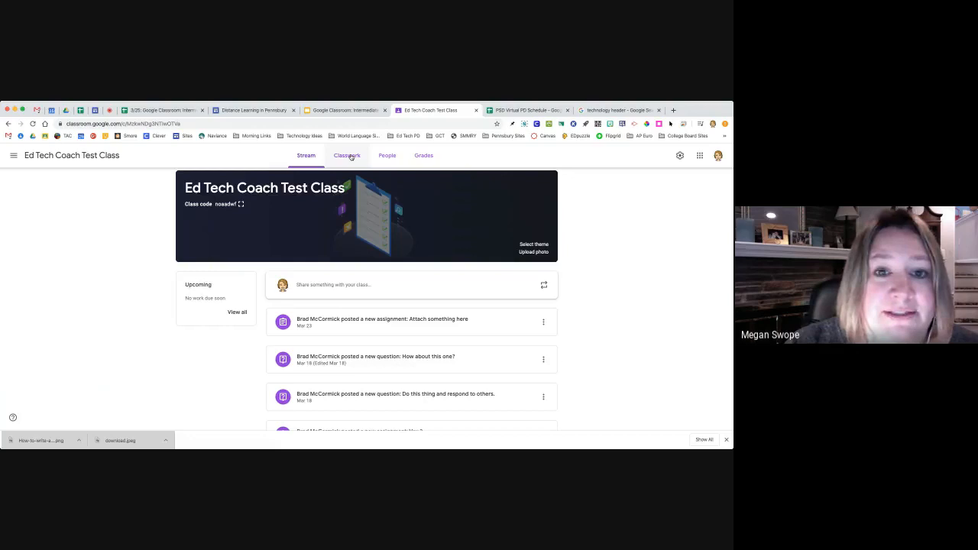
Open Test Assignment for editing from Classwork and show its student recipient choices.
{"action": "left_click", "coordinate": [345, 156]}
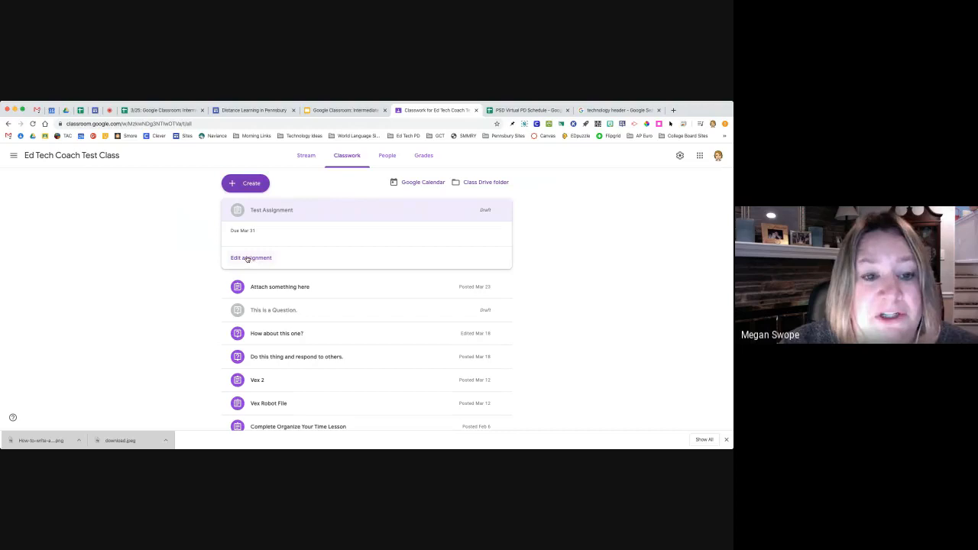
{"action": "left_click", "coordinate": [250, 256]}
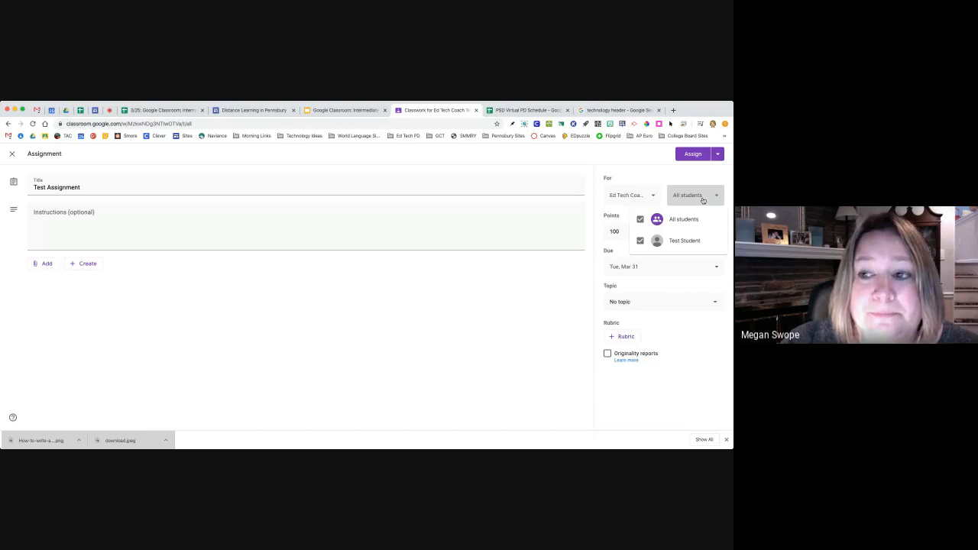
{"action": "left_click", "coordinate": [12, 153]}
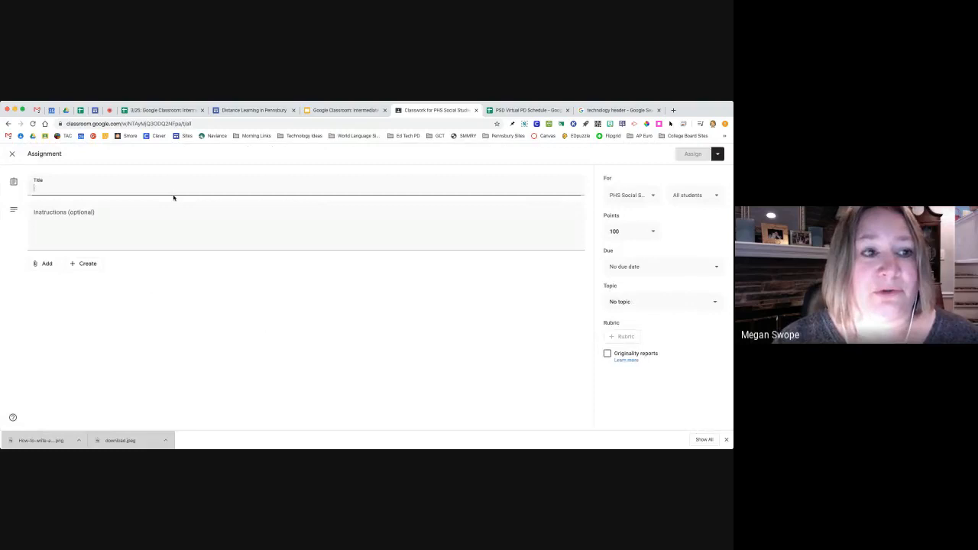
Title the new assignment 'Test' and move toward adding an attachment.
{"action": "type", "text": "Test"}
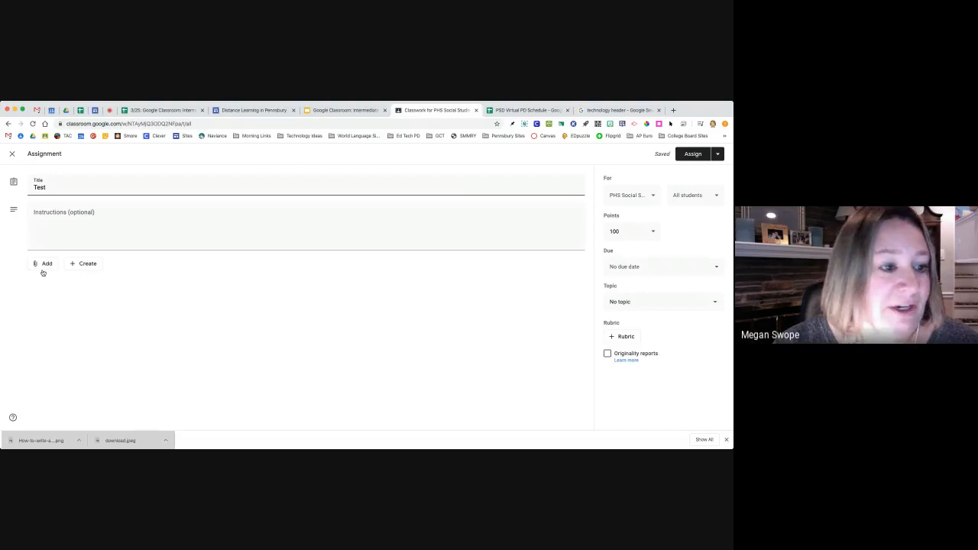
{"action": "left_click", "coordinate": [43, 263]}
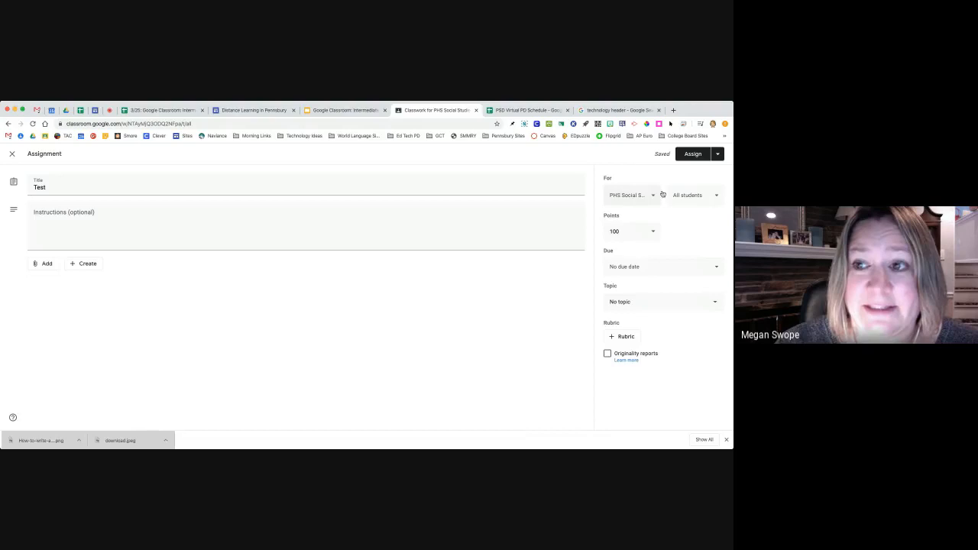
Assign Test Assignment to a single student instead of all students and post it.
{"action": "left_click", "coordinate": [694, 196]}
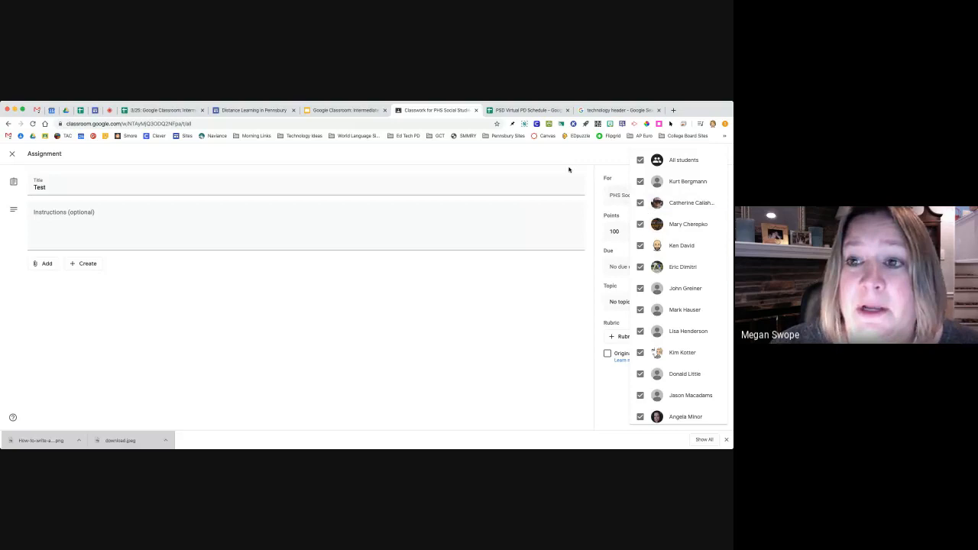
{"action": "left_click", "coordinate": [640, 160]}
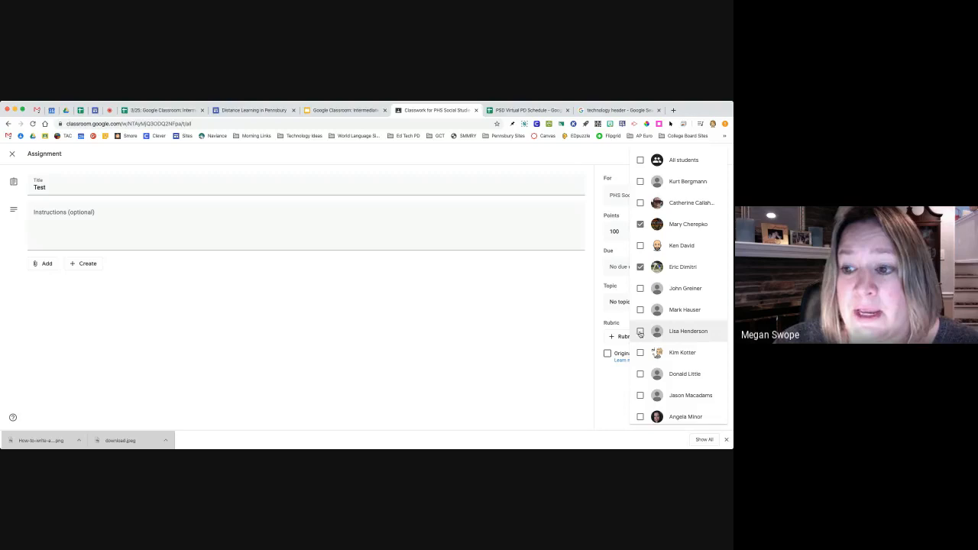
{"action": "left_click", "coordinate": [640, 161]}
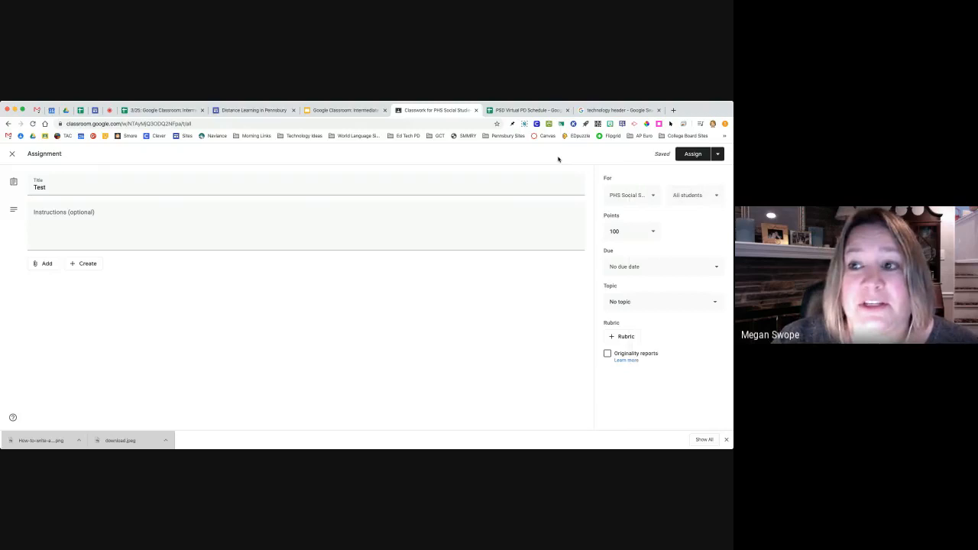
{"action": "left_click", "coordinate": [694, 195]}
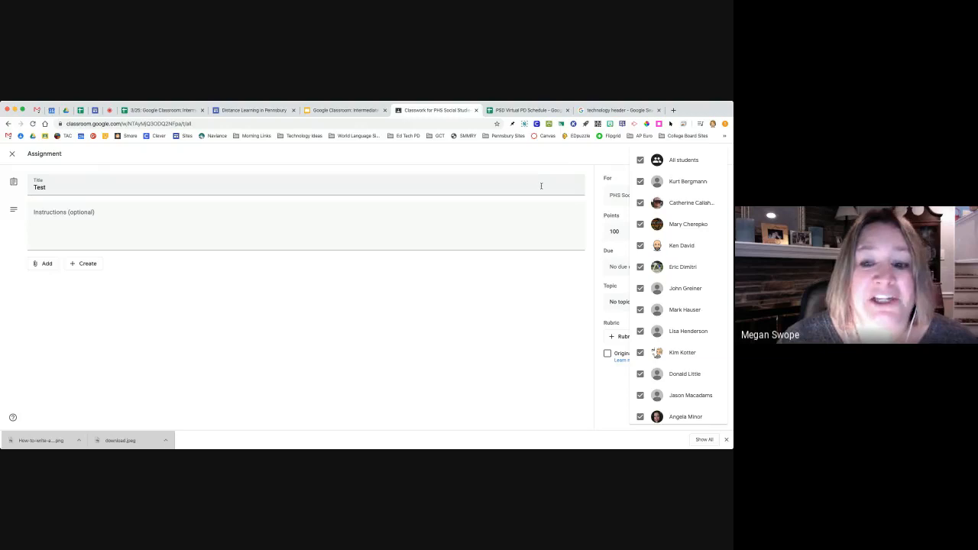
{"action": "left_click", "coordinate": [640, 161]}
{"action": "type", "text": " Assignment"}
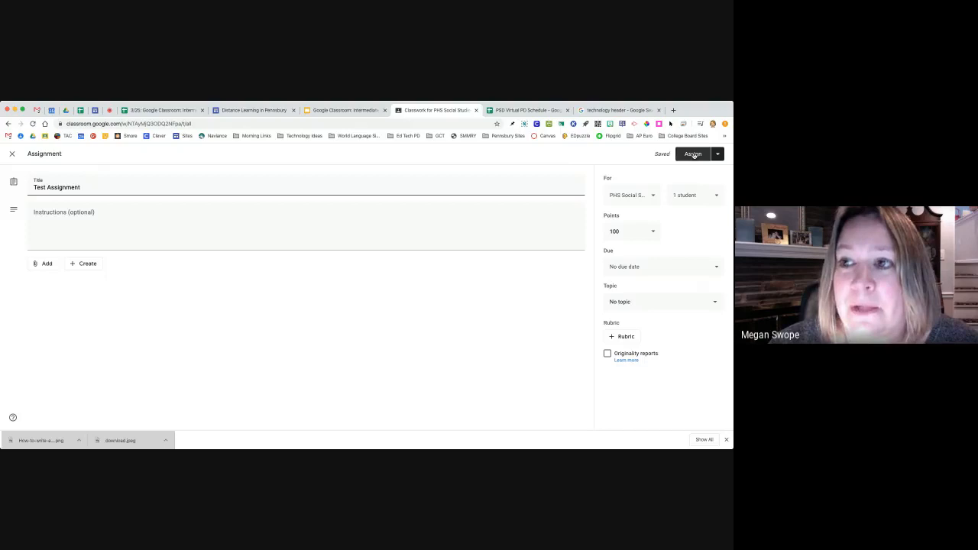
{"action": "left_click", "coordinate": [692, 152]}
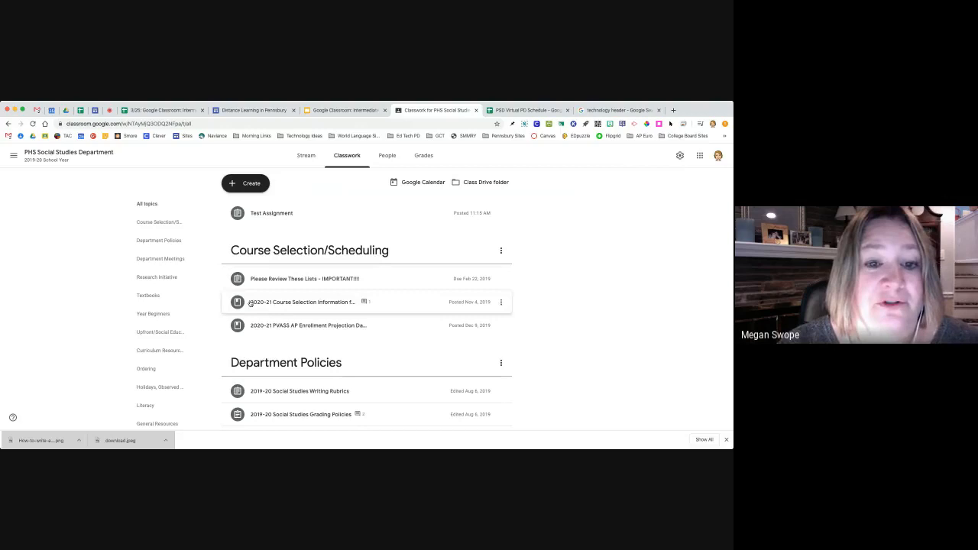
{"action": "mouse_move", "coordinate": [323, 267]}
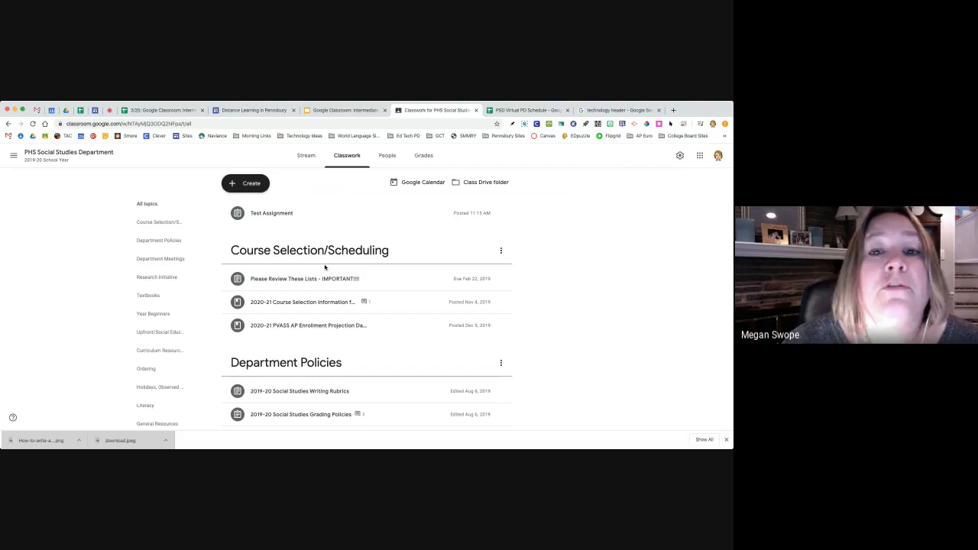
Delete Test Assignment and confirm so it leaves the classwork list.
{"action": "left_click", "coordinate": [501, 250]}
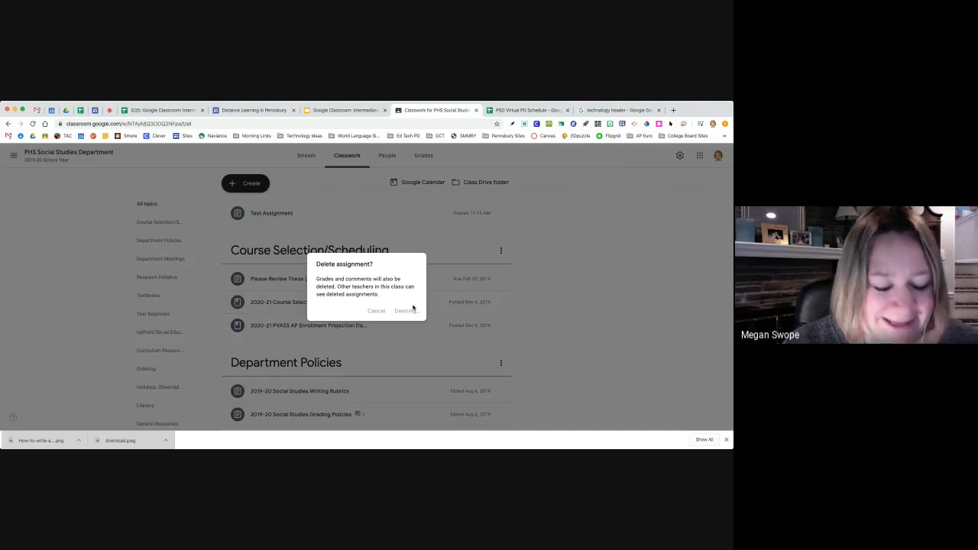
{"action": "left_click", "coordinate": [407, 310]}
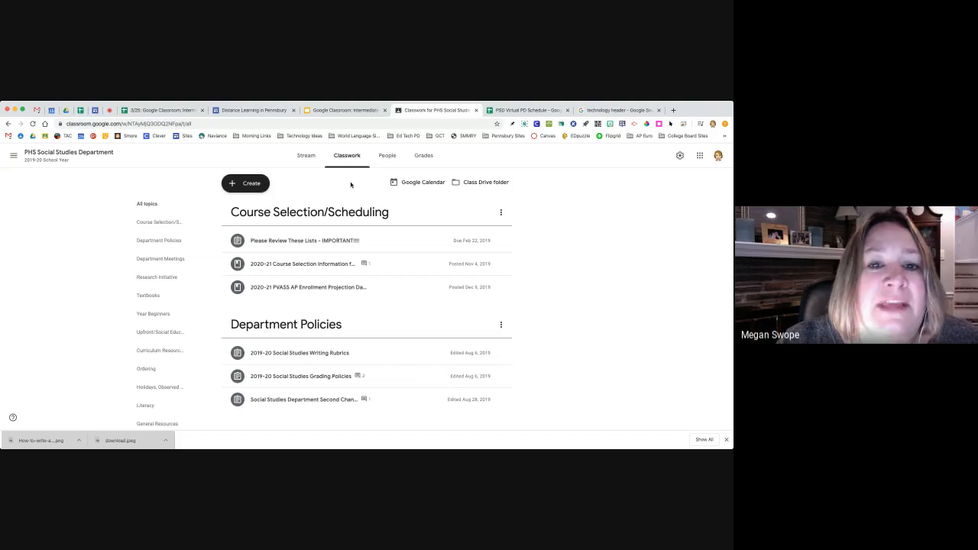
{"action": "mouse_move", "coordinate": [305, 156]}
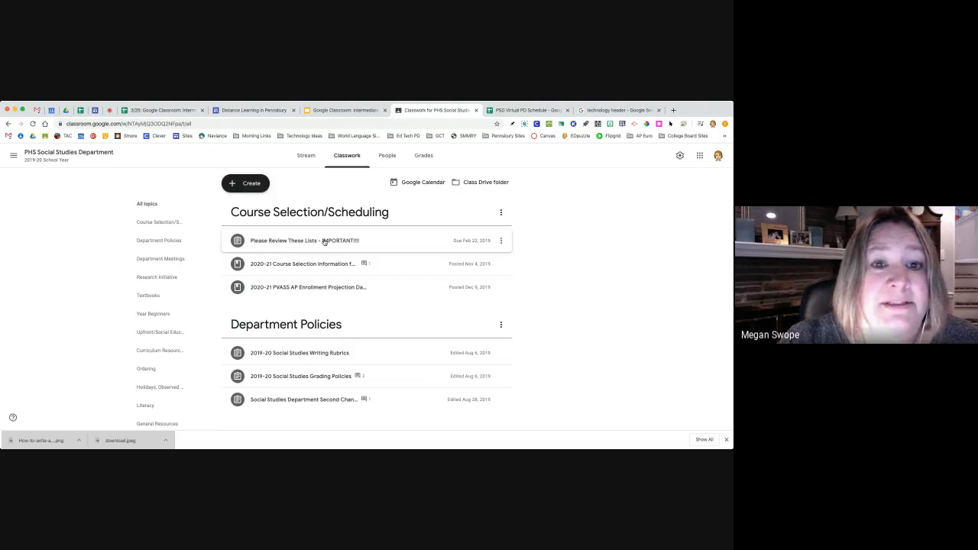
Expand and open the Please Review These Lists assignment, then return to Classwork.
{"action": "left_click", "coordinate": [309, 240]}
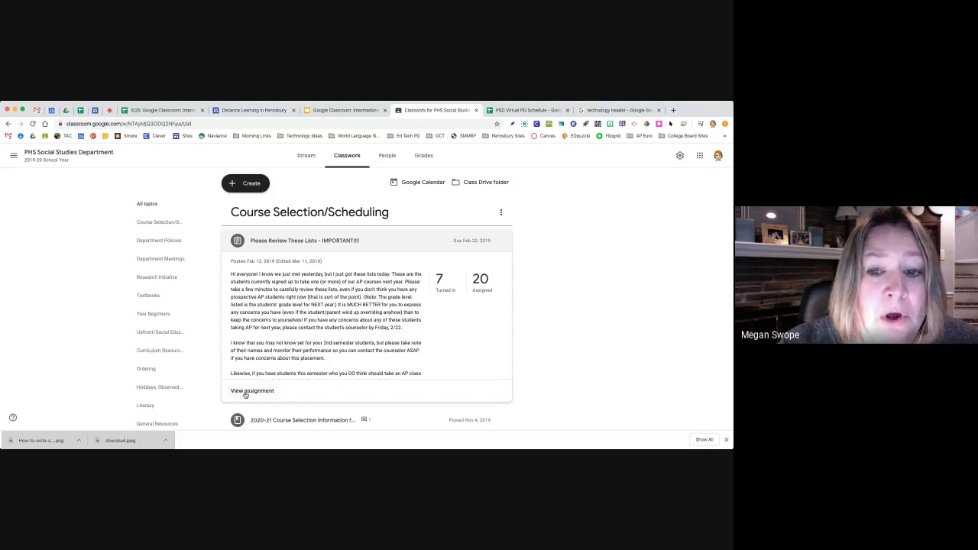
{"action": "left_click", "coordinate": [252, 391]}
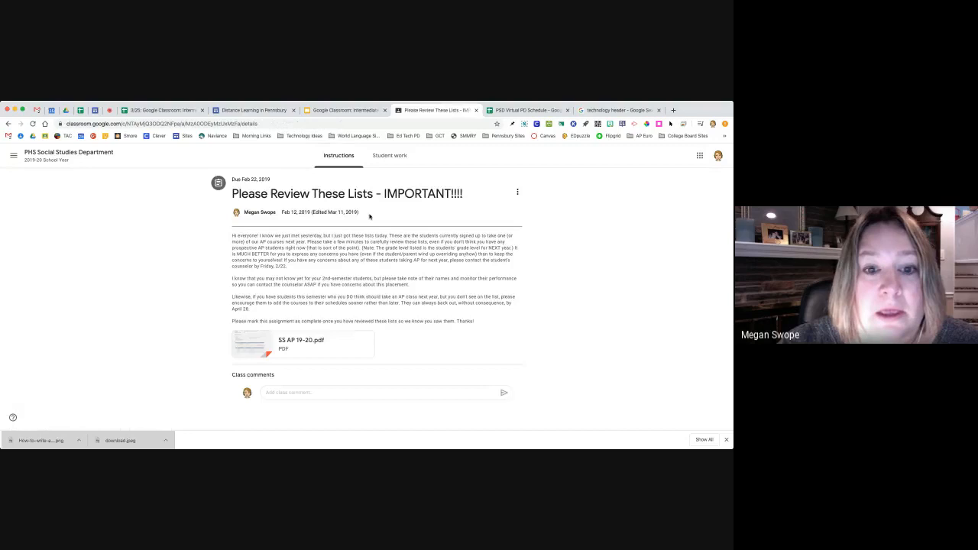
{"action": "left_click", "coordinate": [346, 155]}
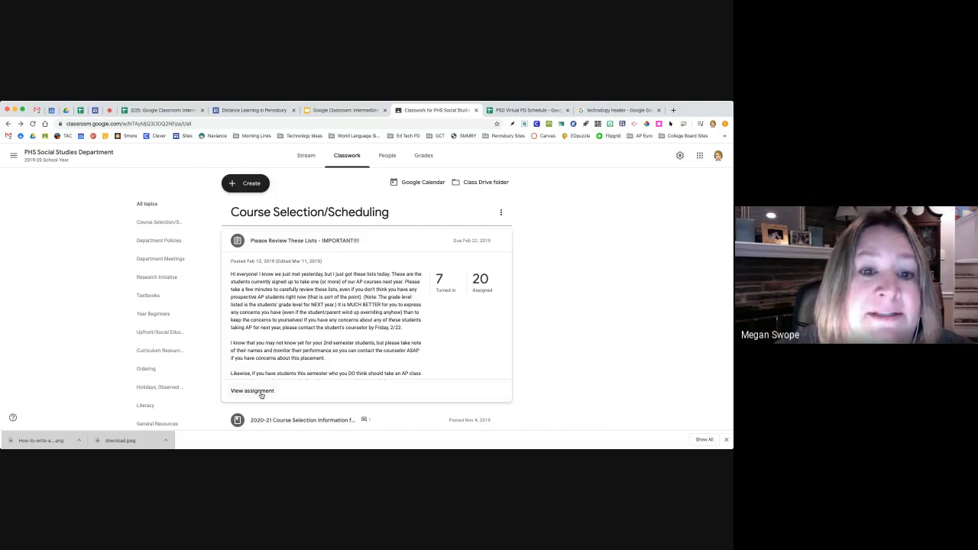
View the assignment's student work, check its instructions, and return to the student work overview.
{"action": "left_click", "coordinate": [252, 391]}
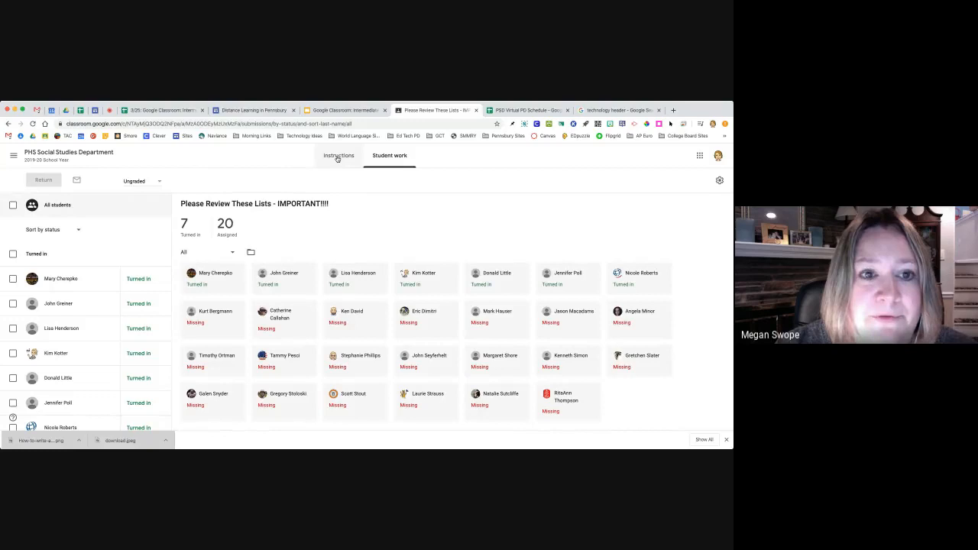
{"action": "left_click", "coordinate": [338, 156]}
{"action": "type", "text": "this is a test!"}
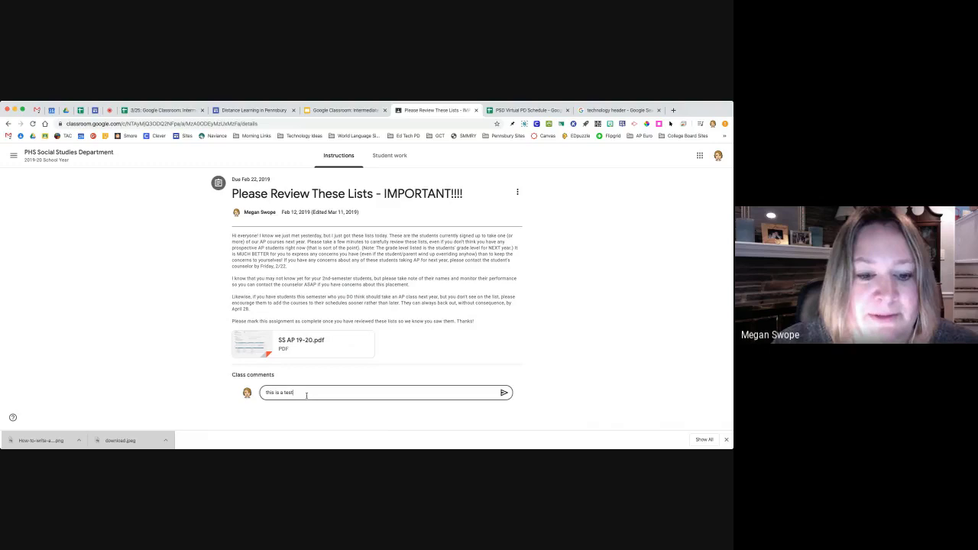
{"action": "left_click", "coordinate": [388, 156]}
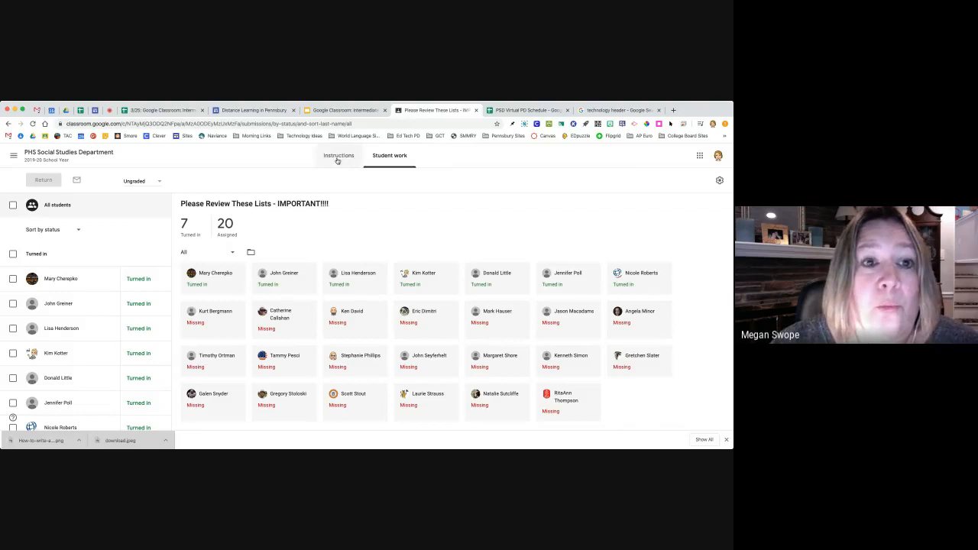
{"action": "left_click", "coordinate": [214, 277]}
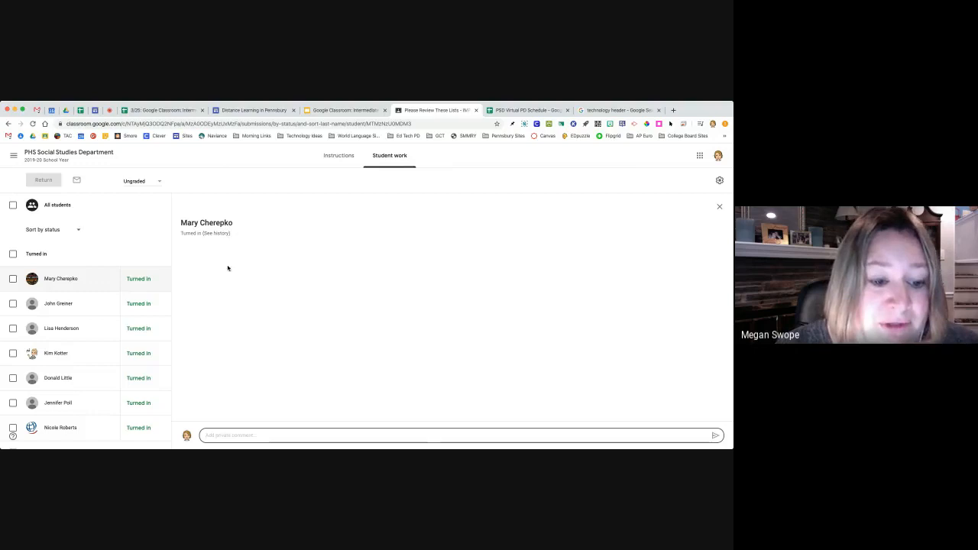
{"action": "mouse_move", "coordinate": [357, 414]}
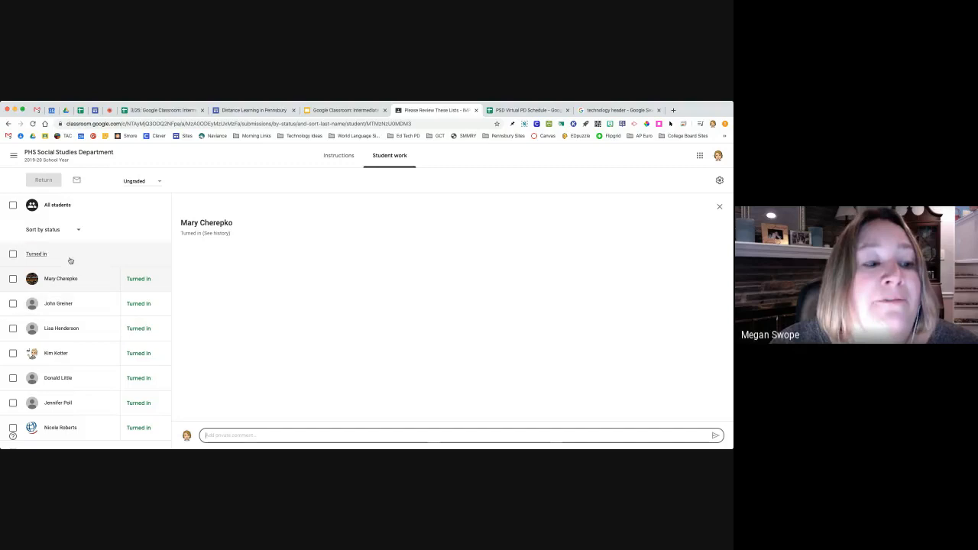
{"action": "left_click", "coordinate": [346, 156]}
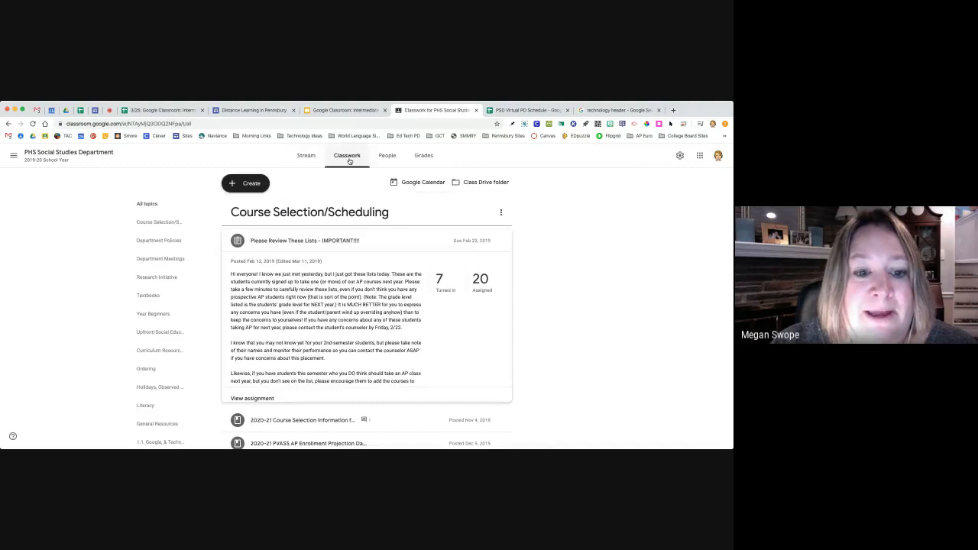
View the Winter 2020 Keystone Schedule post and return to the class stream.
{"action": "scroll", "scroll_direction": "down", "scroll_amount": 3}
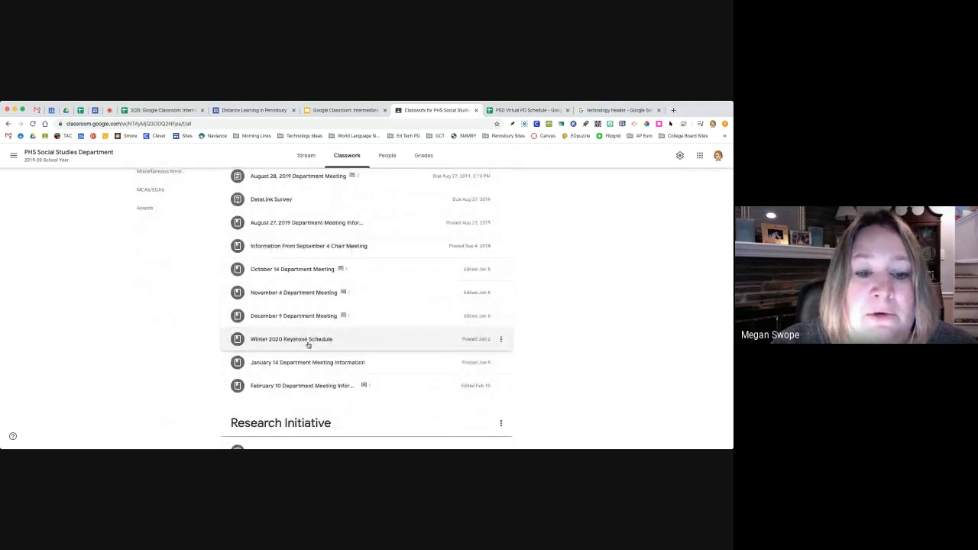
{"action": "left_click", "coordinate": [291, 340]}
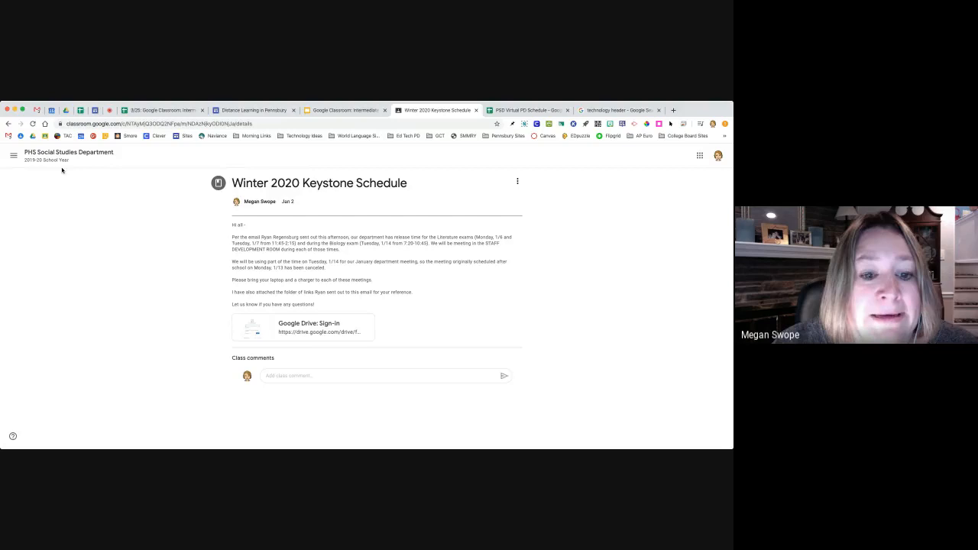
{"action": "left_click", "coordinate": [347, 156]}
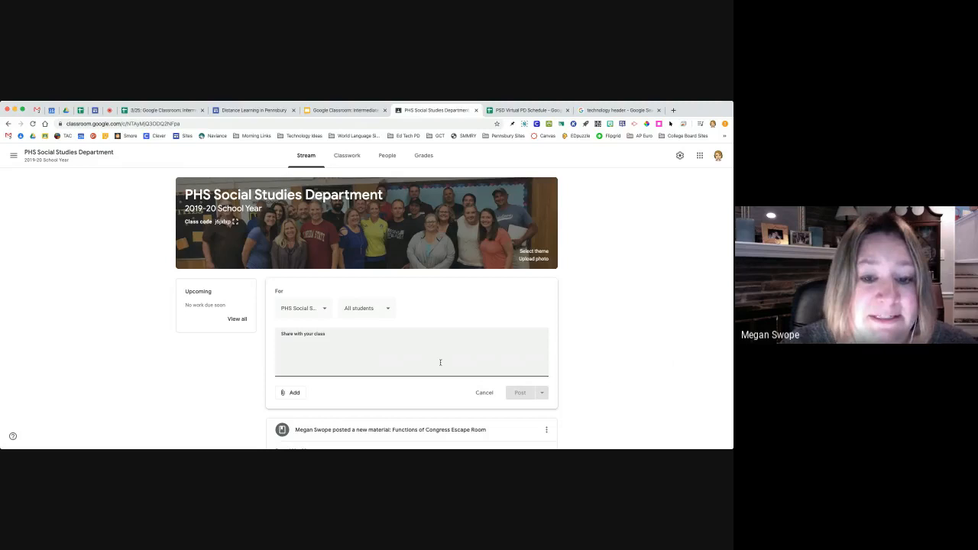
{"action": "mouse_move", "coordinate": [374, 363]}
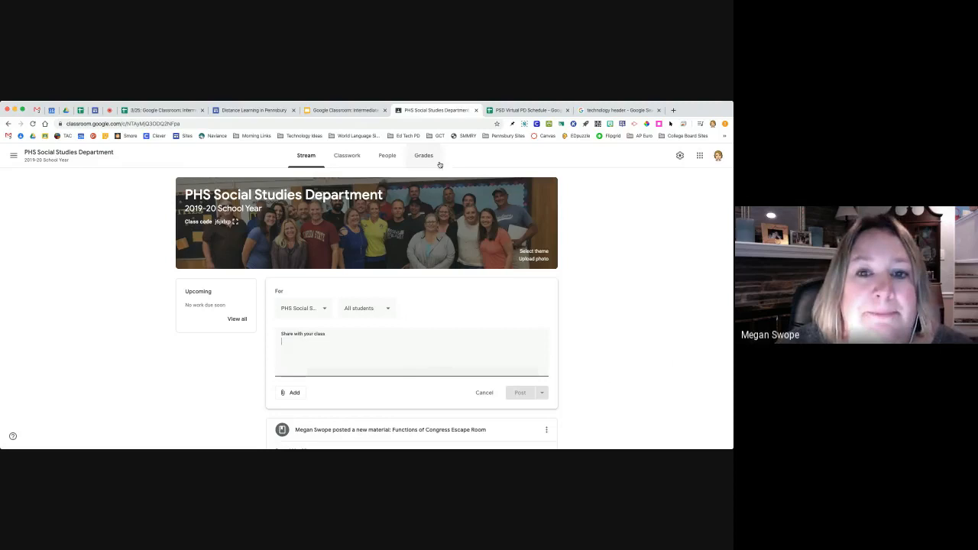
{"action": "left_click", "coordinate": [386, 156]}
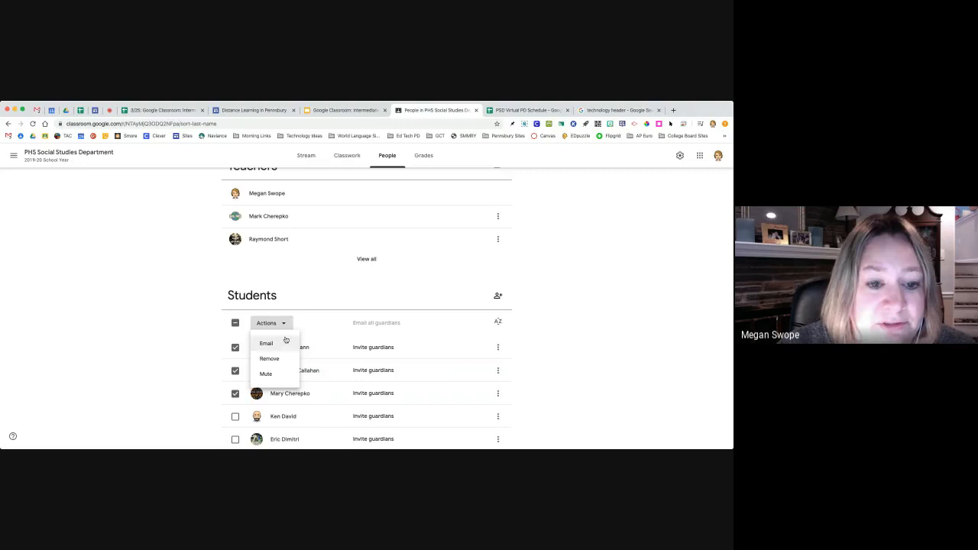
{"action": "left_click", "coordinate": [235, 320]}
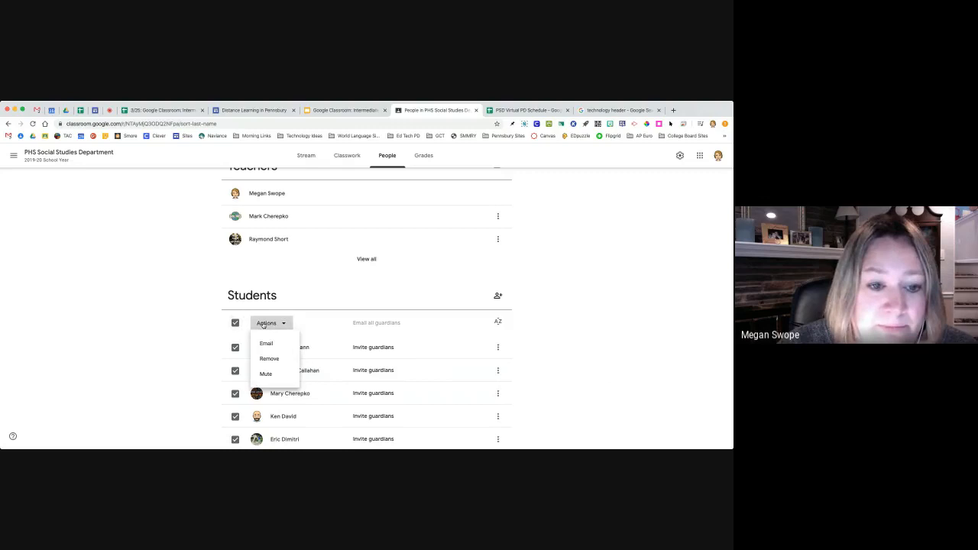
{"action": "left_click", "coordinate": [361, 220]}
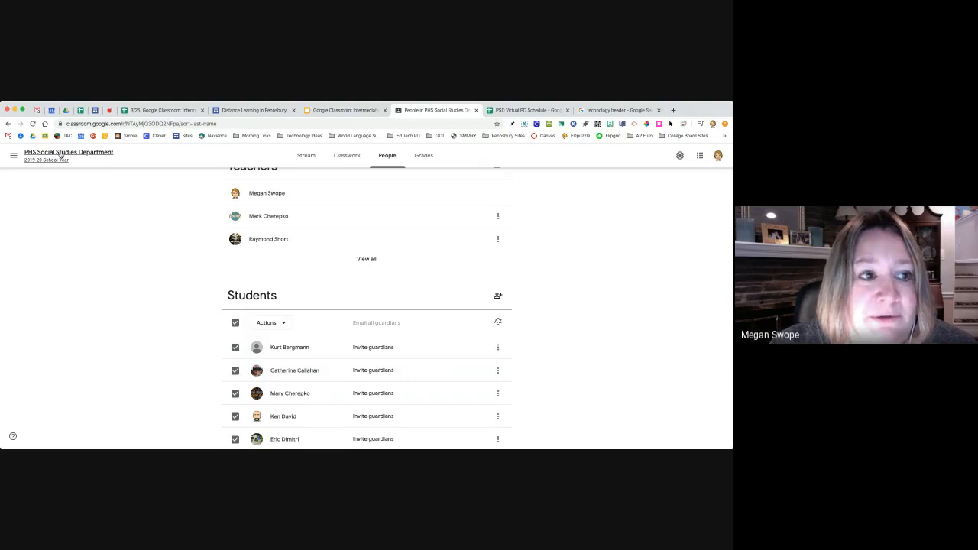
From the class Stream, open the full To-do list of work waiting to be reviewed.
{"action": "left_click", "coordinate": [306, 156]}
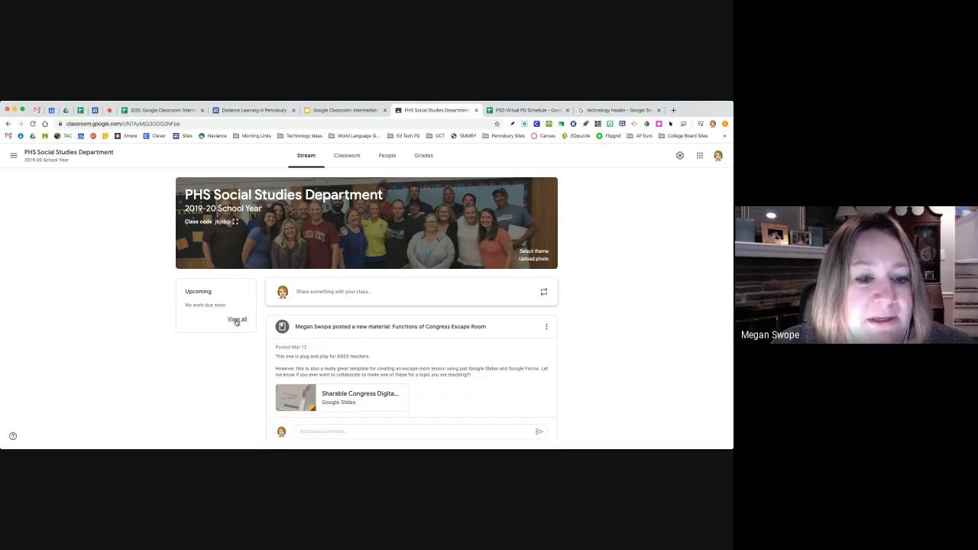
{"action": "left_click", "coordinate": [236, 319]}
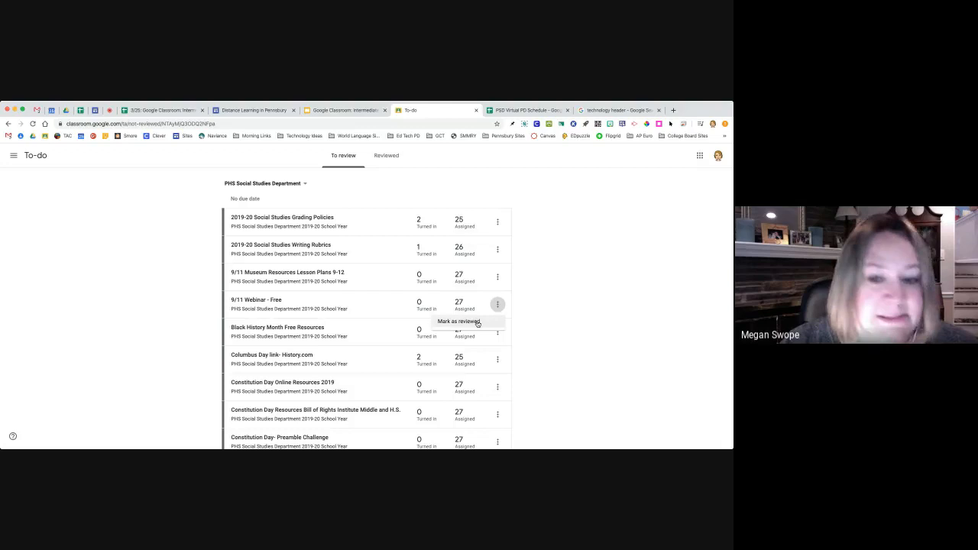
Mark the 9/11 Webinar - Free item as reviewed and view the Reviewed list.
{"action": "left_click", "coordinate": [459, 321]}
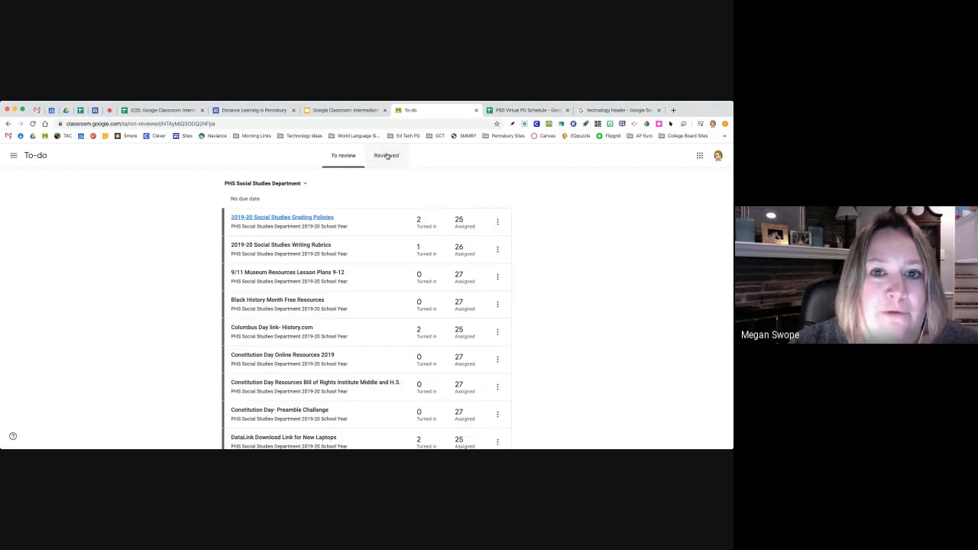
{"action": "left_click", "coordinate": [385, 156]}
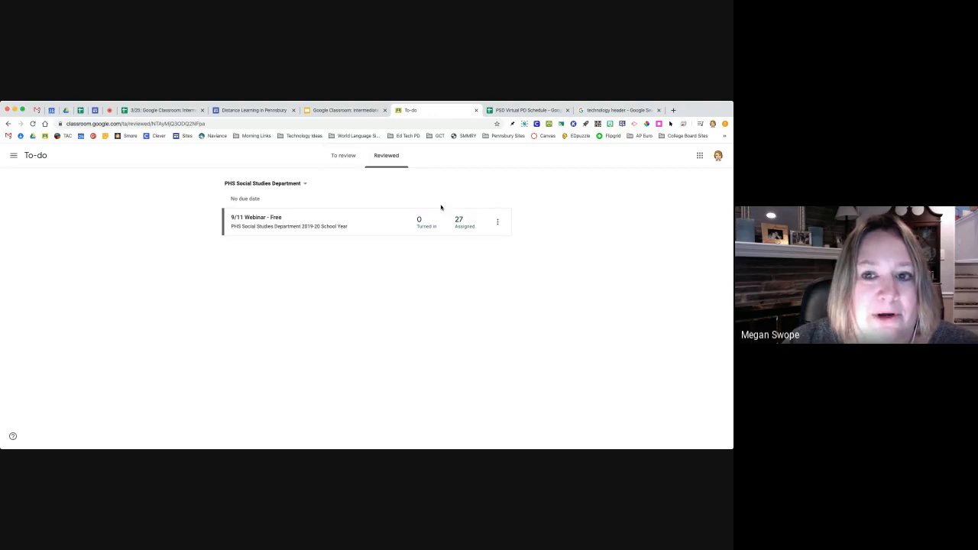
{"action": "left_click", "coordinate": [498, 222]}
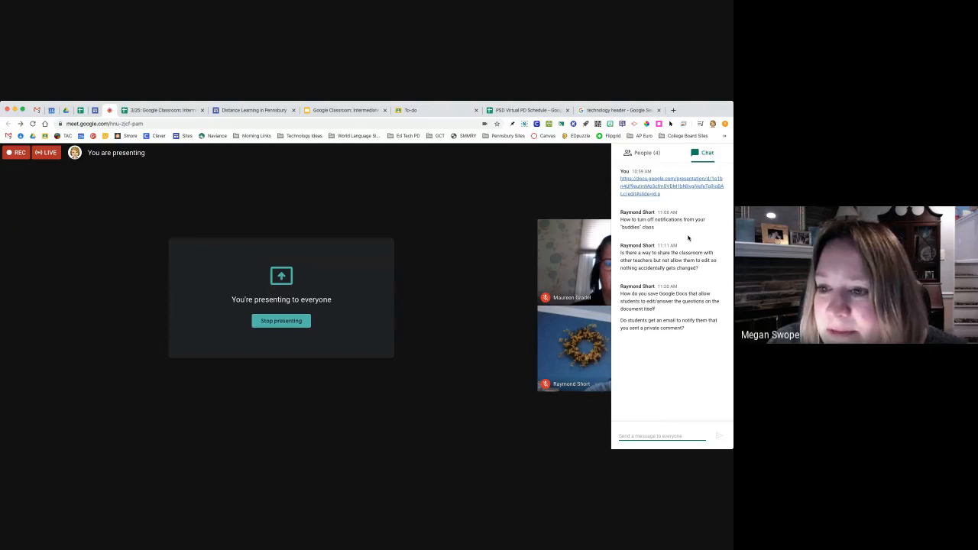
{"action": "mouse_move", "coordinate": [256, 193]}
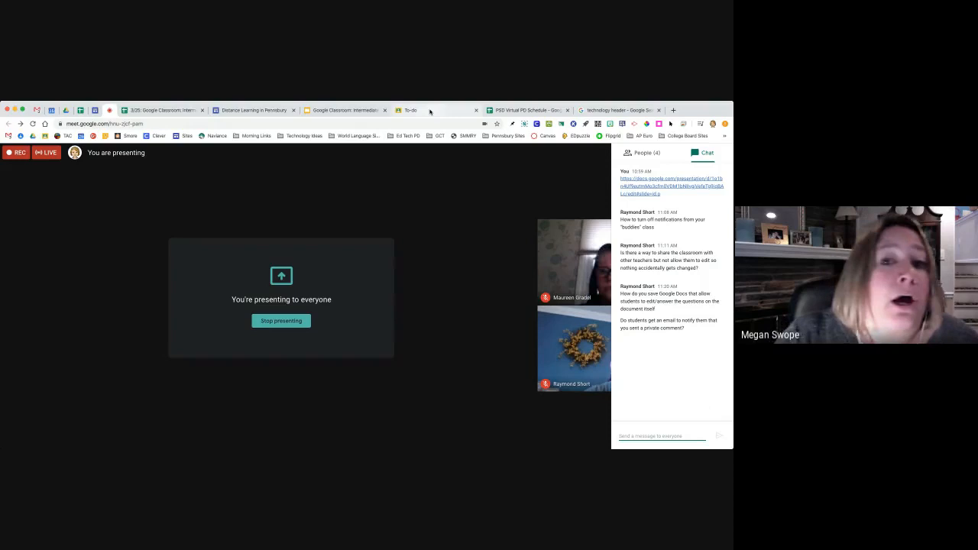
Return from the Meet chat to the Classroom To-do page of reviewed work.
{"action": "left_click", "coordinate": [411, 110]}
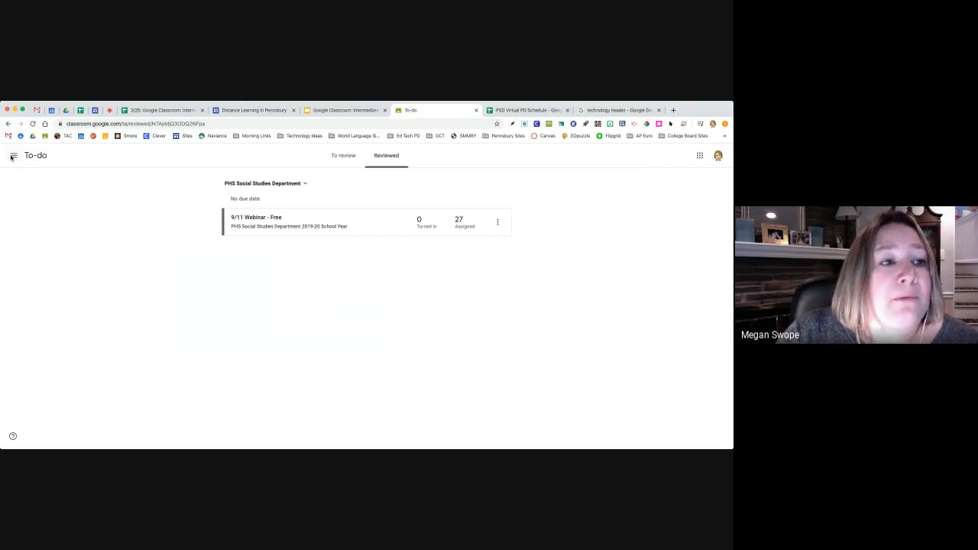
Switch via the class menu to PHS Social Studies Department and open its Classwork page.
{"action": "left_click", "coordinate": [12, 156]}
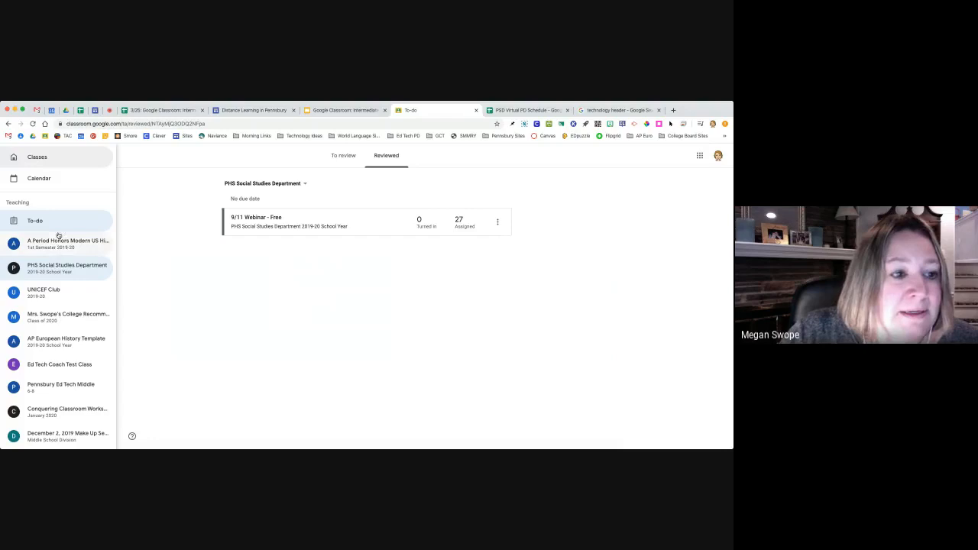
{"action": "left_click", "coordinate": [68, 243]}
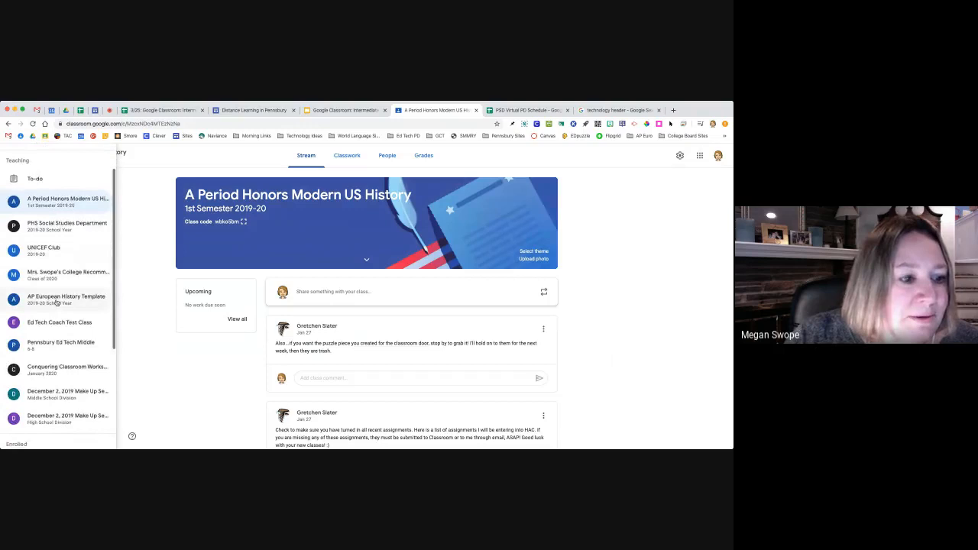
{"action": "left_click", "coordinate": [67, 226]}
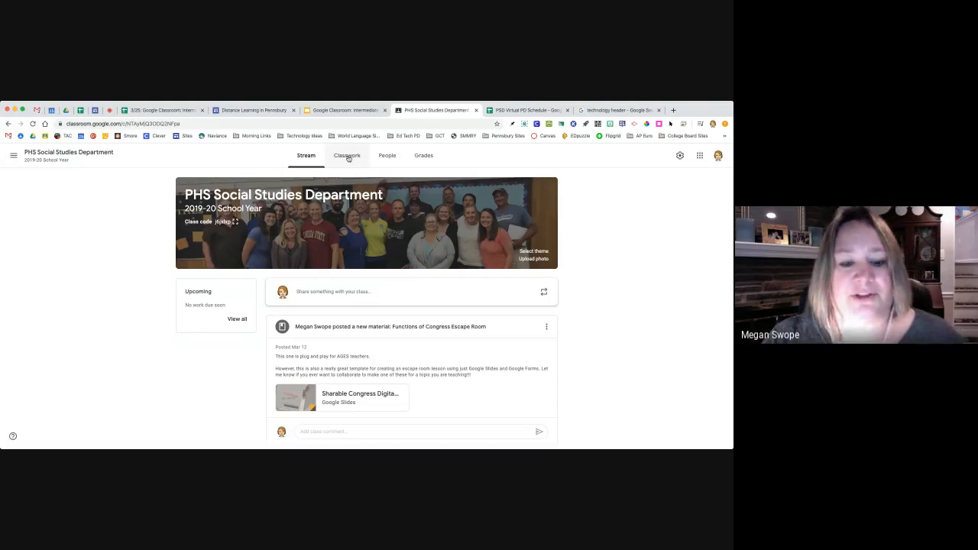
{"action": "left_click", "coordinate": [345, 156]}
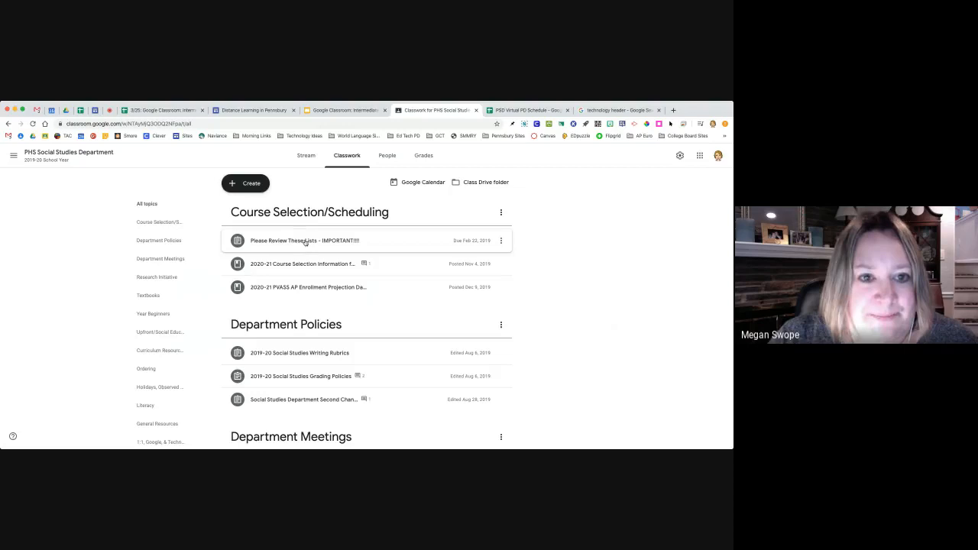
Create a new assignment titled Test, start its instructions and bring up the rubric options.
{"action": "left_click", "coordinate": [244, 183]}
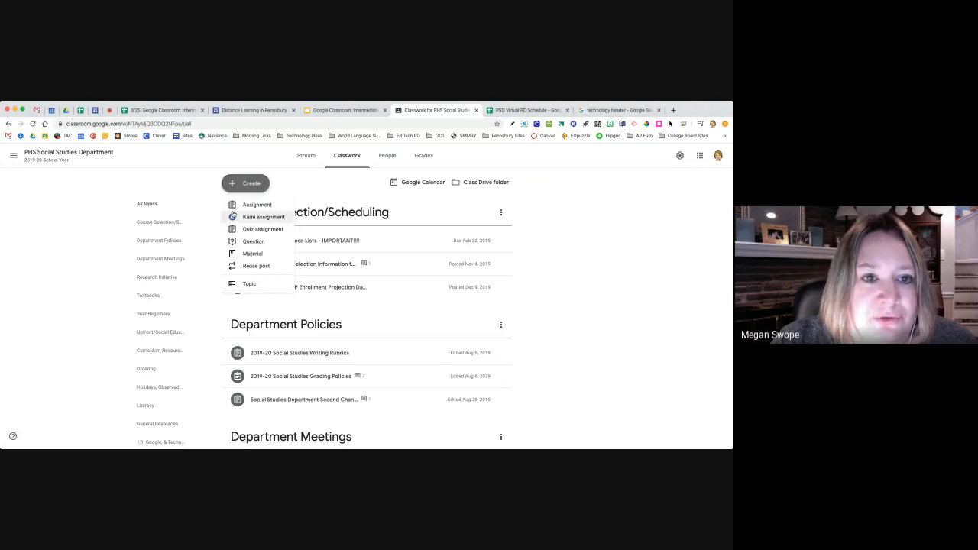
{"action": "left_click", "coordinate": [256, 205]}
{"action": "type", "text": "Test"}
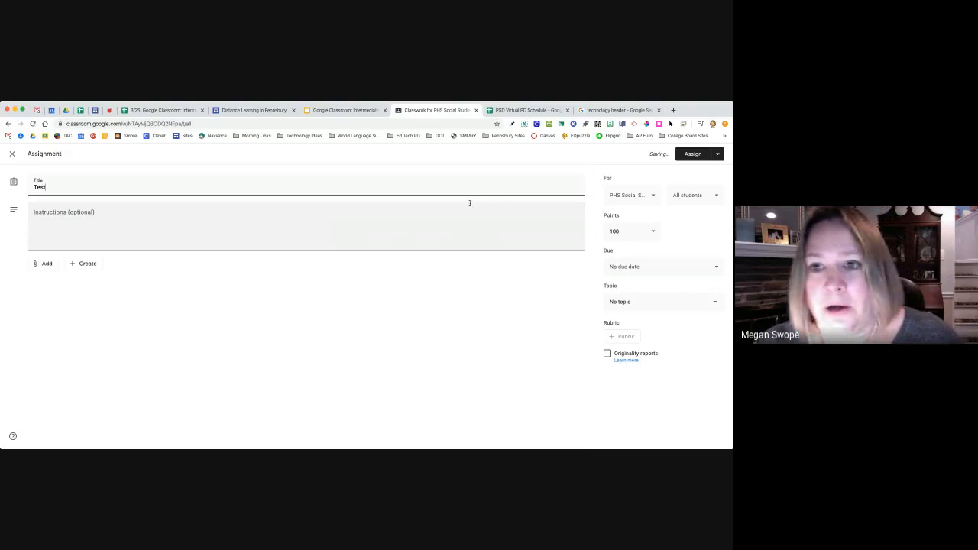
{"action": "left_click", "coordinate": [306, 221]}
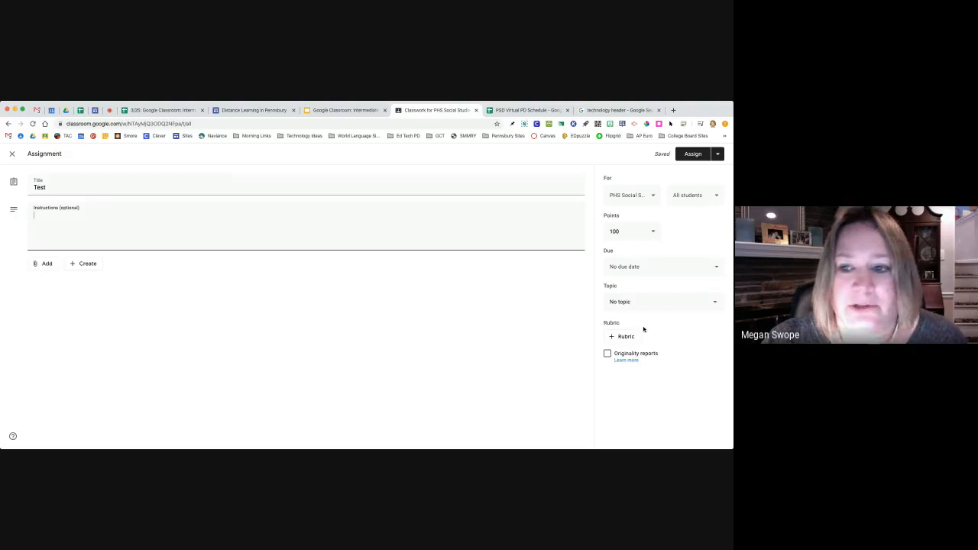
{"action": "left_click", "coordinate": [624, 337]}
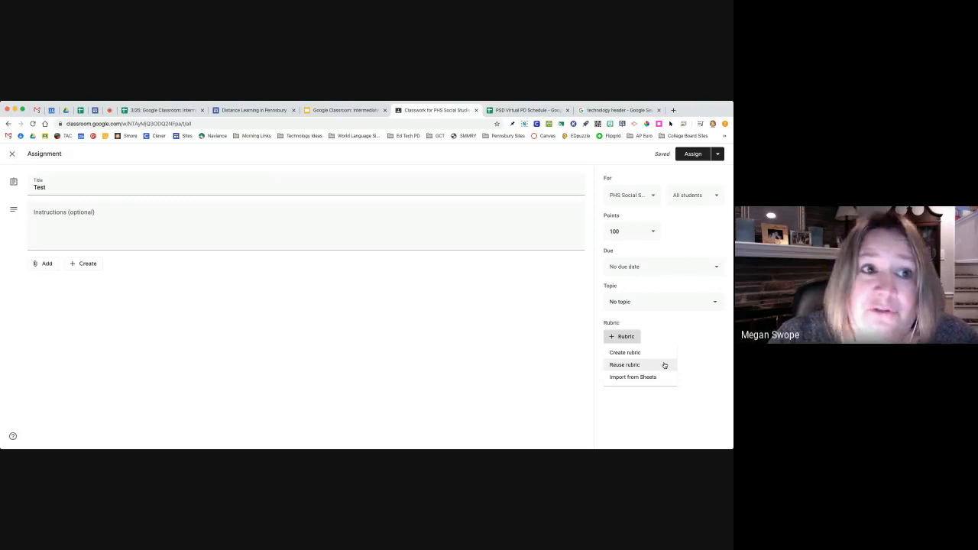
{"action": "mouse_move", "coordinate": [635, 376]}
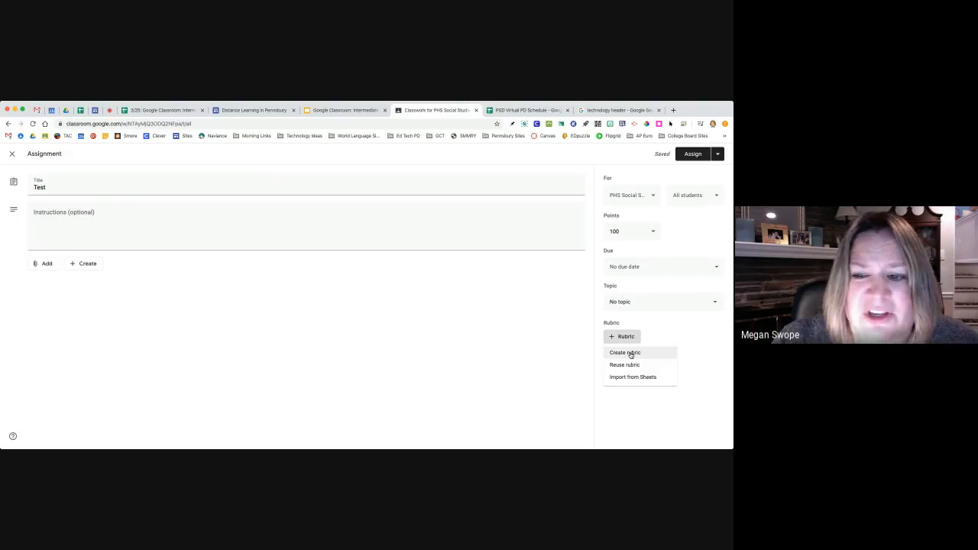
Build a rubric with Criteria 1 (level Basic) and Criteria 2 totaling 8 points and save it to Test.
{"action": "left_click", "coordinate": [625, 352]}
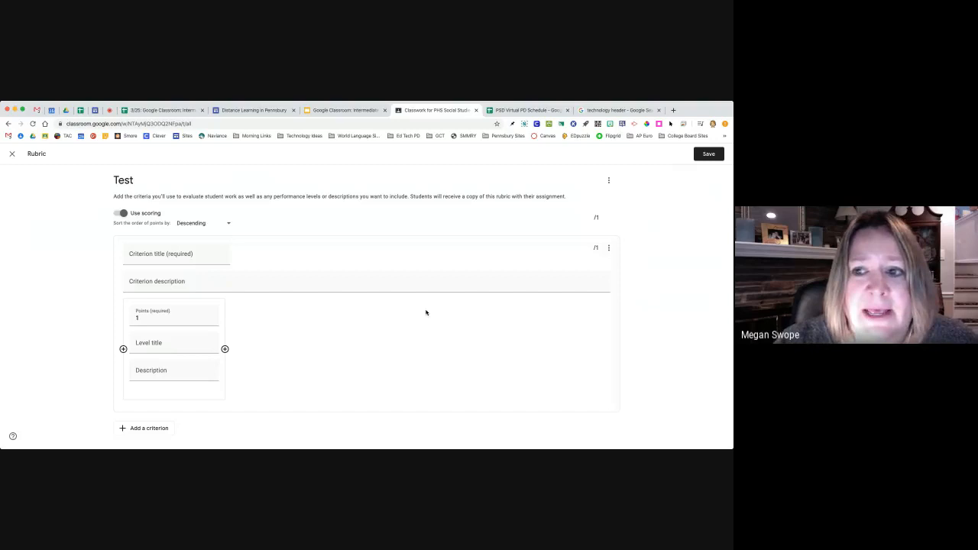
{"action": "left_click", "coordinate": [165, 253]}
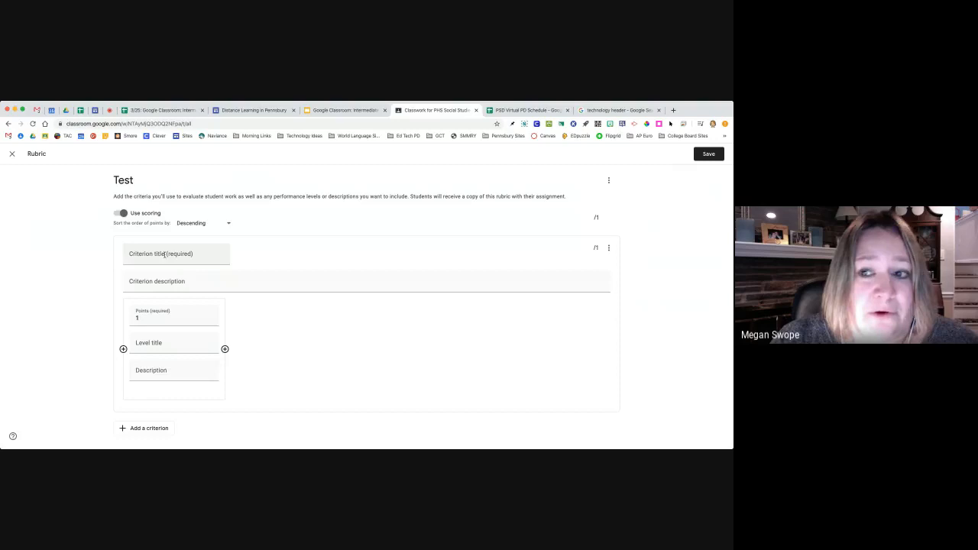
{"action": "type", "text": "Criteria 1"}
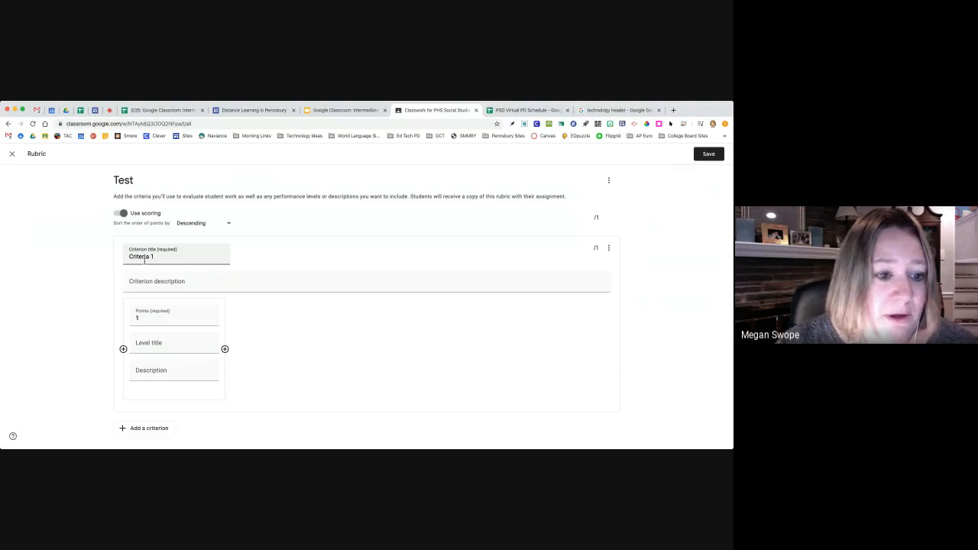
{"action": "type", "text": "Basic"}
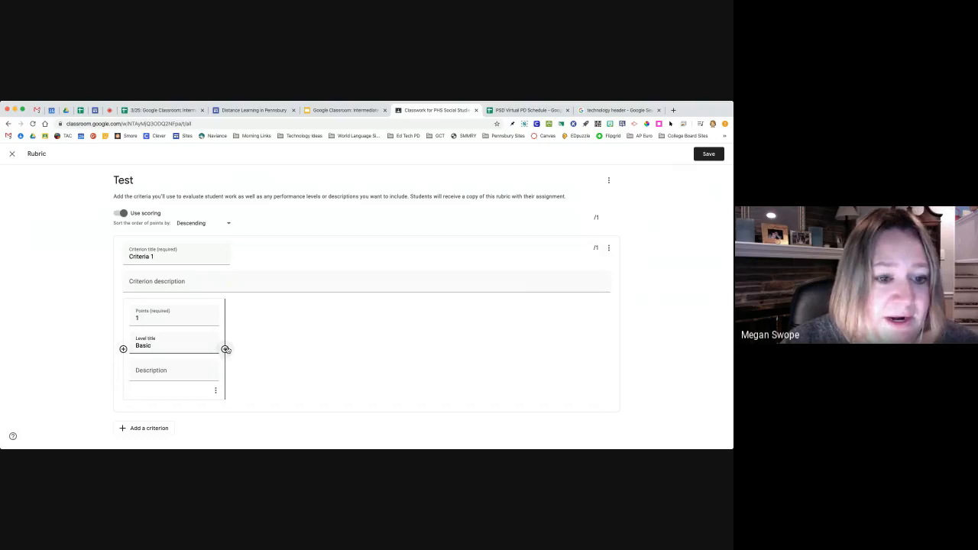
{"action": "mouse_move", "coordinate": [123, 348]}
{"action": "type", "text": "3"}
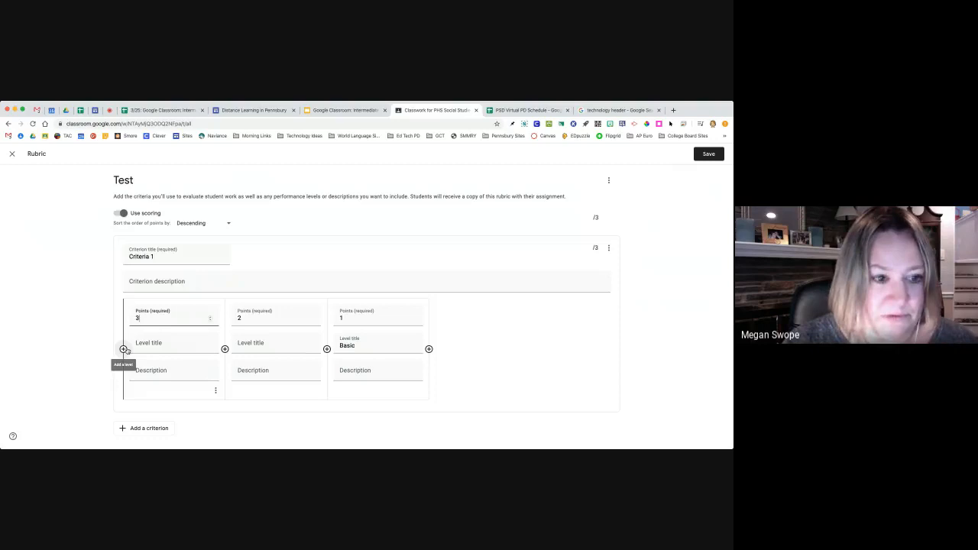
{"action": "left_click", "coordinate": [122, 348]}
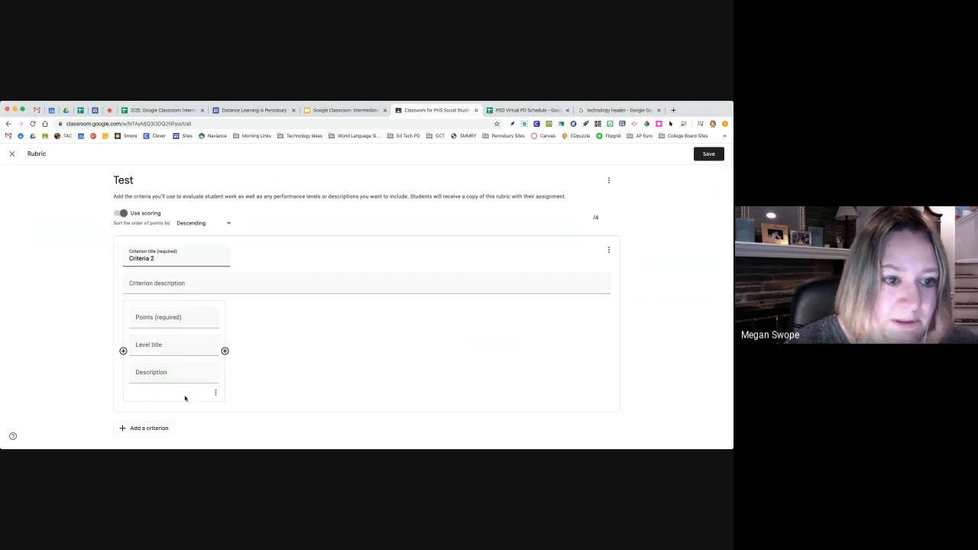
{"action": "left_click", "coordinate": [225, 350]}
{"action": "type", "text": "0"}
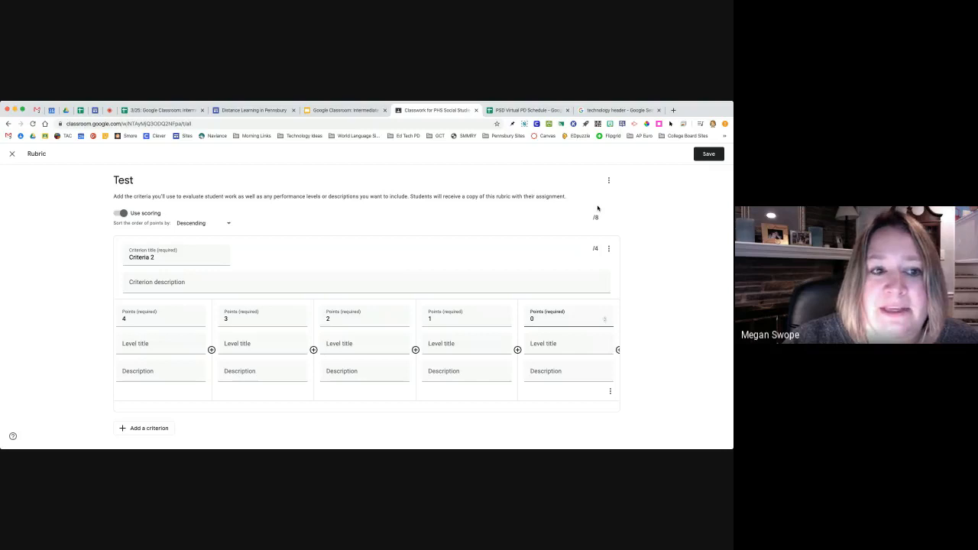
{"action": "left_click", "coordinate": [709, 153]}
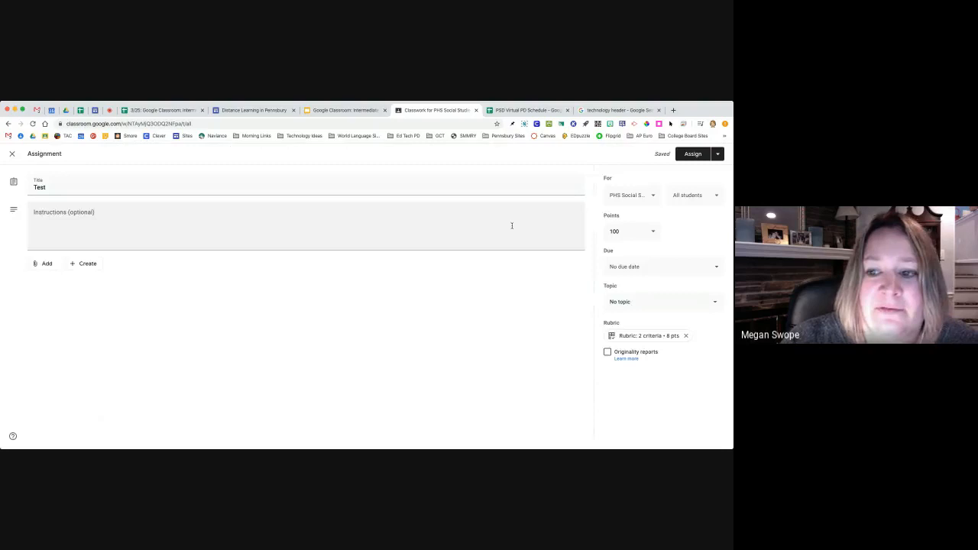
Preview the Test rubric, then close it back to the department Classwork list.
{"action": "left_click", "coordinate": [649, 336]}
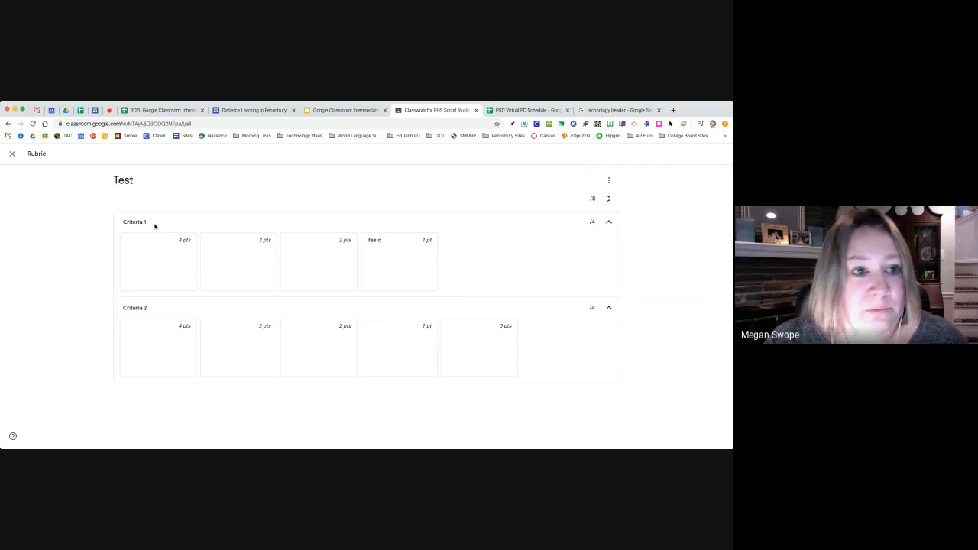
{"action": "mouse_move", "coordinate": [315, 306]}
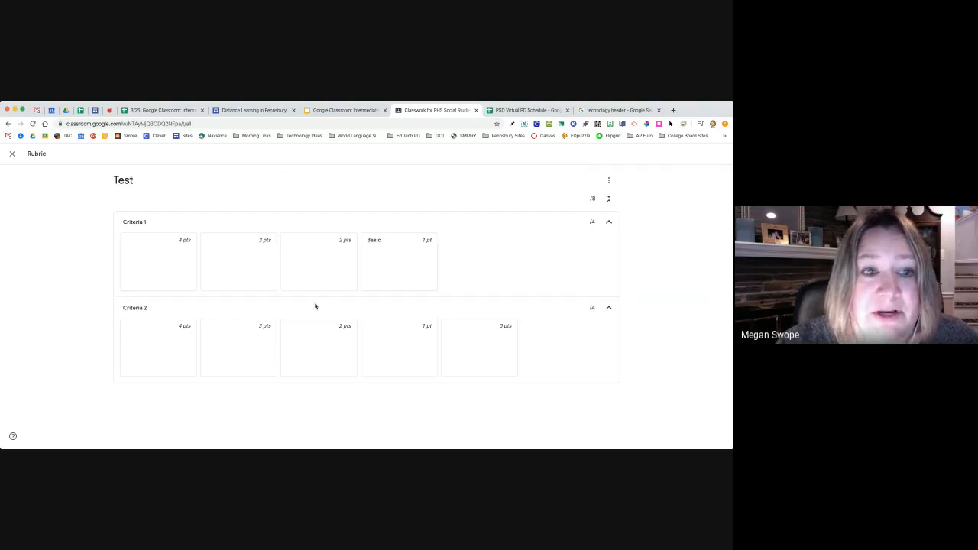
{"action": "mouse_move", "coordinate": [241, 252]}
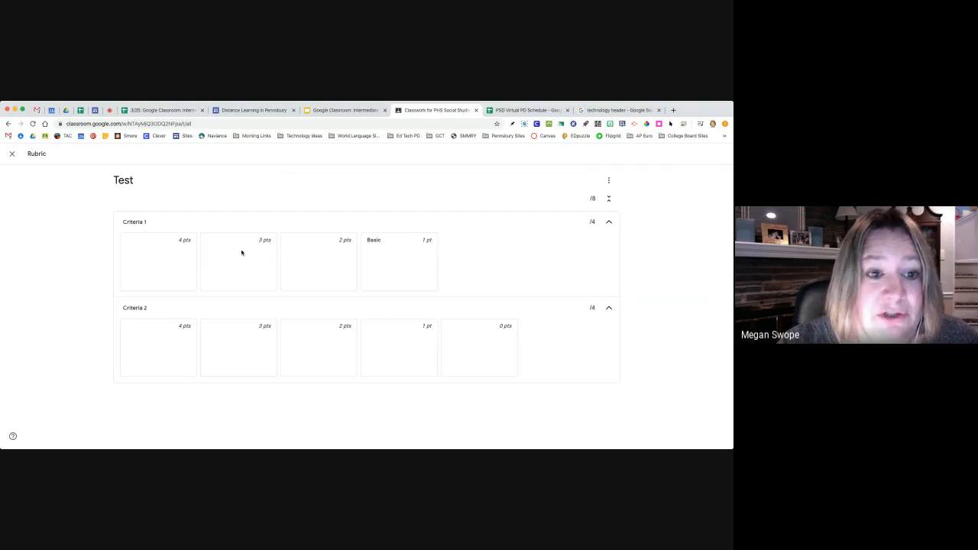
{"action": "left_click", "coordinate": [13, 153]}
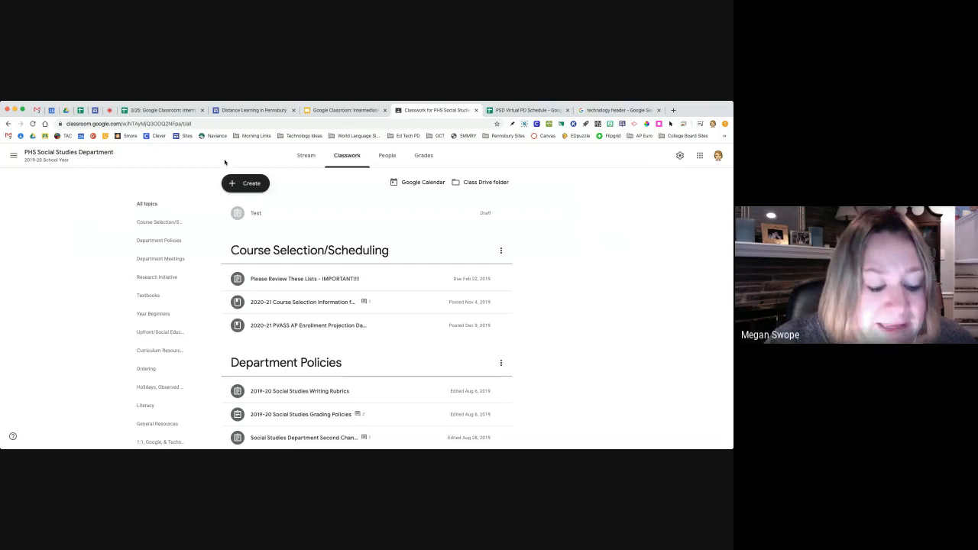
Peek at student work for the Social Studies Writing Rubrics assignment and return to Classwork.
{"action": "left_click", "coordinate": [299, 391]}
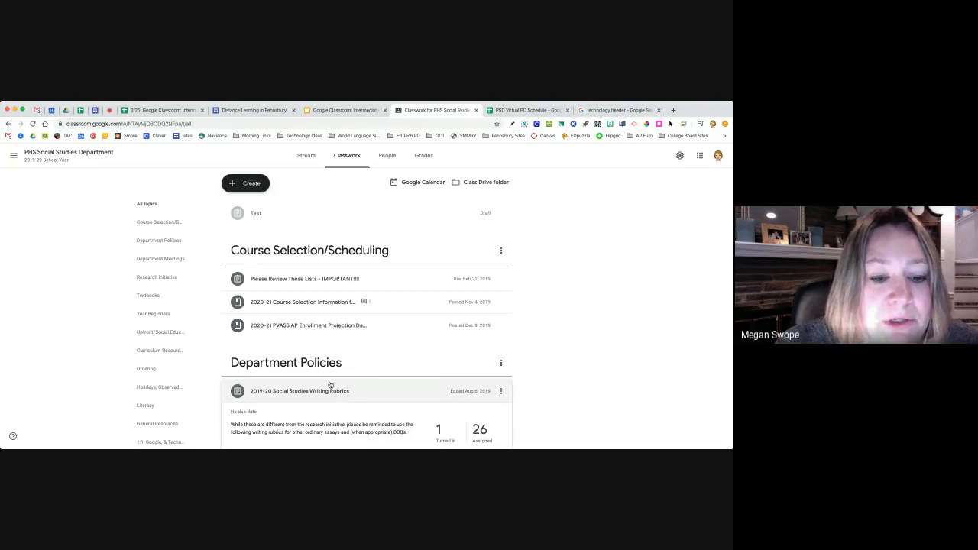
{"action": "left_click", "coordinate": [300, 392]}
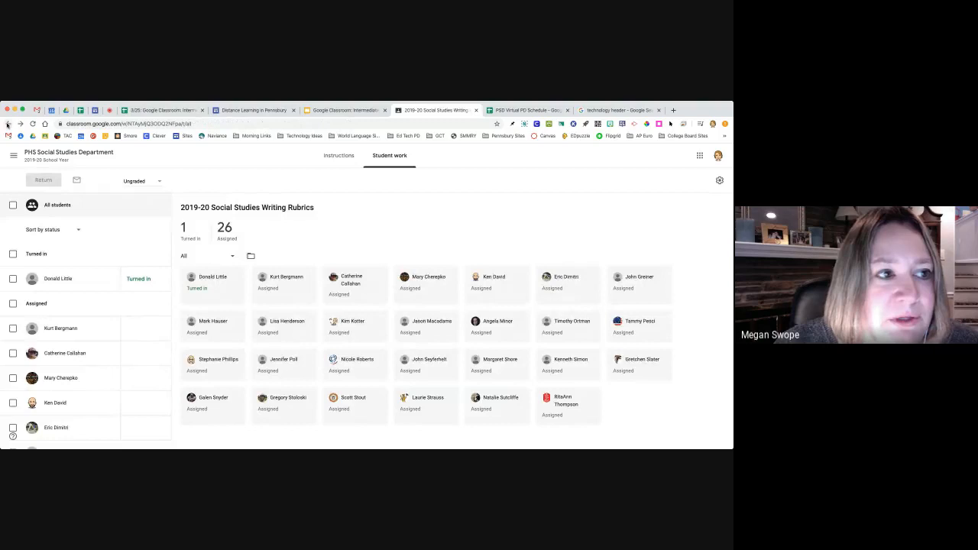
{"action": "left_click", "coordinate": [345, 156]}
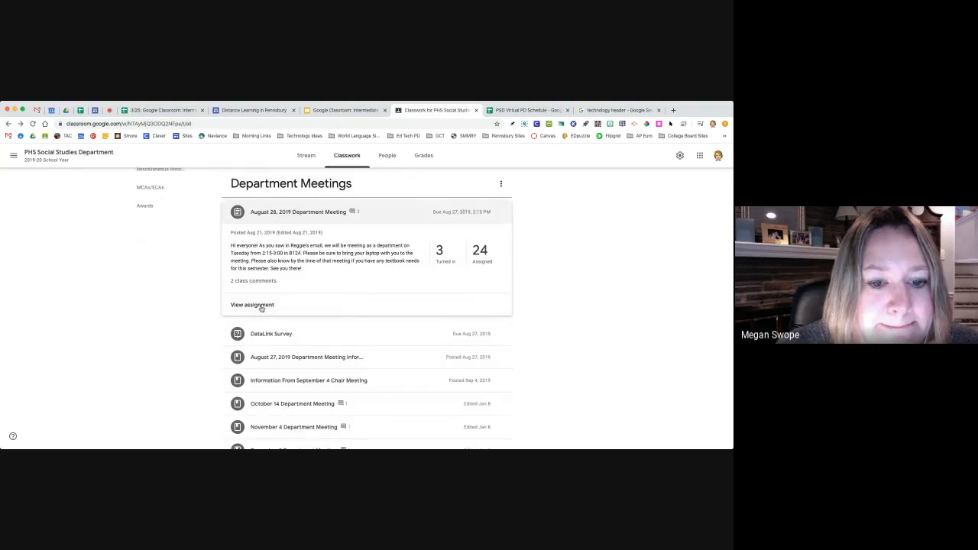
Switch to A Period Honors Modern US History and open student work for CW Tuesday 9/17.
{"action": "left_click", "coordinate": [12, 155]}
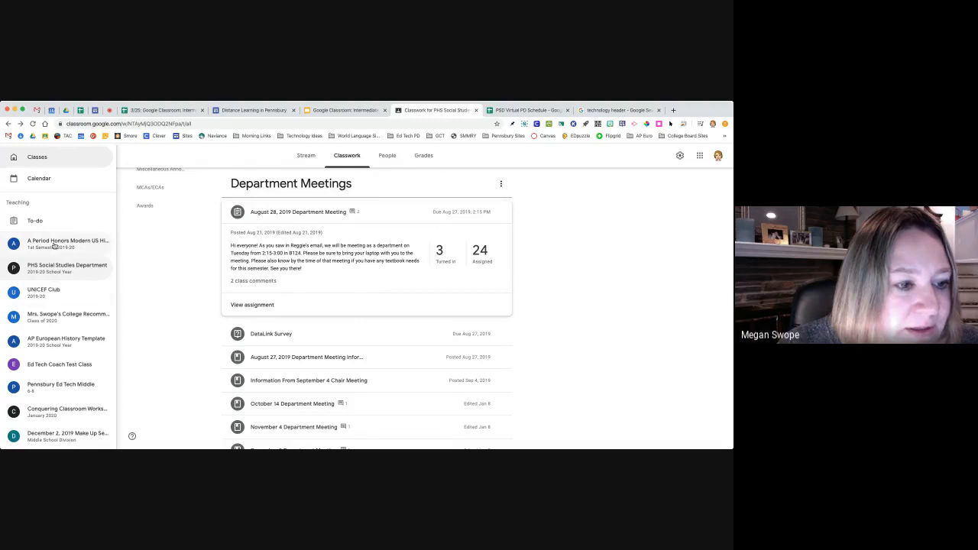
{"action": "left_click", "coordinate": [68, 243]}
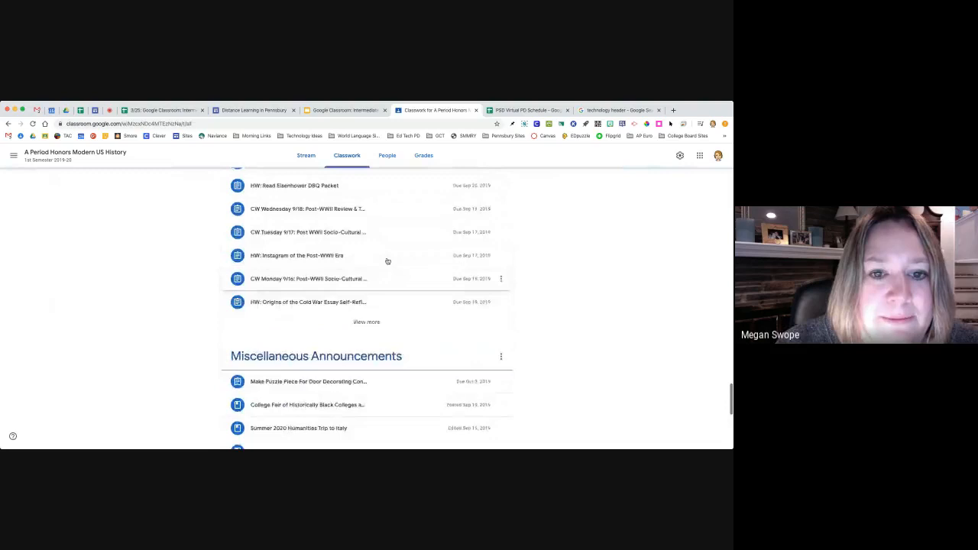
{"action": "scroll", "scroll_direction": "up", "scroll_amount": 3}
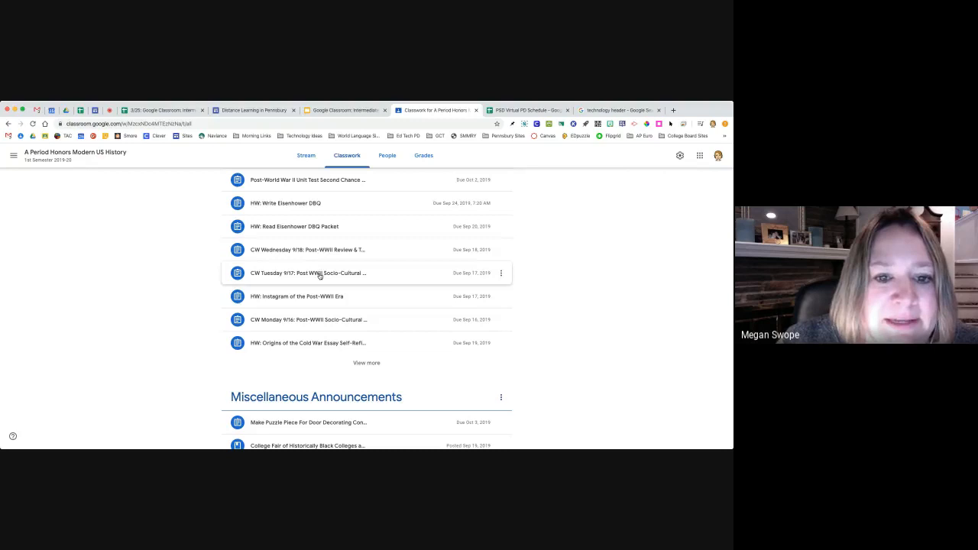
{"action": "left_click", "coordinate": [309, 272]}
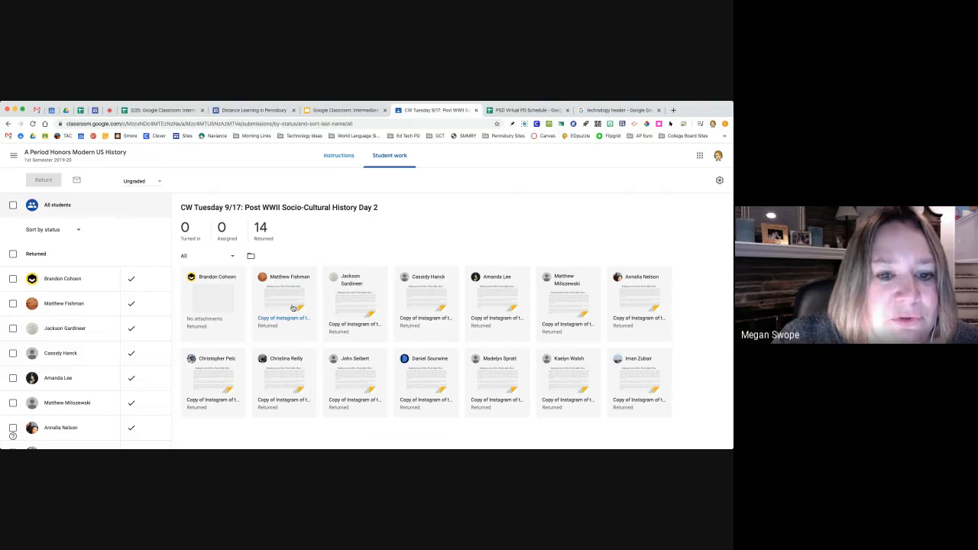
{"action": "left_click", "coordinate": [285, 298]}
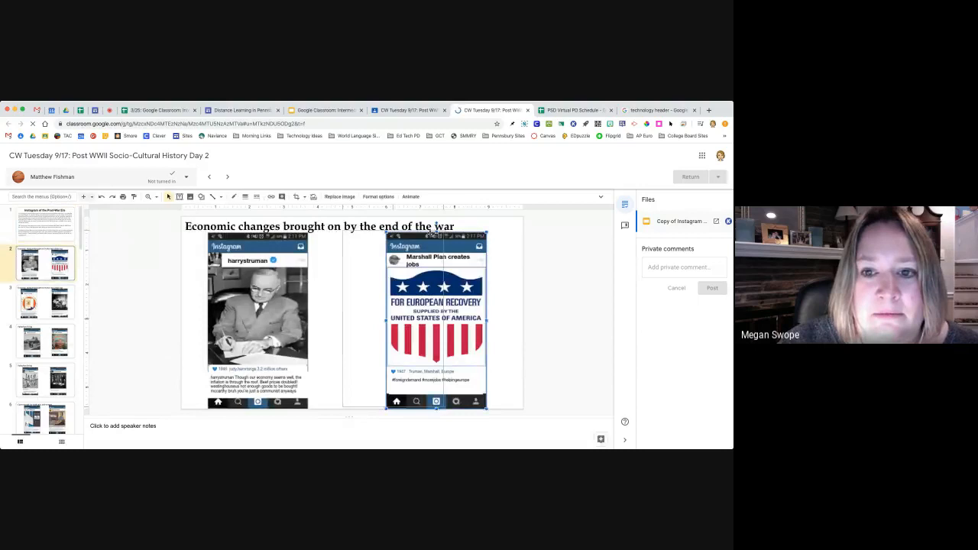
{"action": "left_click", "coordinate": [303, 226]}
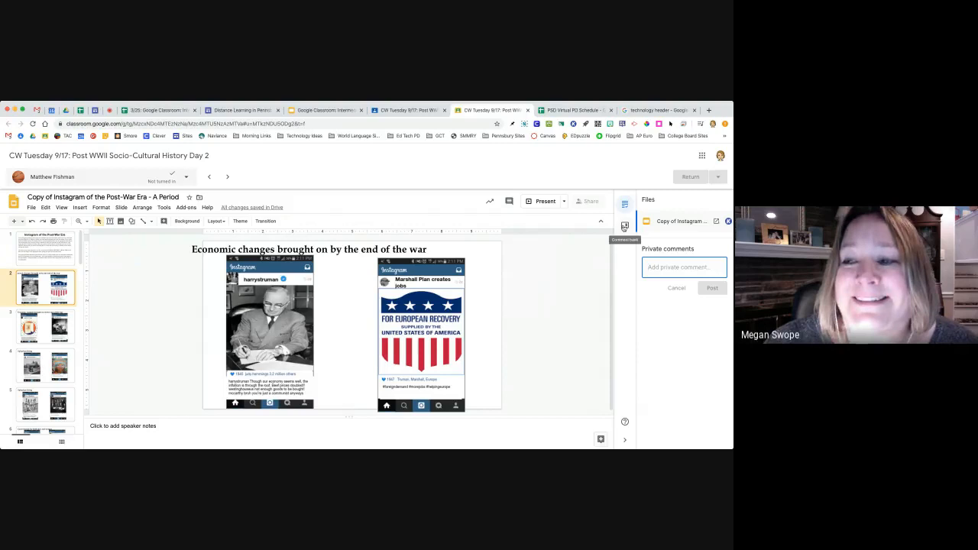
Browse the comment bank's saved feedback and start a new comment on the slide title.
{"action": "left_click", "coordinate": [625, 226]}
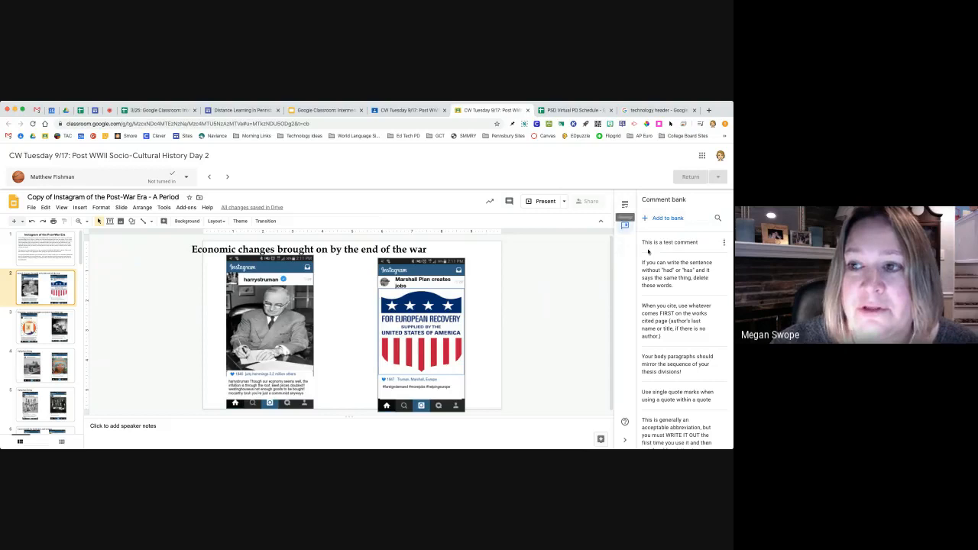
{"action": "scroll", "scroll_direction": "down", "scroll_amount": 3}
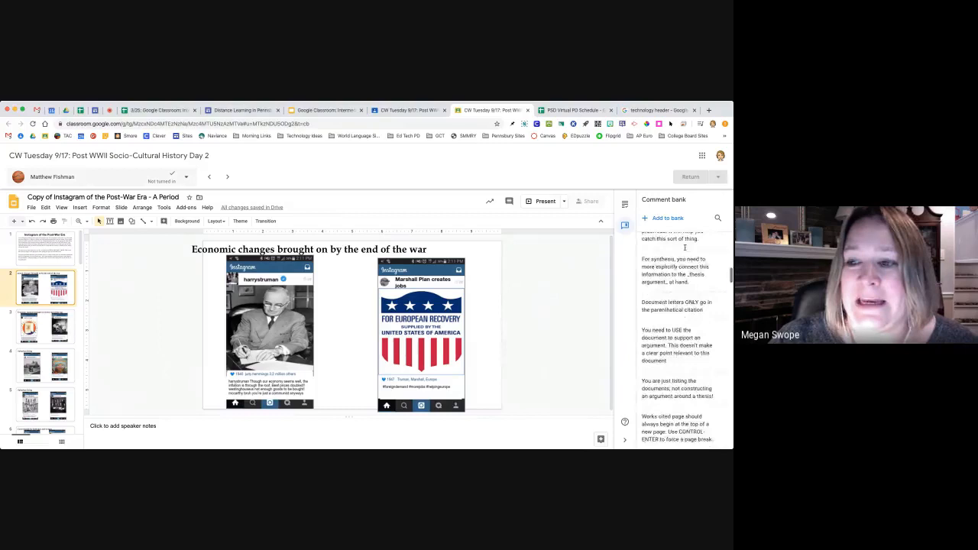
{"action": "scroll", "scroll_direction": "down", "scroll_amount": 3}
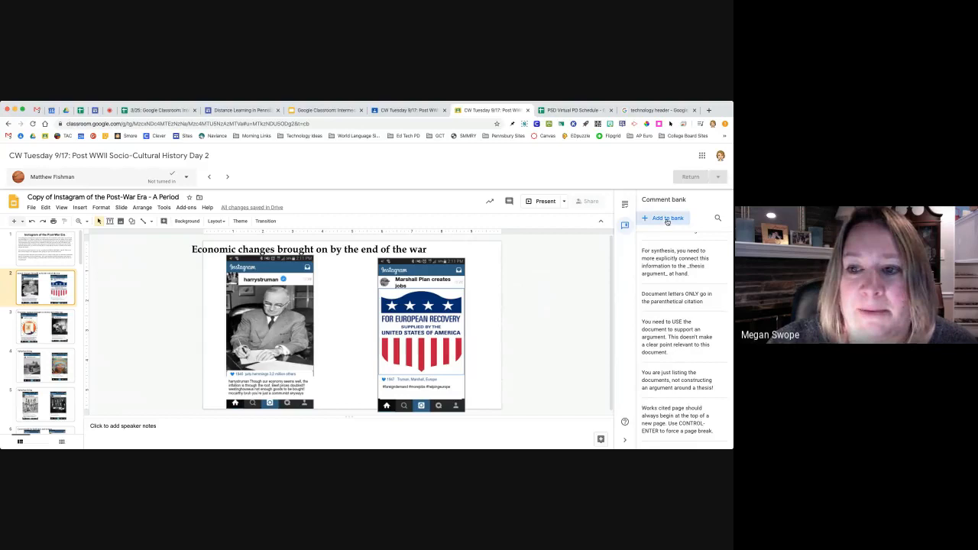
{"action": "left_click", "coordinate": [666, 217]}
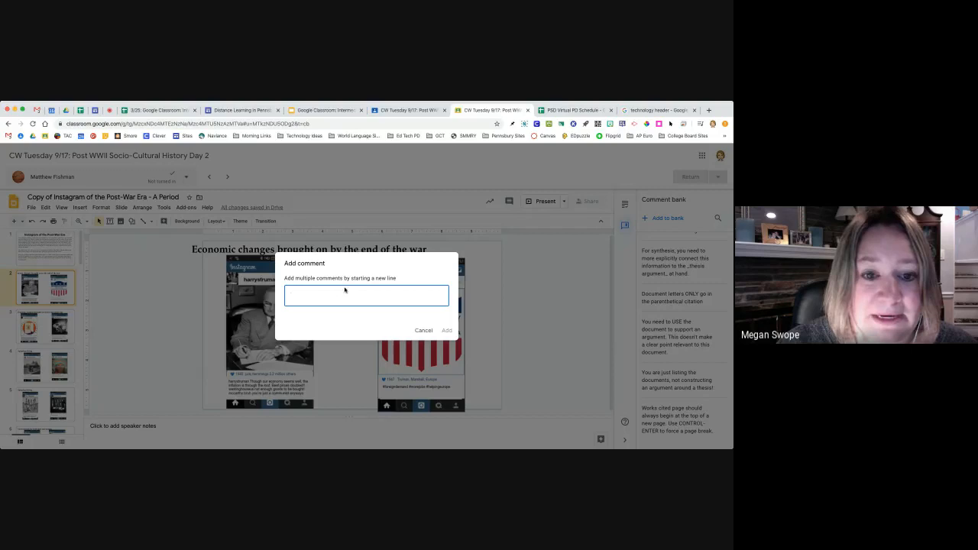
{"action": "left_click", "coordinate": [425, 330]}
{"action": "type", "text": "#"}
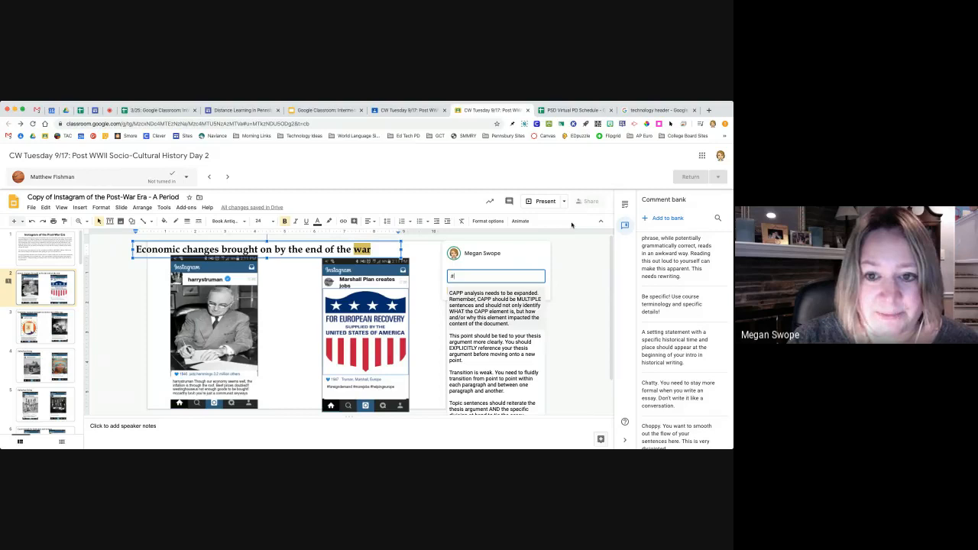
Post the comment-bank 'thesis' feedback asking to tie the point to the thesis argument.
{"action": "type", "text": "thesis"}
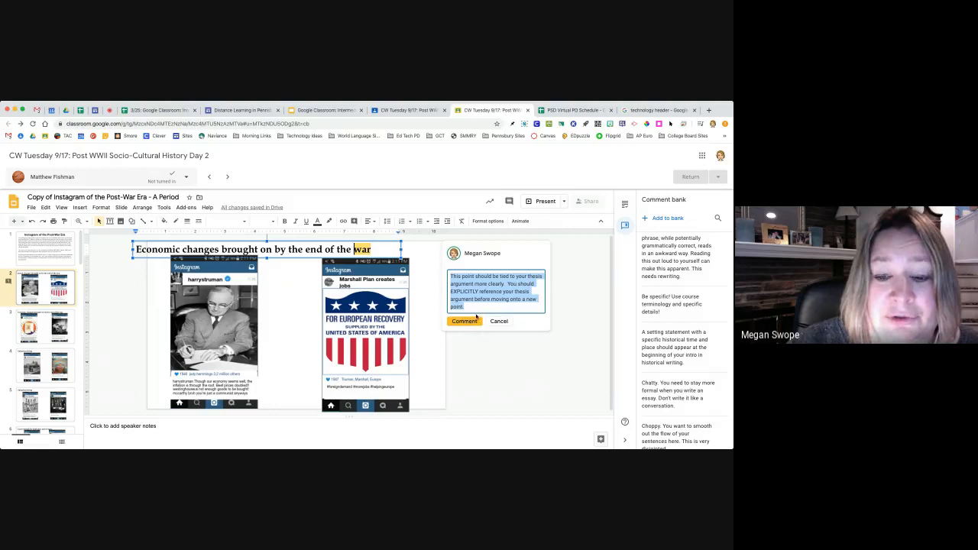
{"action": "mouse_move", "coordinate": [498, 321]}
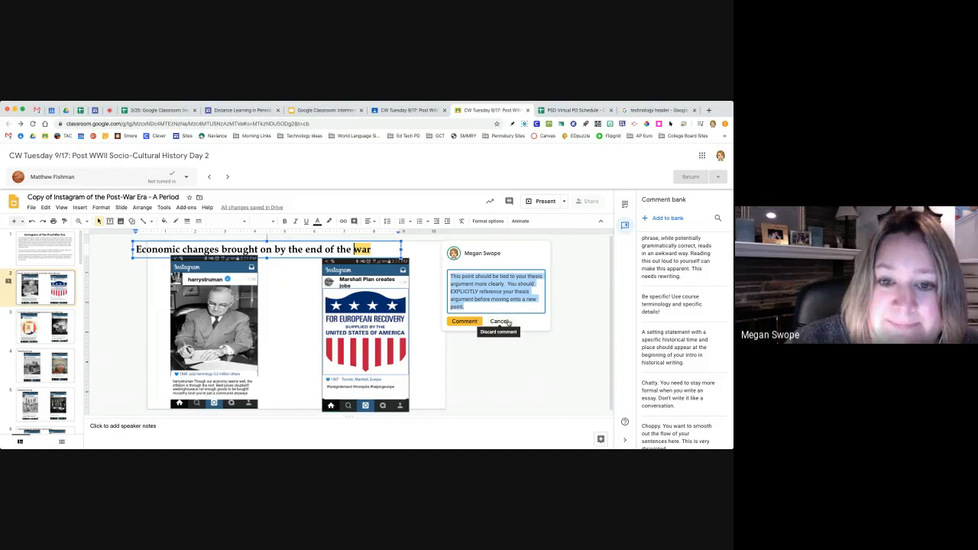
{"action": "mouse_move", "coordinate": [501, 309]}
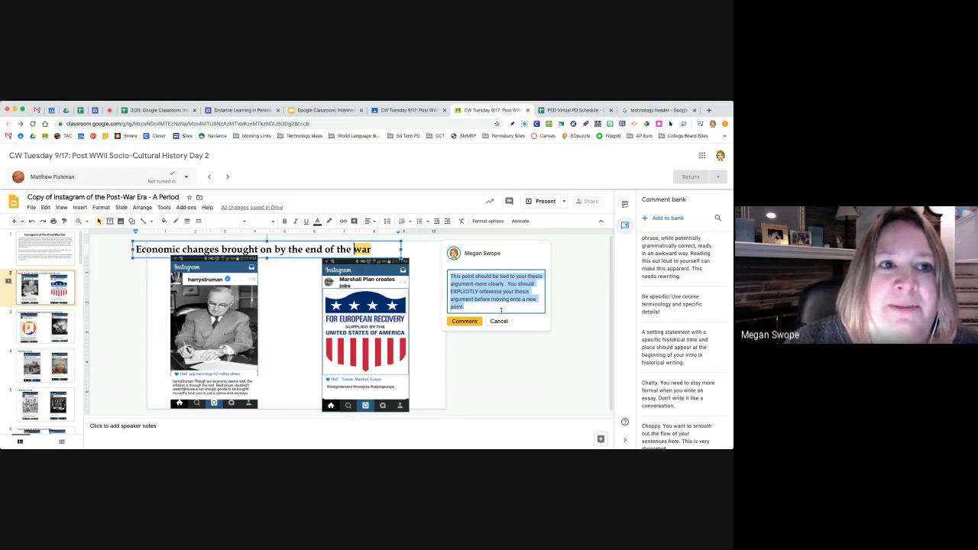
{"action": "mouse_move", "coordinate": [498, 321]}
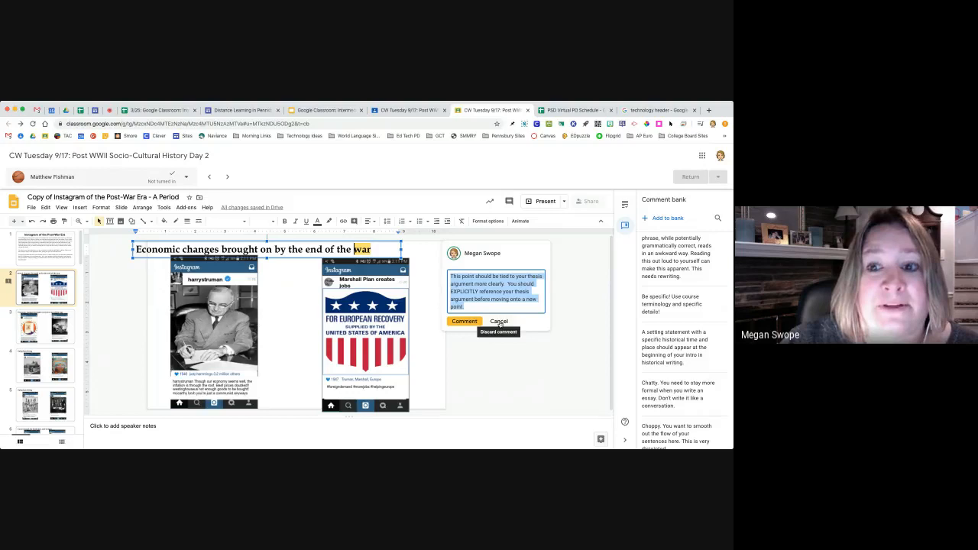
{"action": "left_click", "coordinate": [498, 321]}
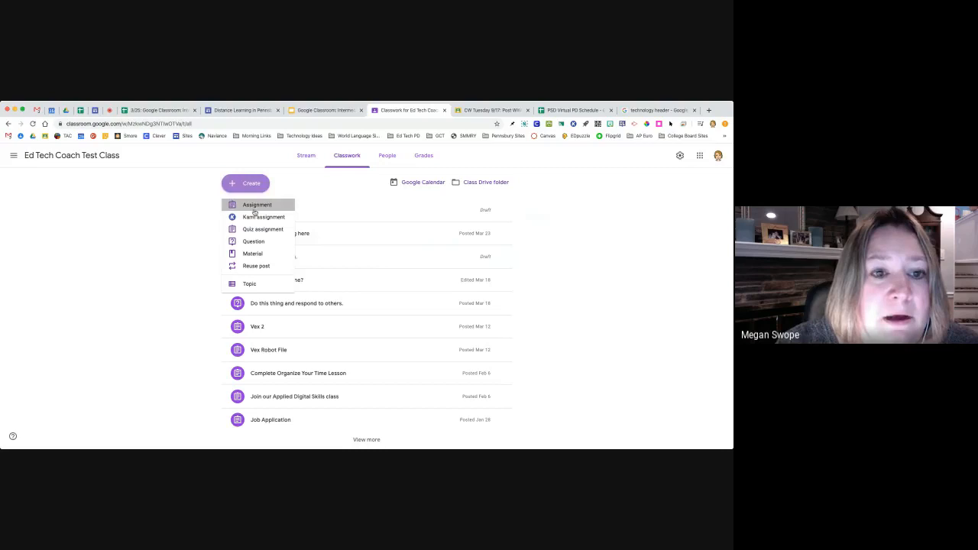
Attach 'A Rose By Any Other Name Broadcast.mp3' from Drive to a new untitled assignment.
{"action": "left_click", "coordinate": [257, 204]}
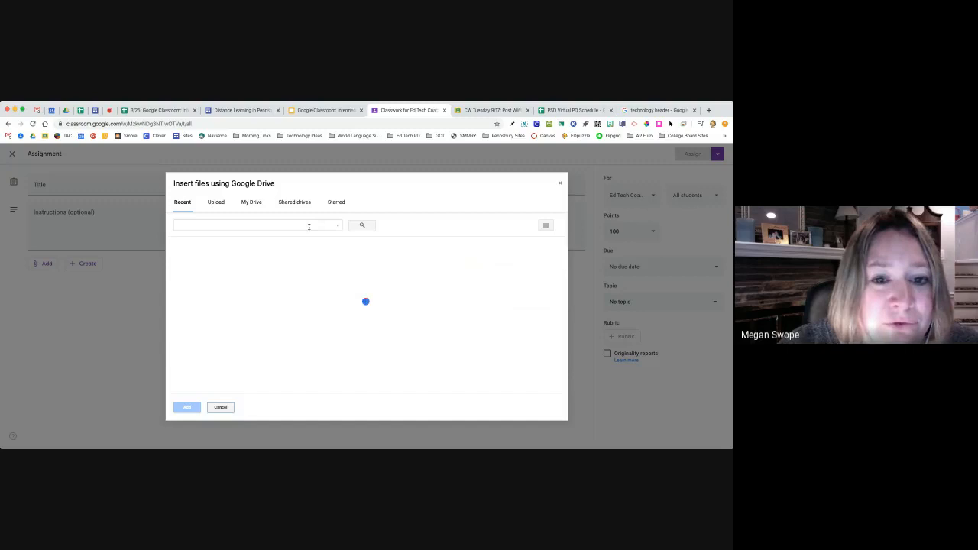
{"action": "type", "text": "rose"}
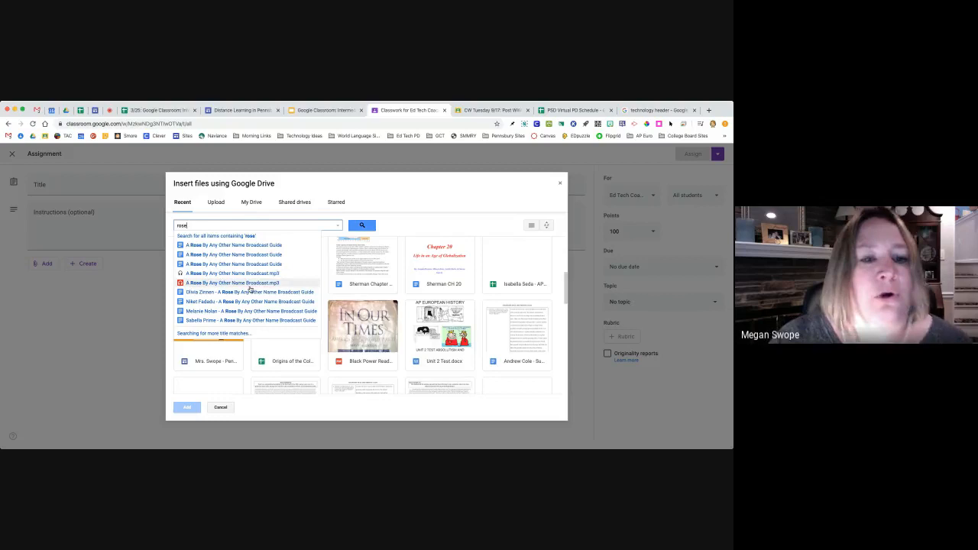
{"action": "left_click", "coordinate": [187, 406]}
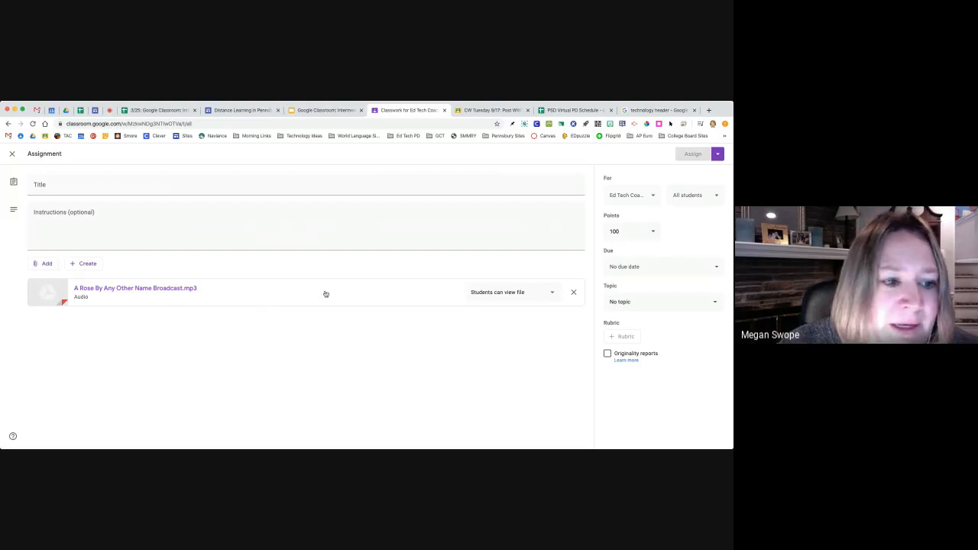